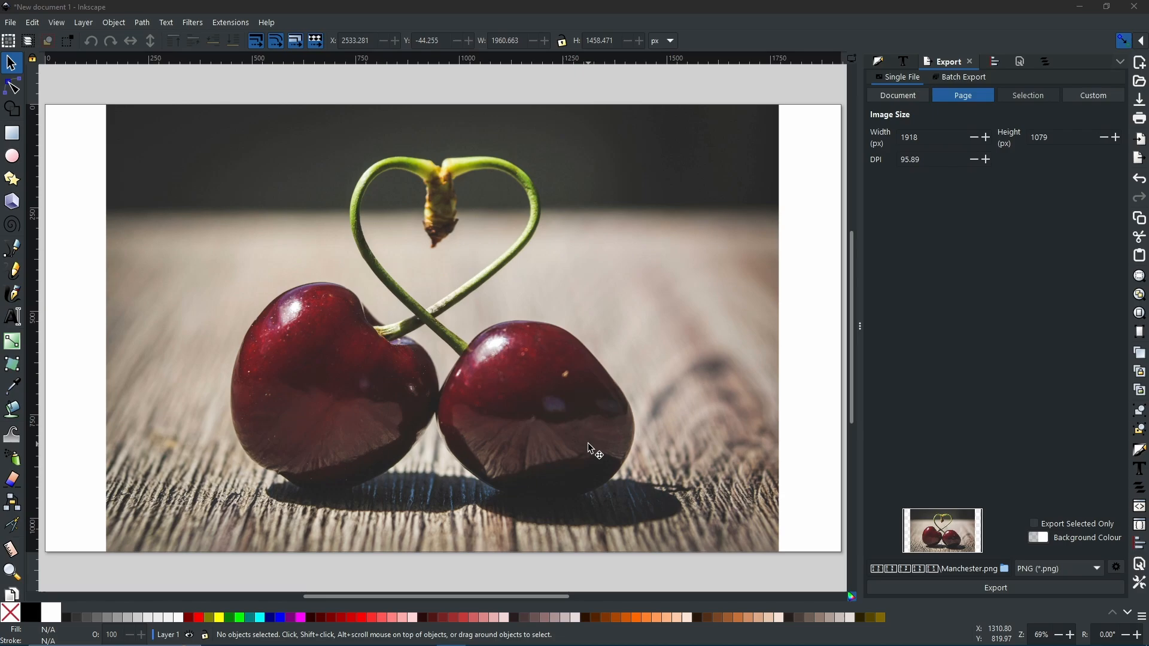
mouse_move(591, 366)
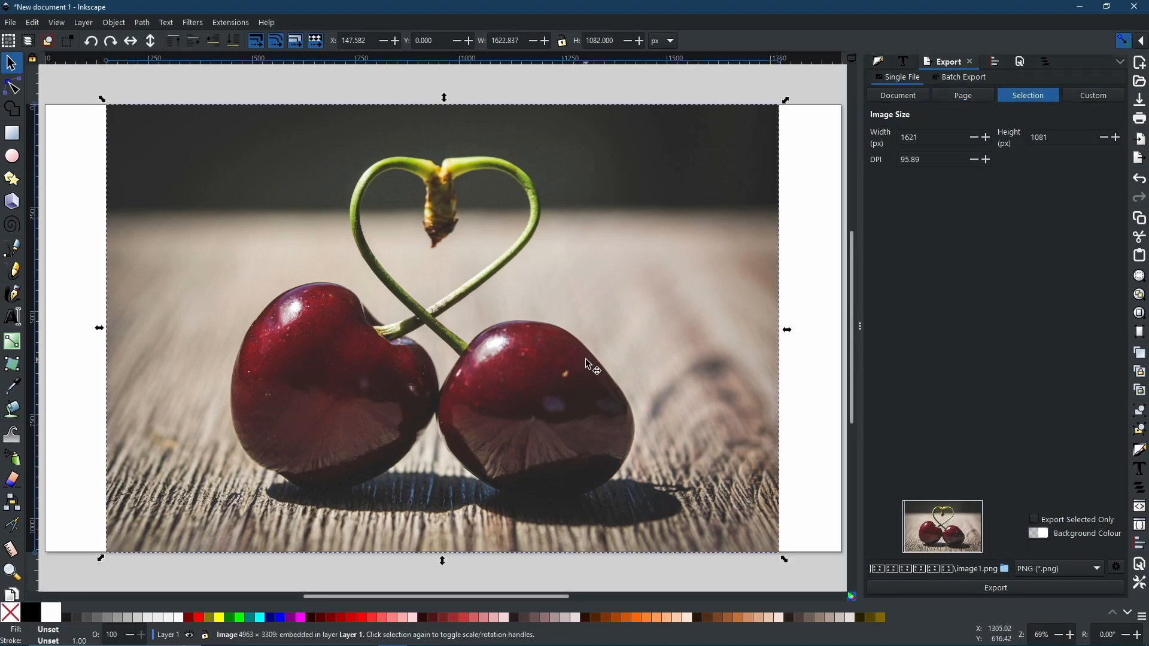
mouse_move(574, 307)
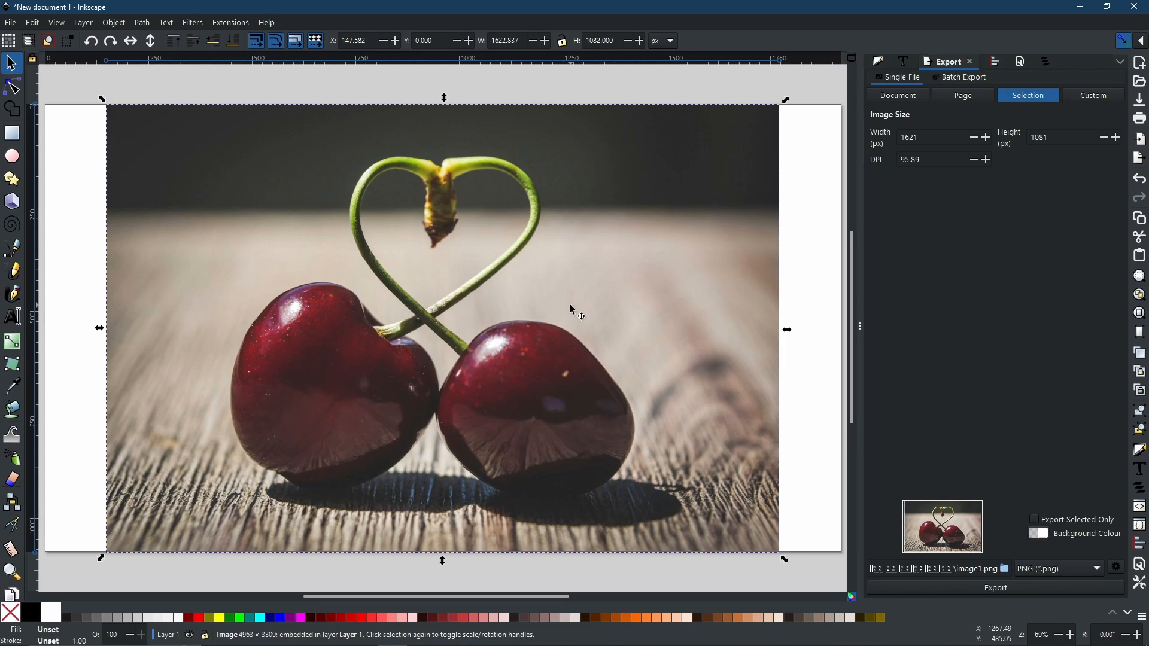
mouse_move(565, 308)
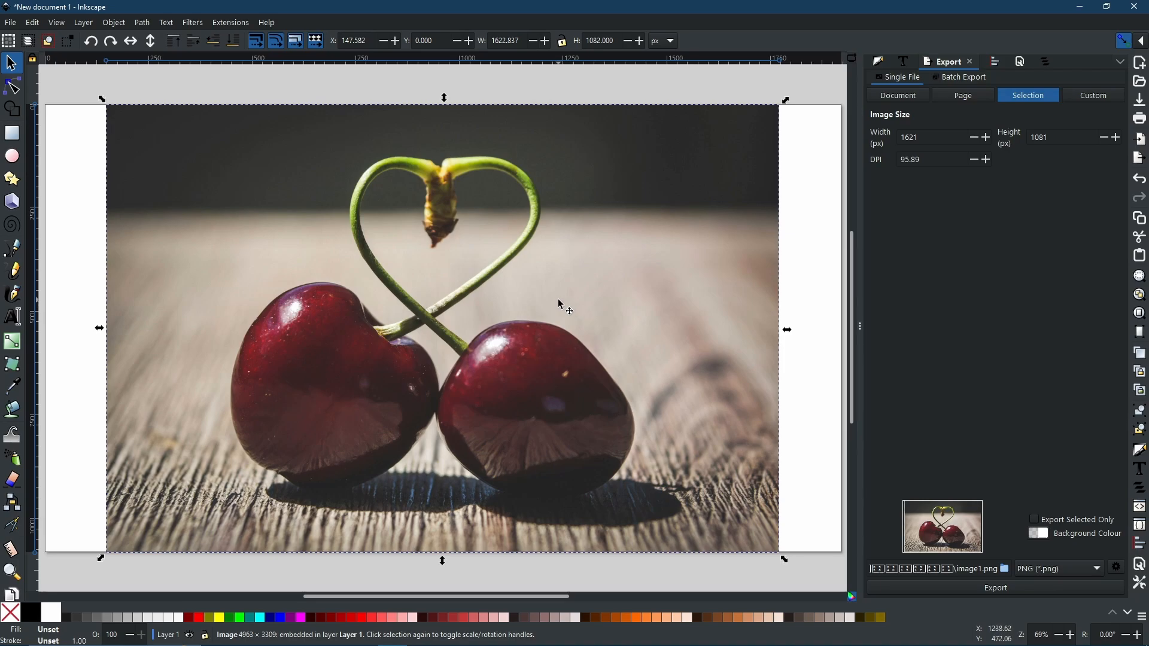
mouse_move(575, 287)
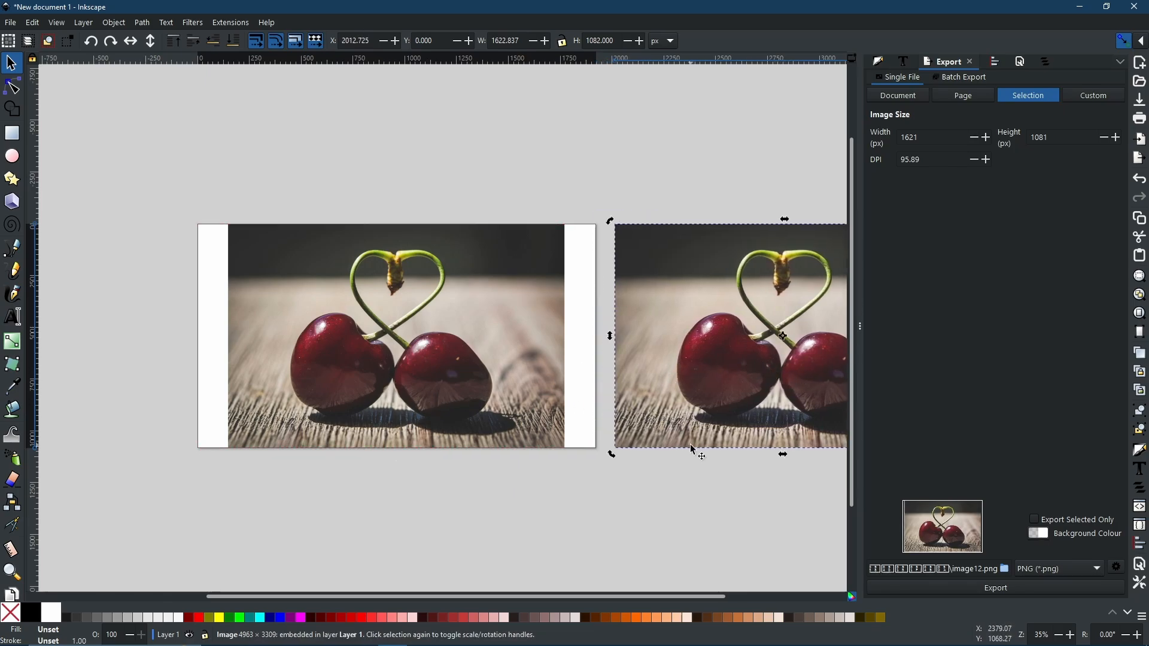
mouse_move(174, 378)
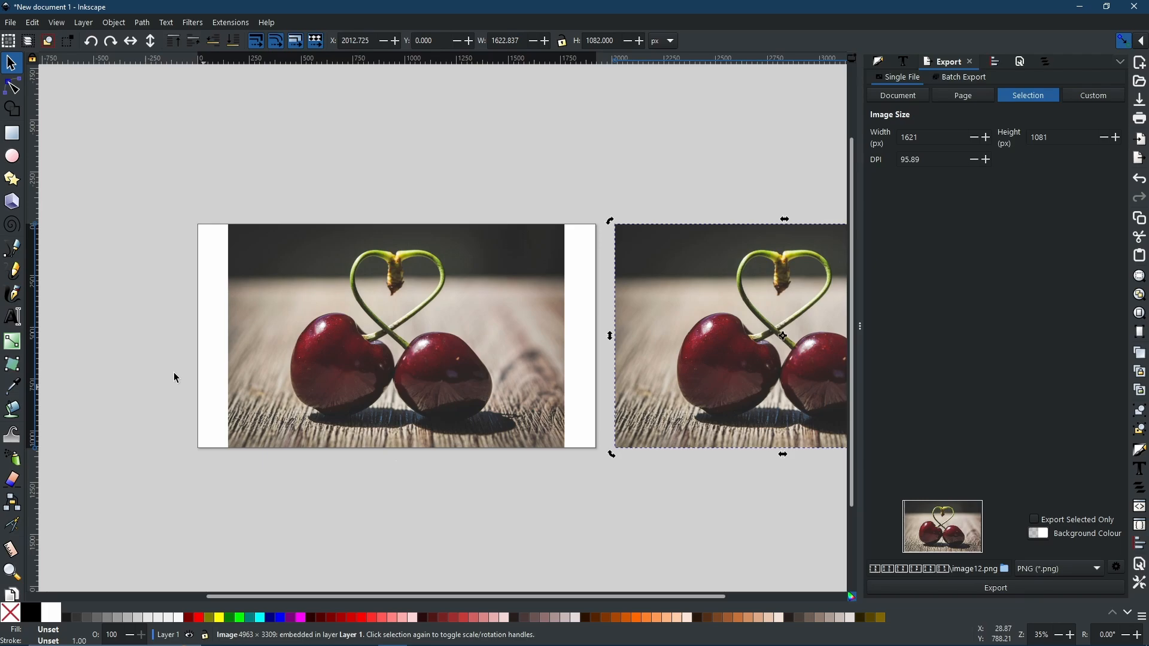
mouse_move(12, 247)
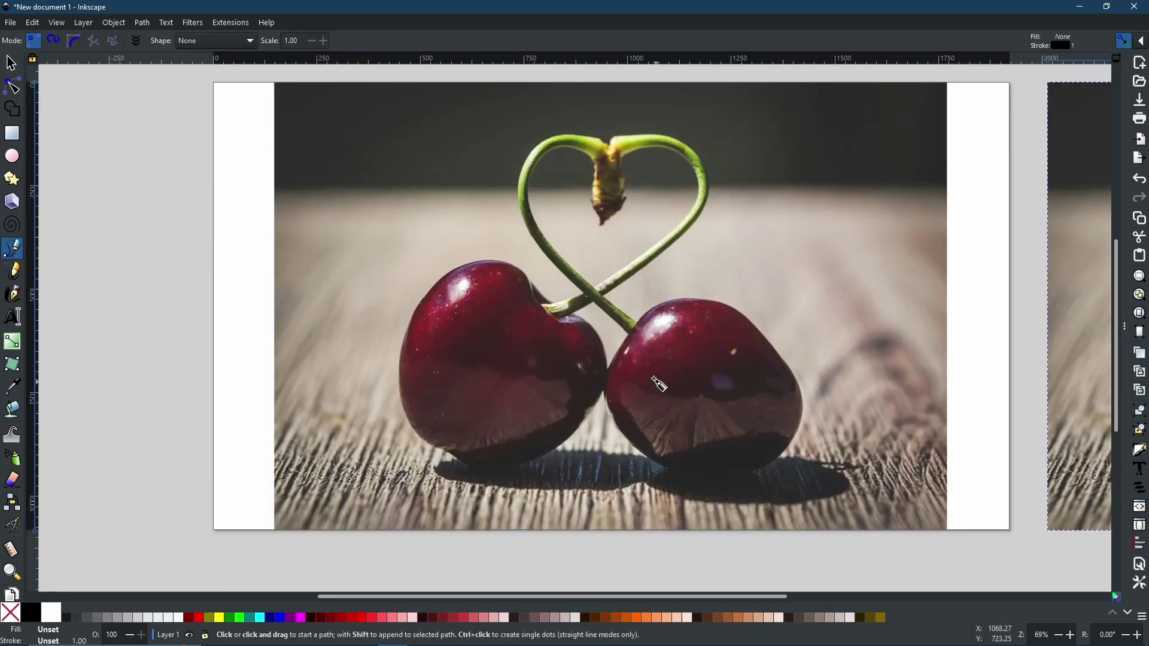
mouse_move(510, 266)
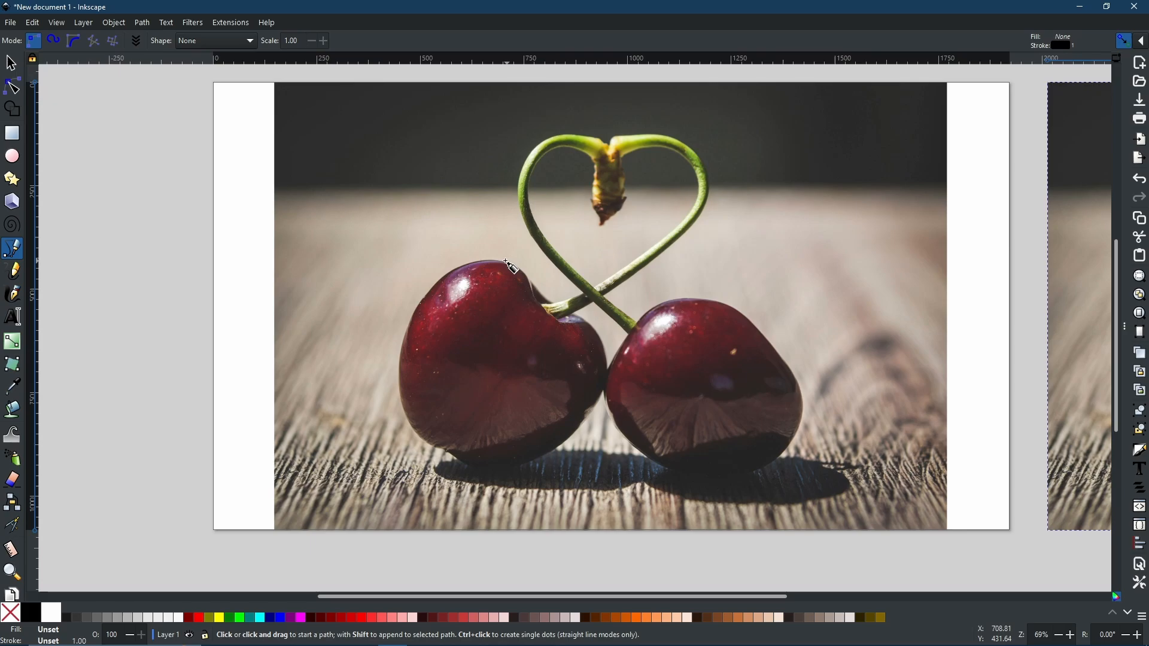
mouse_move(614, 423)
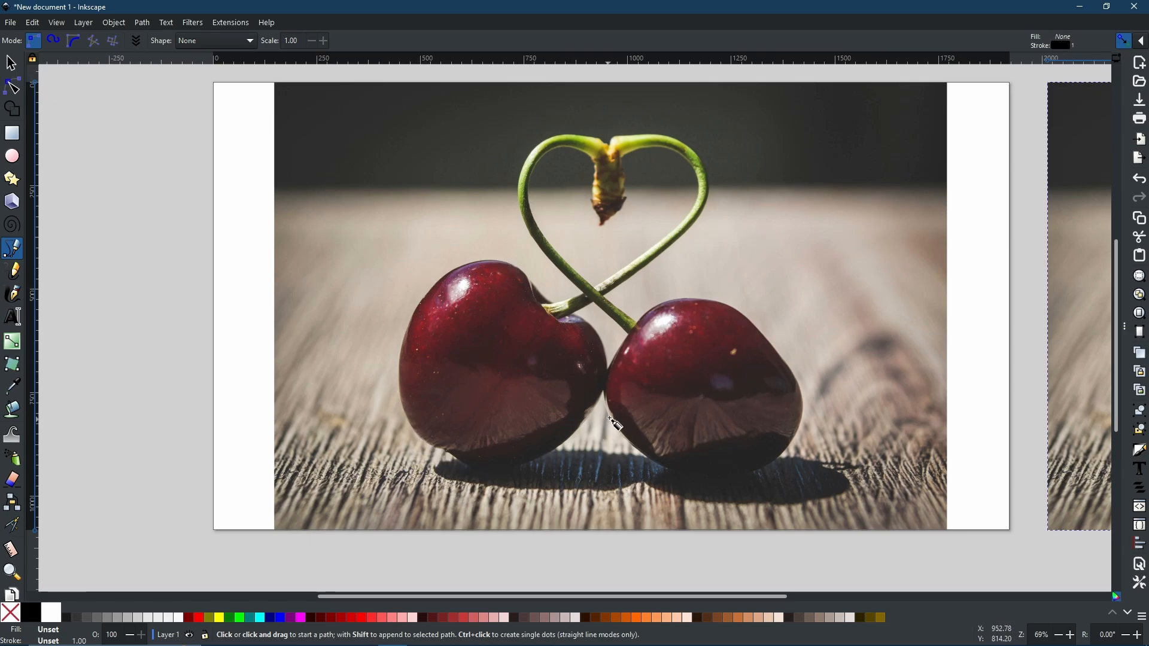
mouse_move(627, 154)
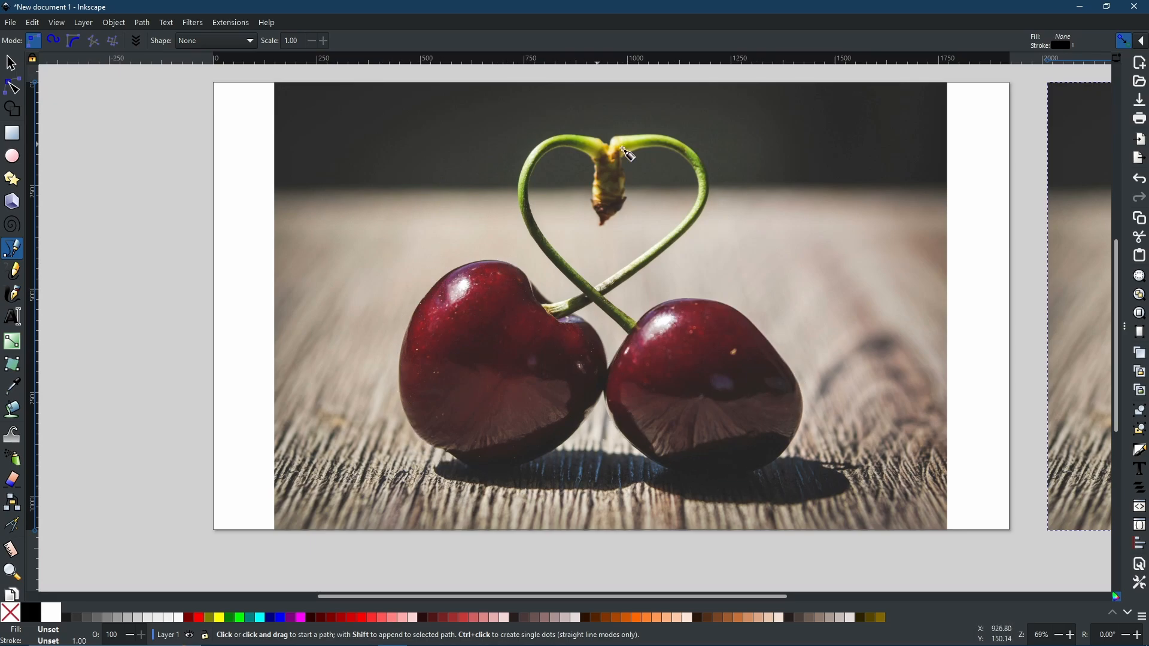
mouse_move(804, 335)
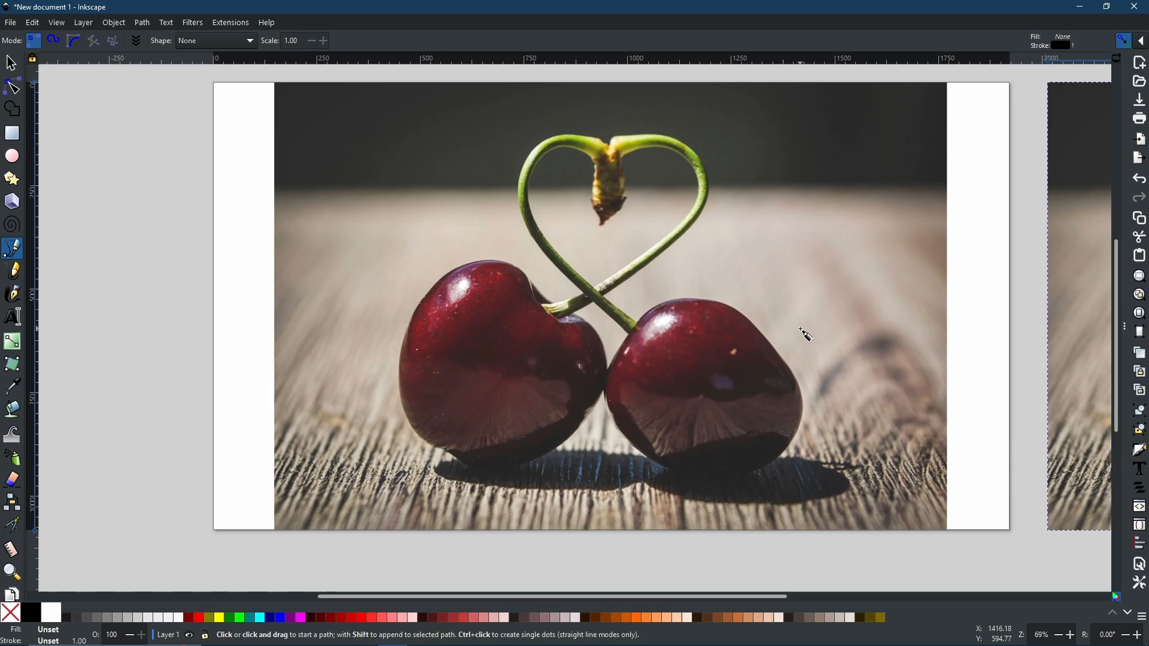
mouse_move(527, 379)
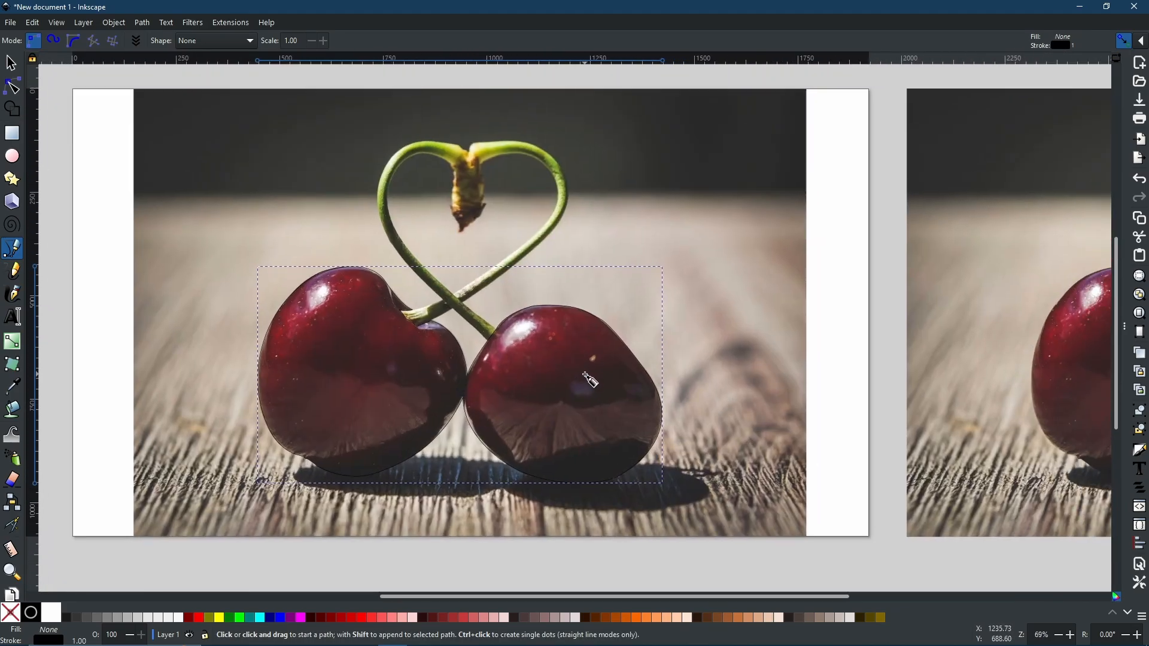
Scroll down the canvas to the cherry photo while tracing around the cherries
scroll(down, 3)
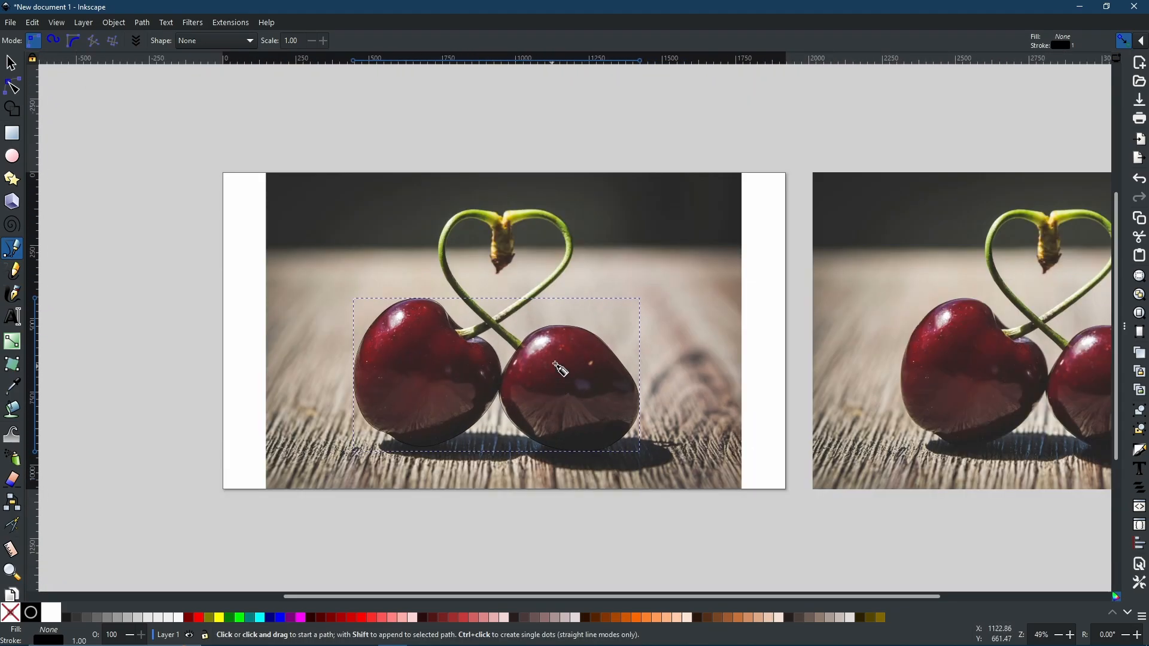
mouse_move(222, 434)
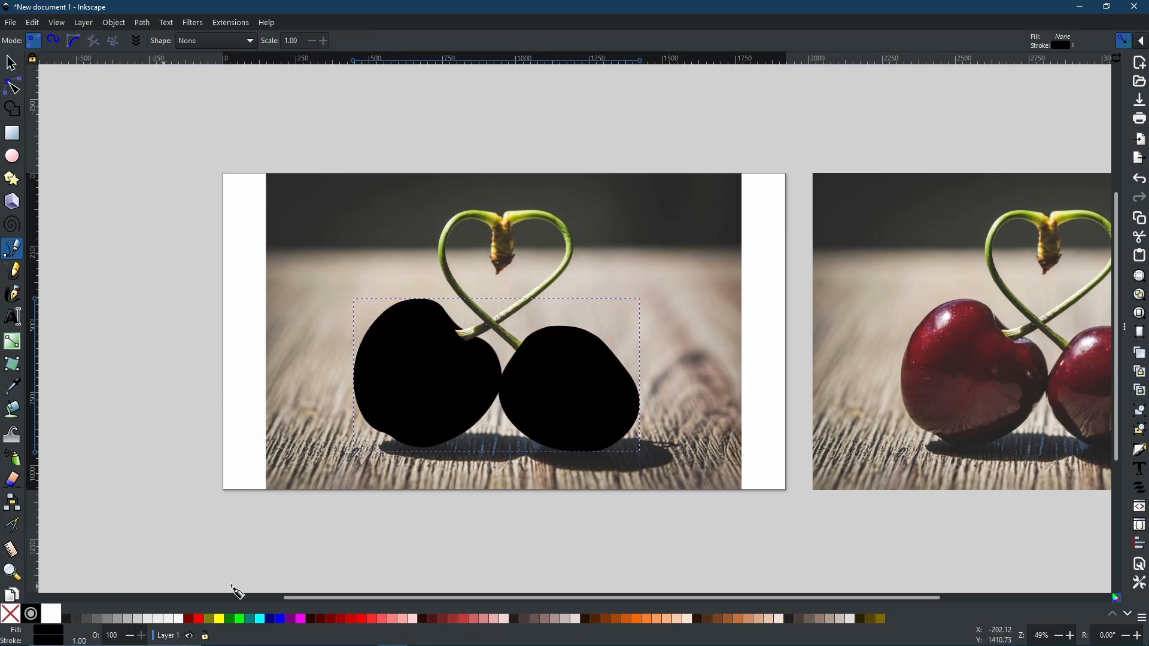
mouse_move(488, 432)
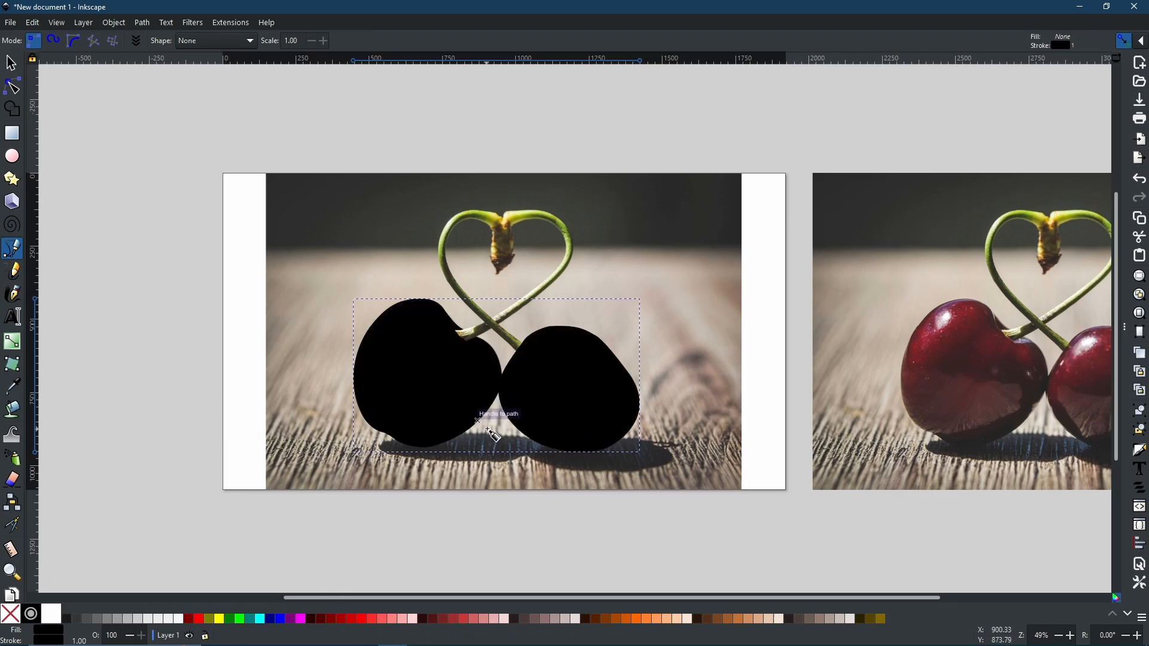
mouse_move(620, 366)
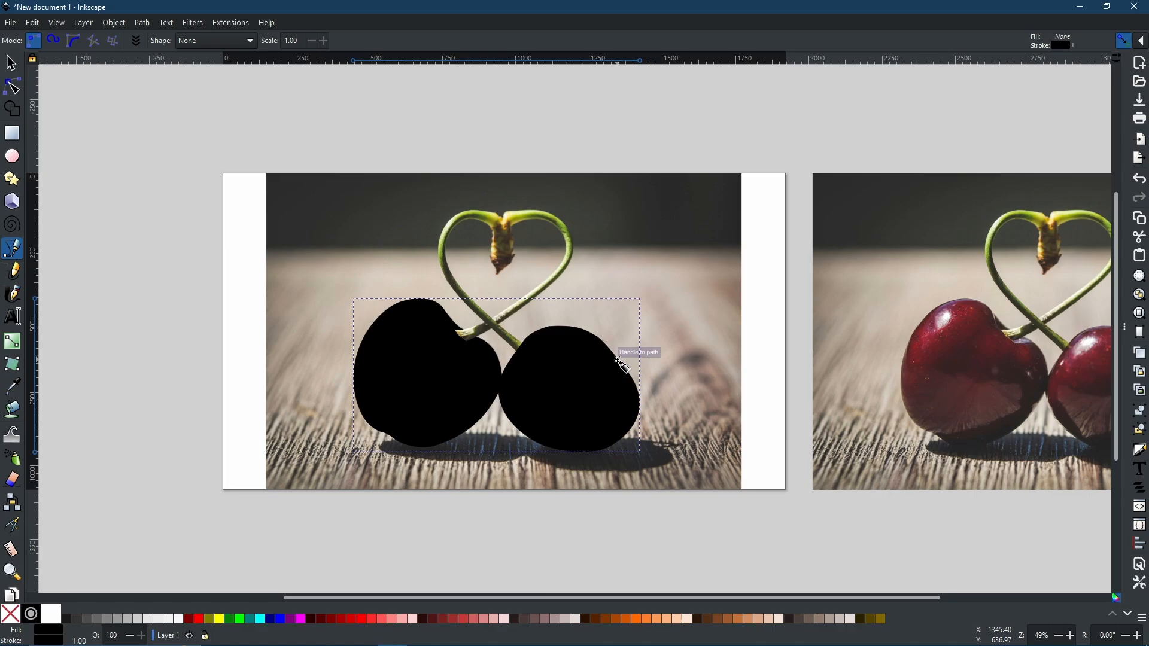
mouse_move(588, 346)
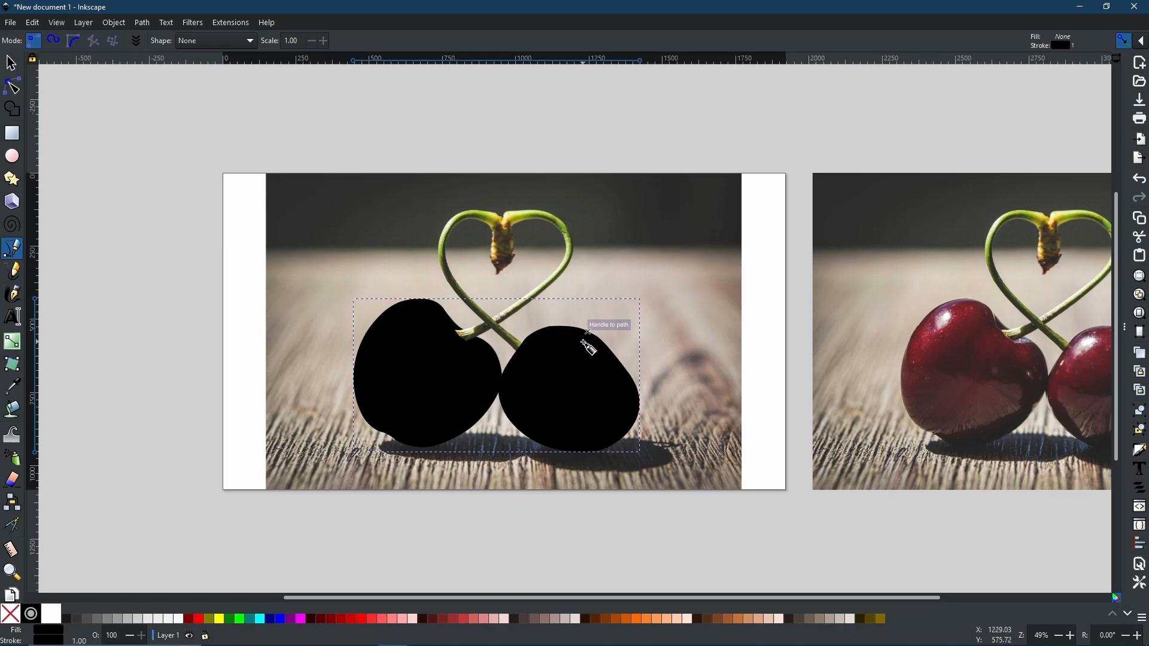
mouse_move(600, 385)
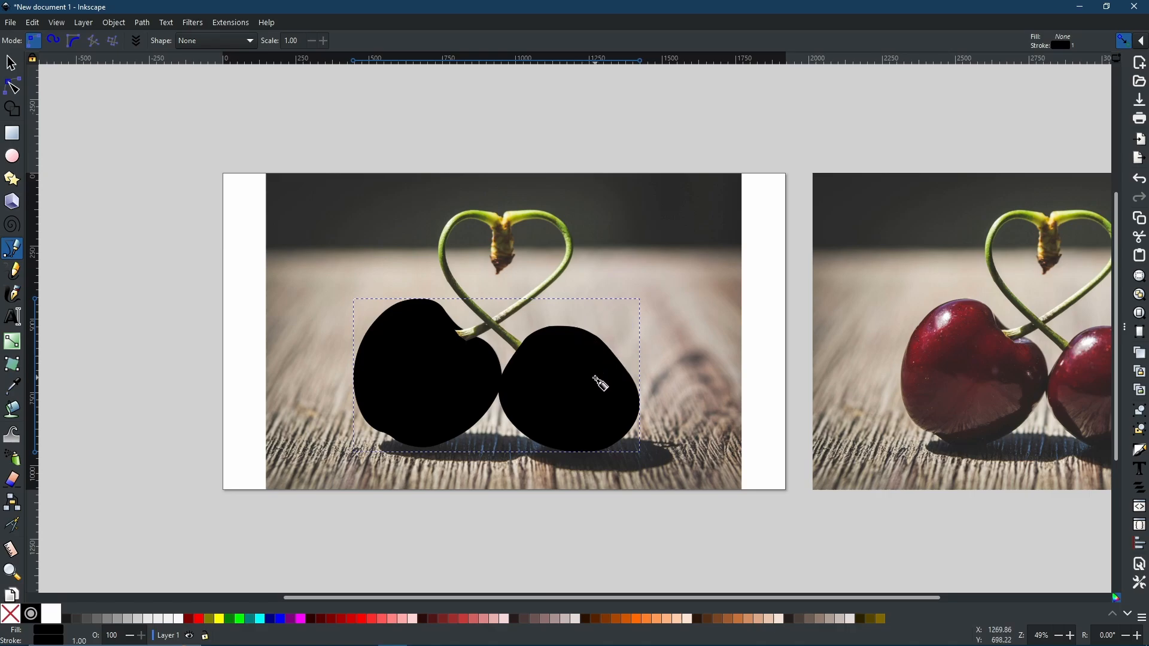
mouse_move(574, 396)
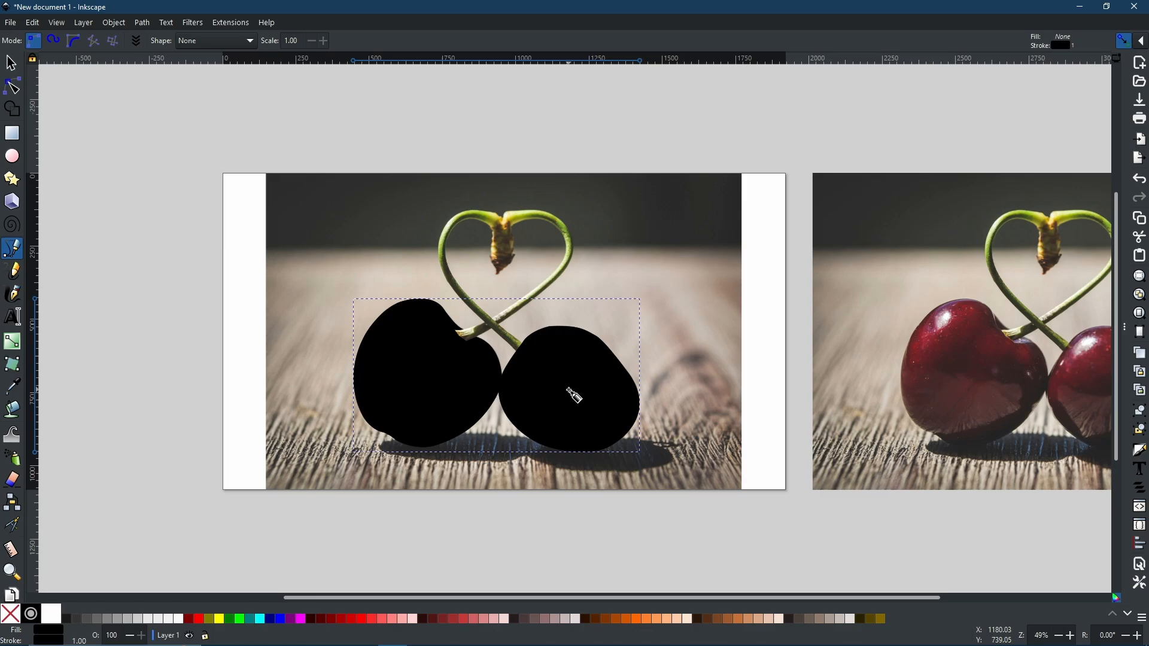
mouse_move(574, 396)
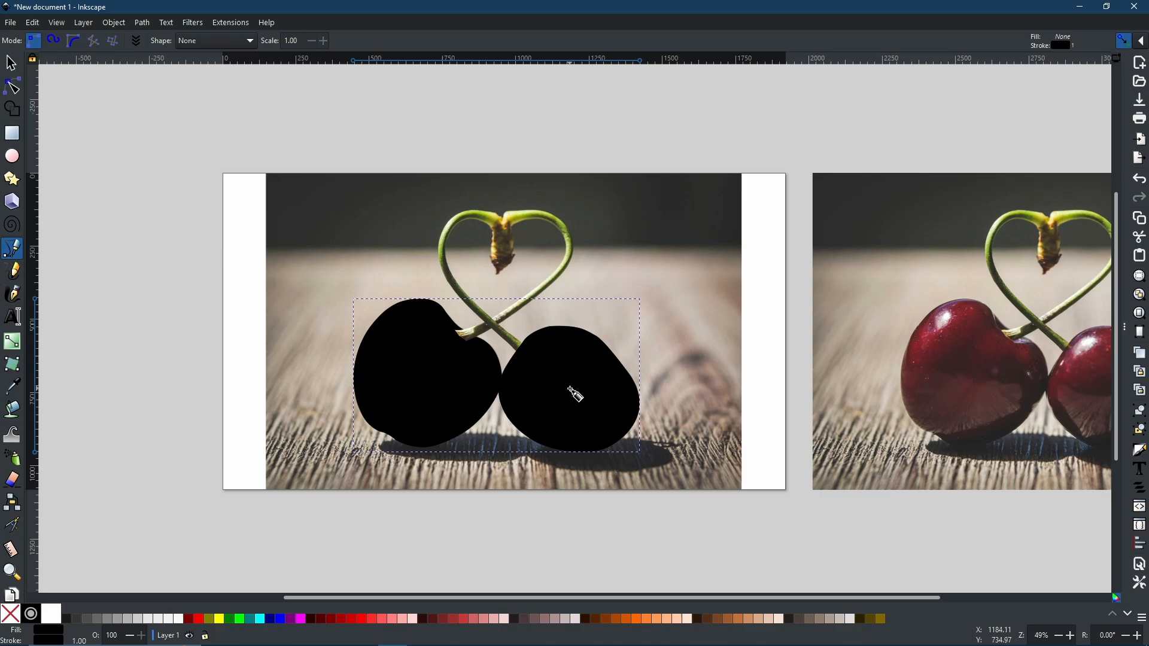
mouse_move(363, 245)
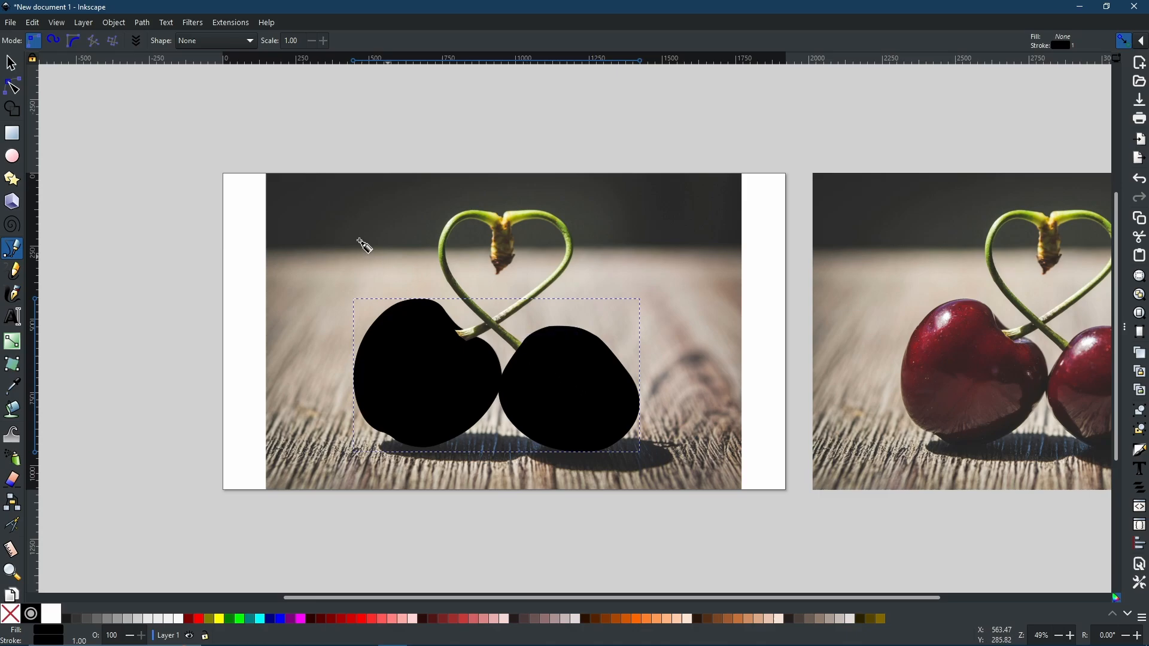
mouse_move(504, 281)
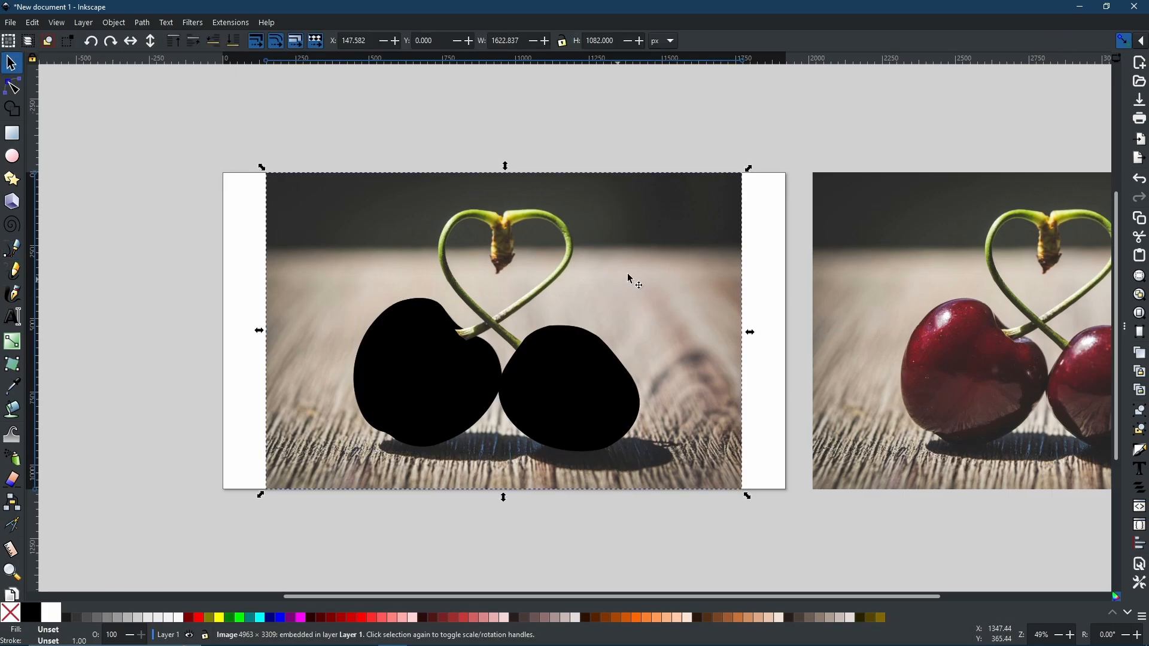
mouse_move(639, 278)
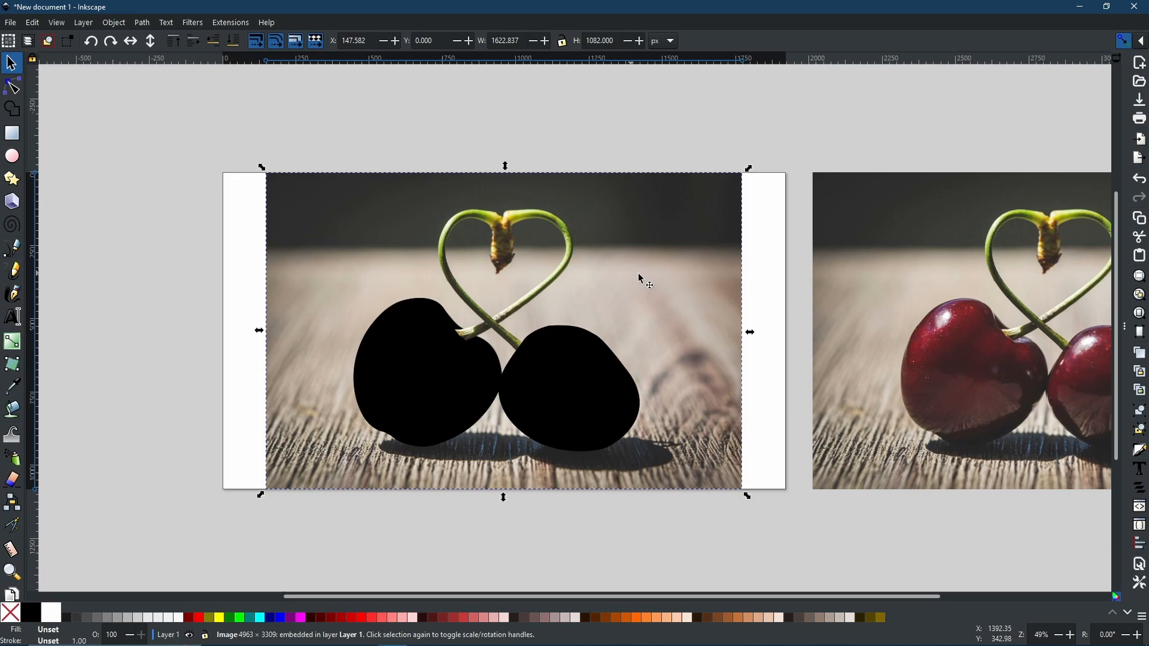
mouse_move(629, 281)
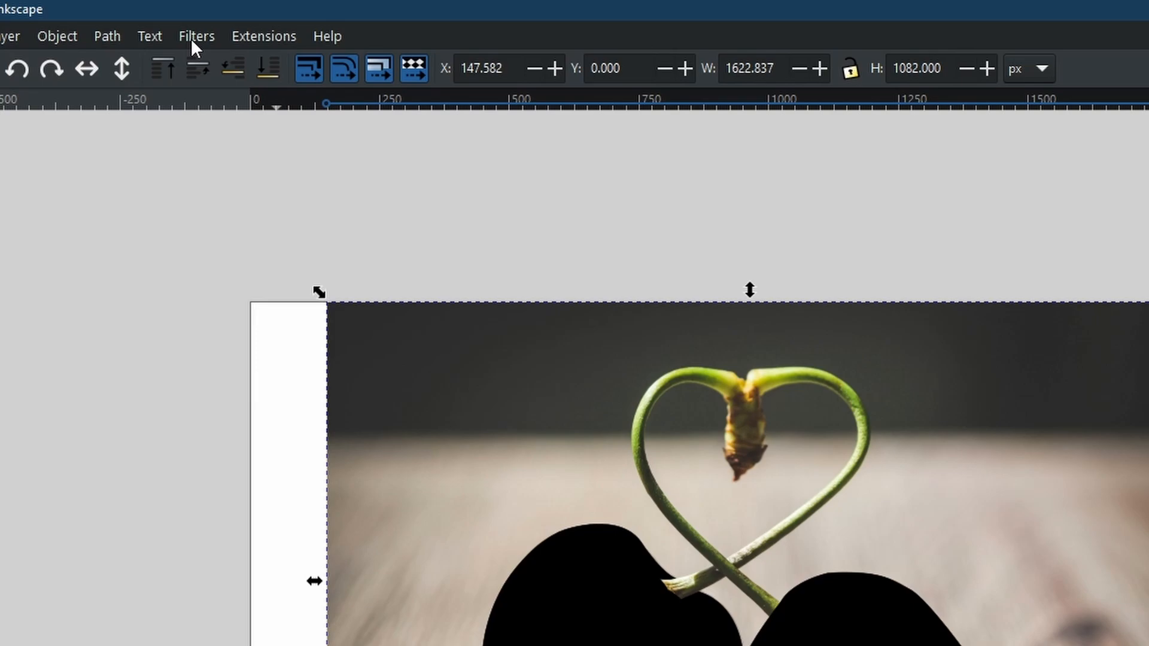
Open the Filters menu to reach the colour filters for the cherry photo
click(196, 36)
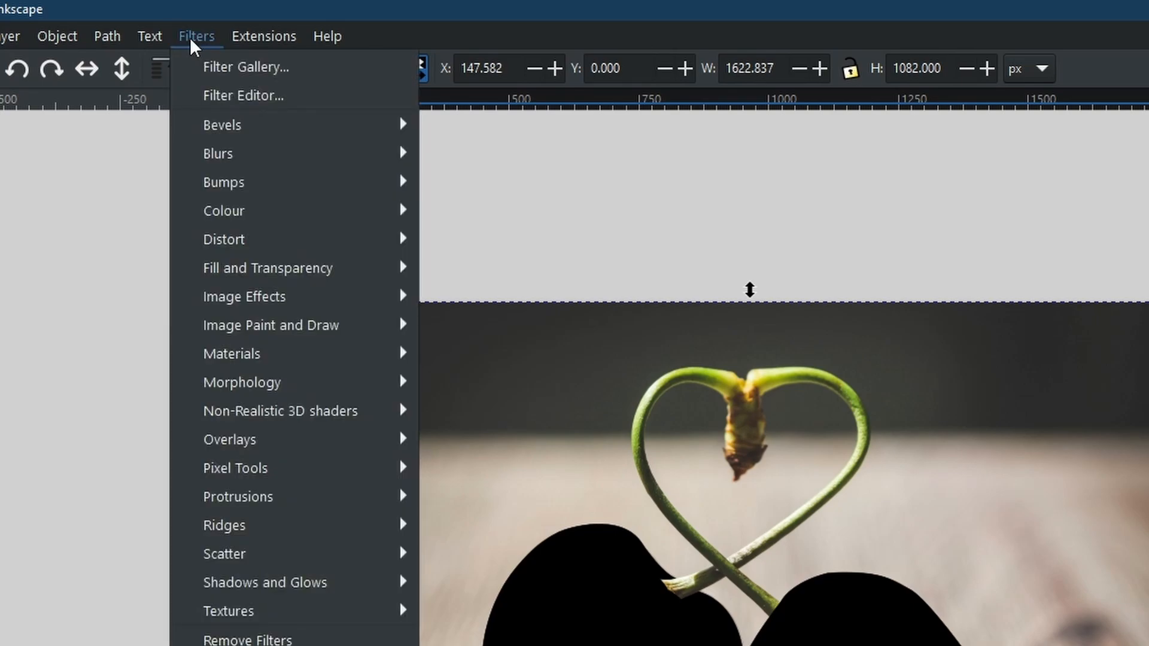
mouse_move(199, 59)
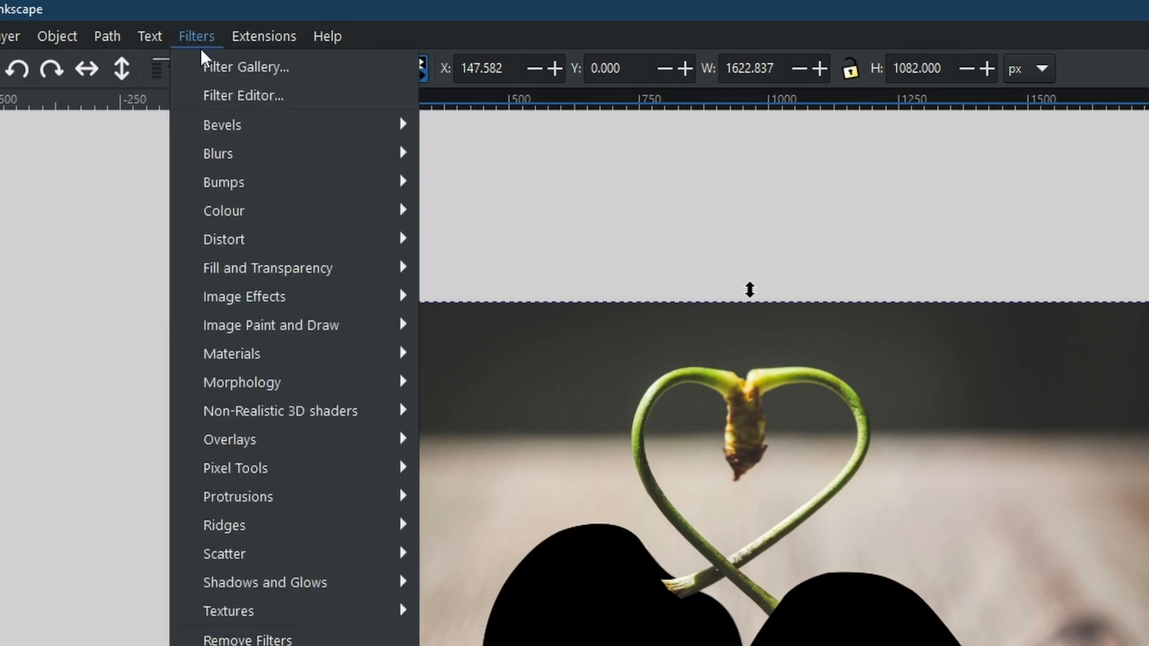
mouse_move(246, 66)
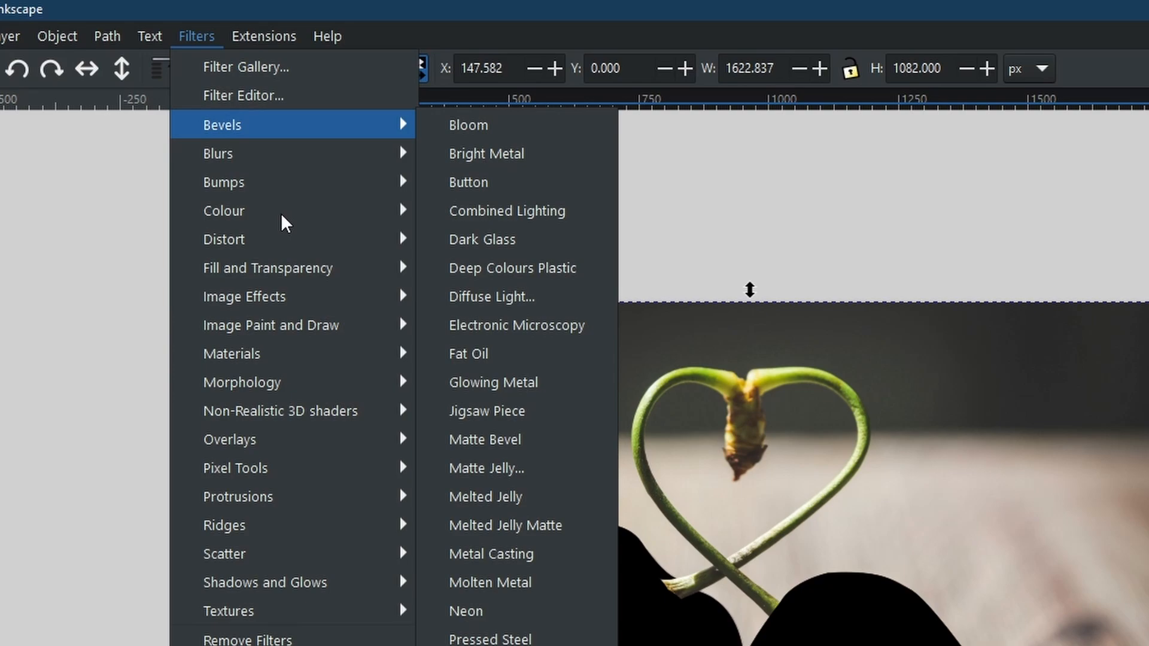
mouse_move(242, 210)
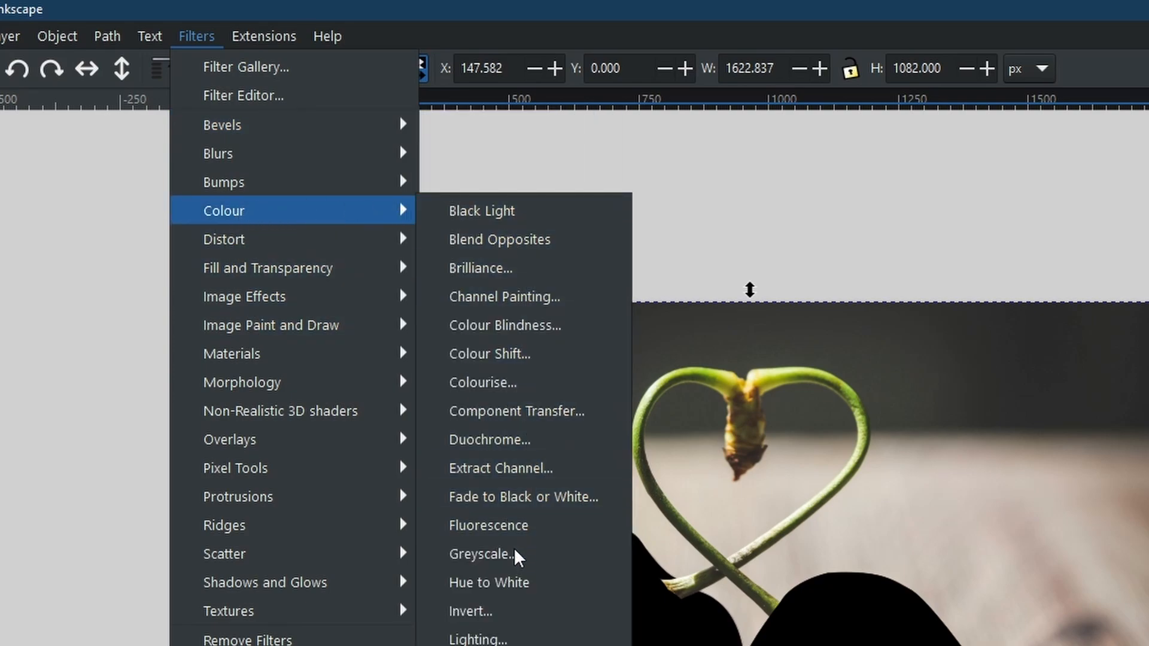
Apply the Greyscale filter with live preview to the left cherry photo, then close the dialog
click(483, 553)
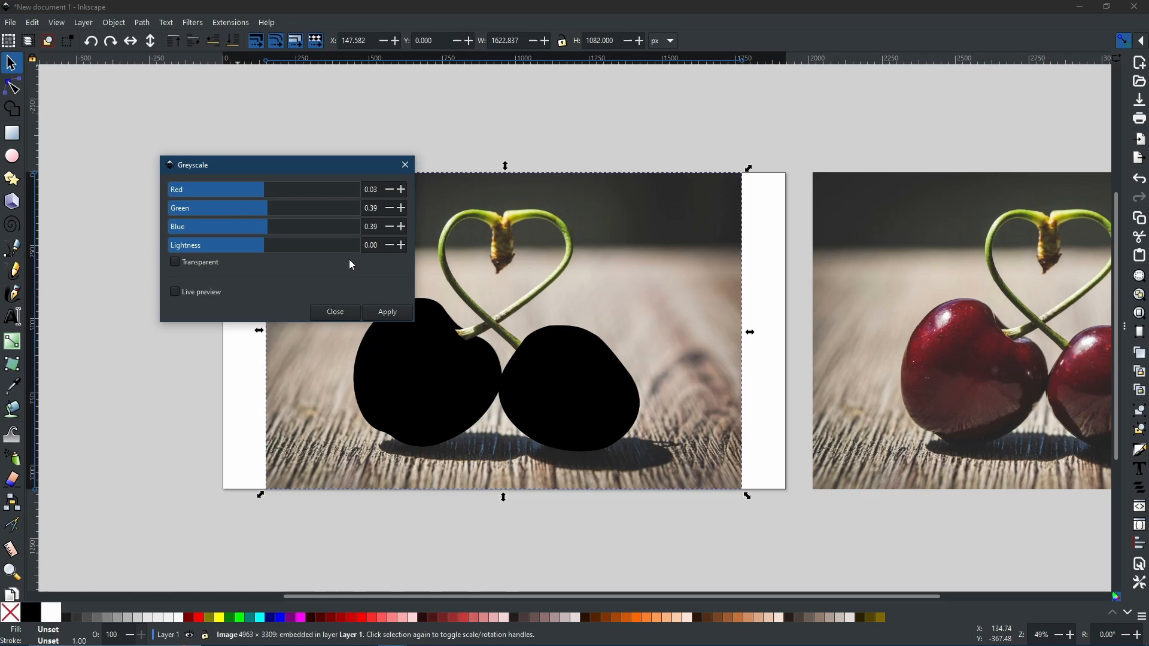
mouse_move(275, 175)
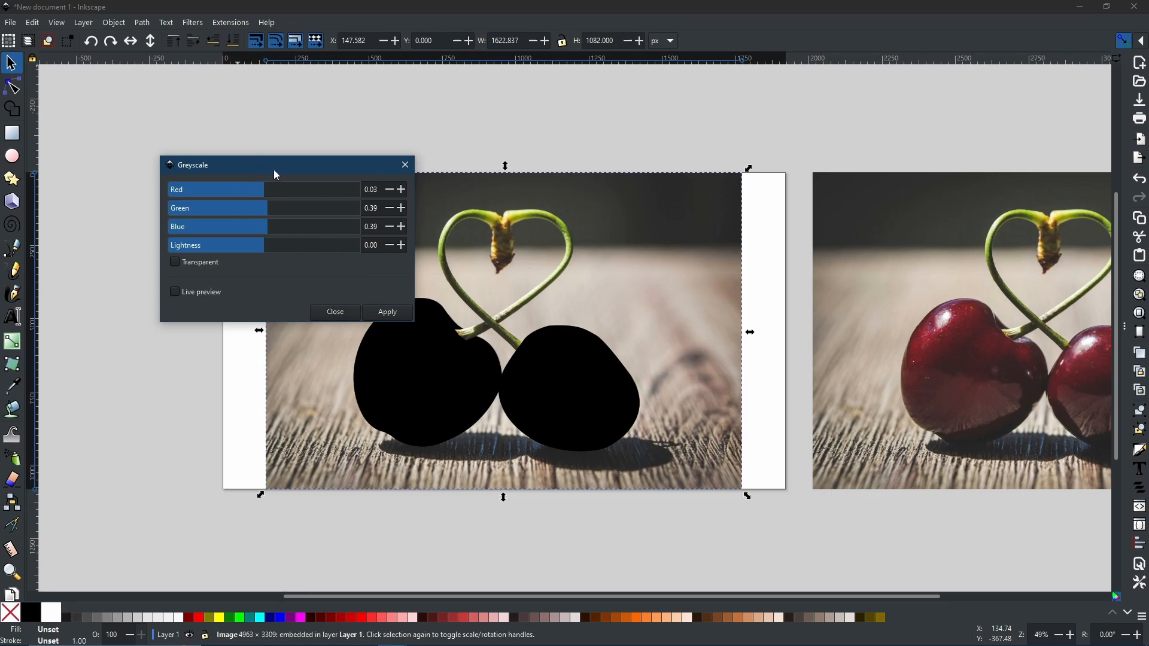
drag(275, 164, 154, 62)
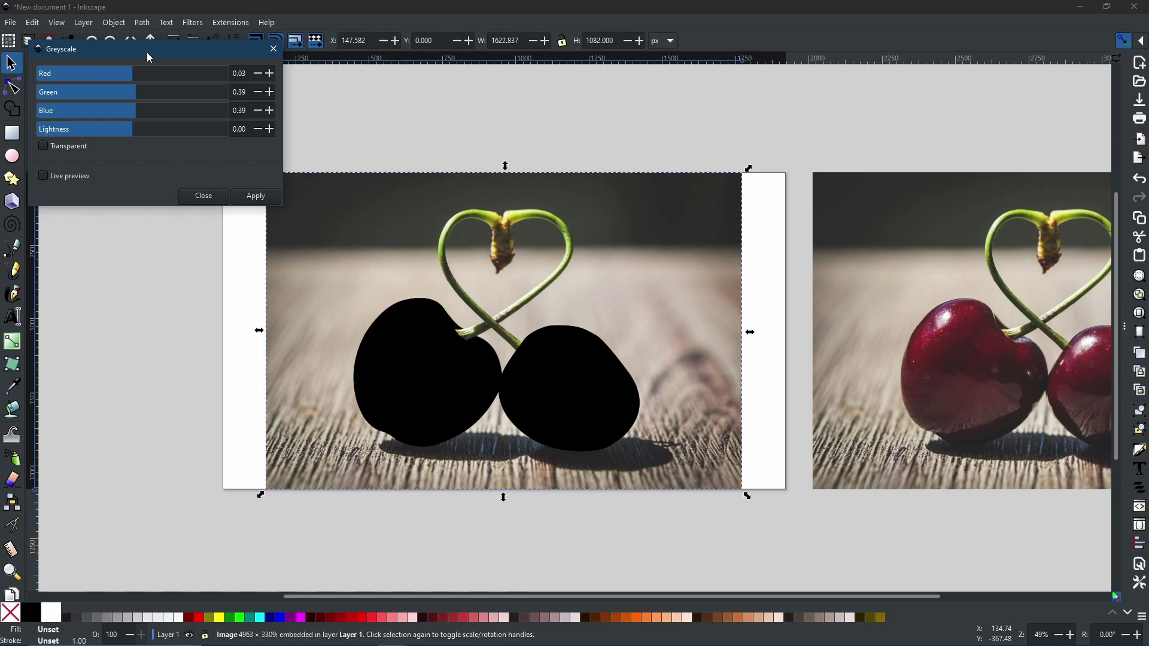
click(43, 175)
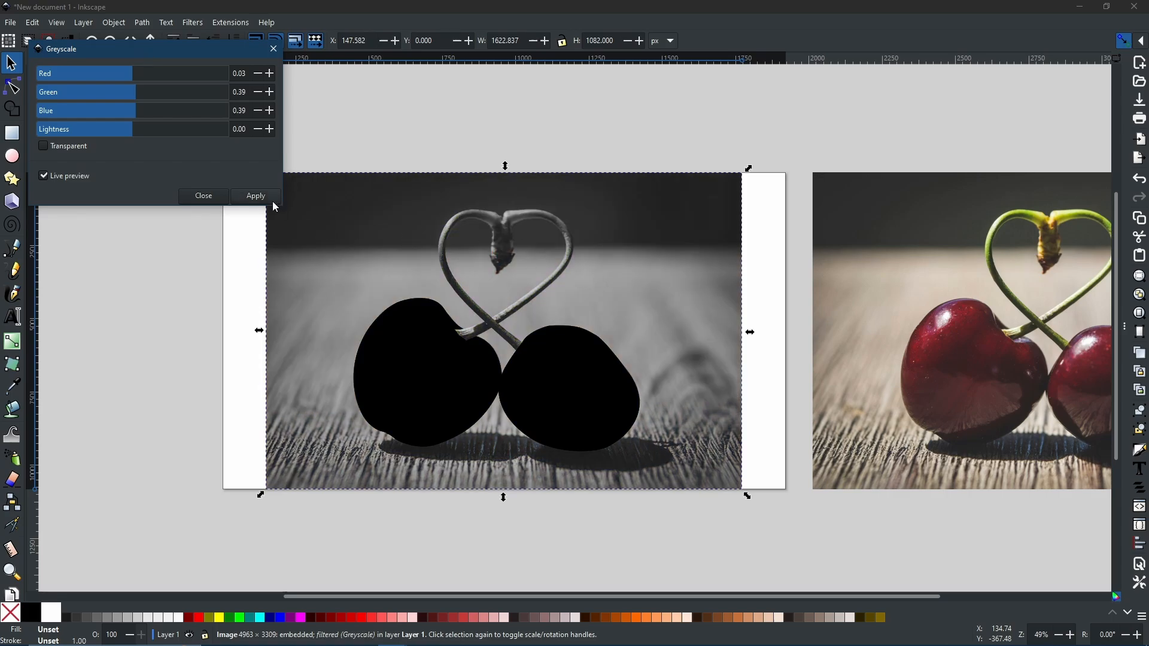
click(43, 176)
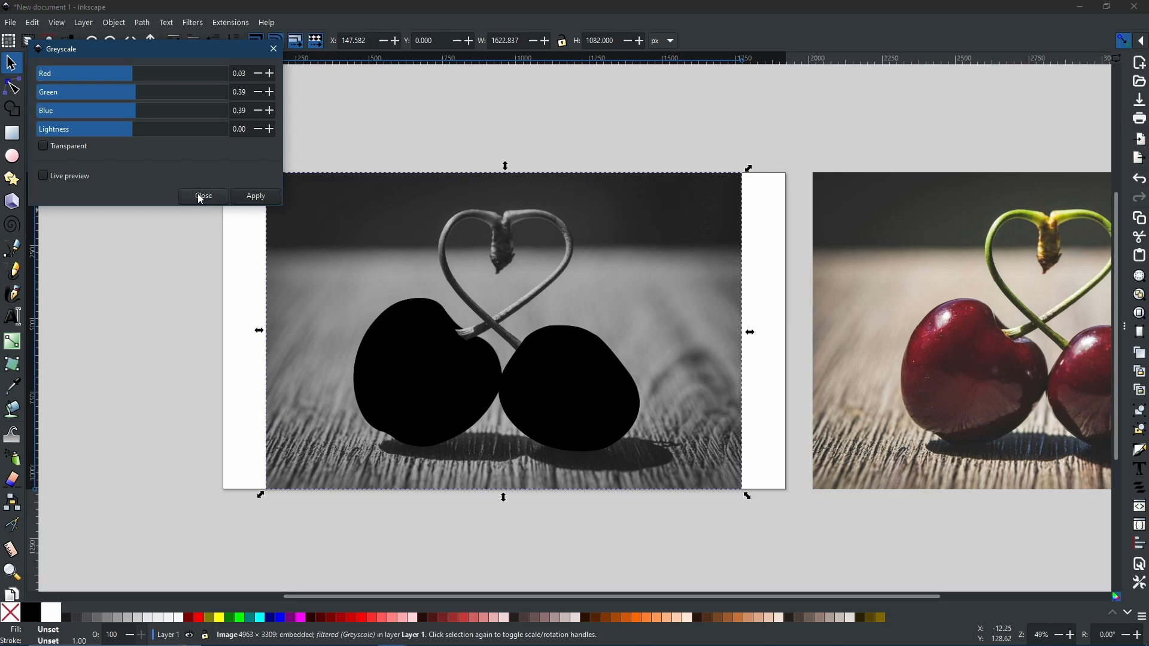
click(203, 196)
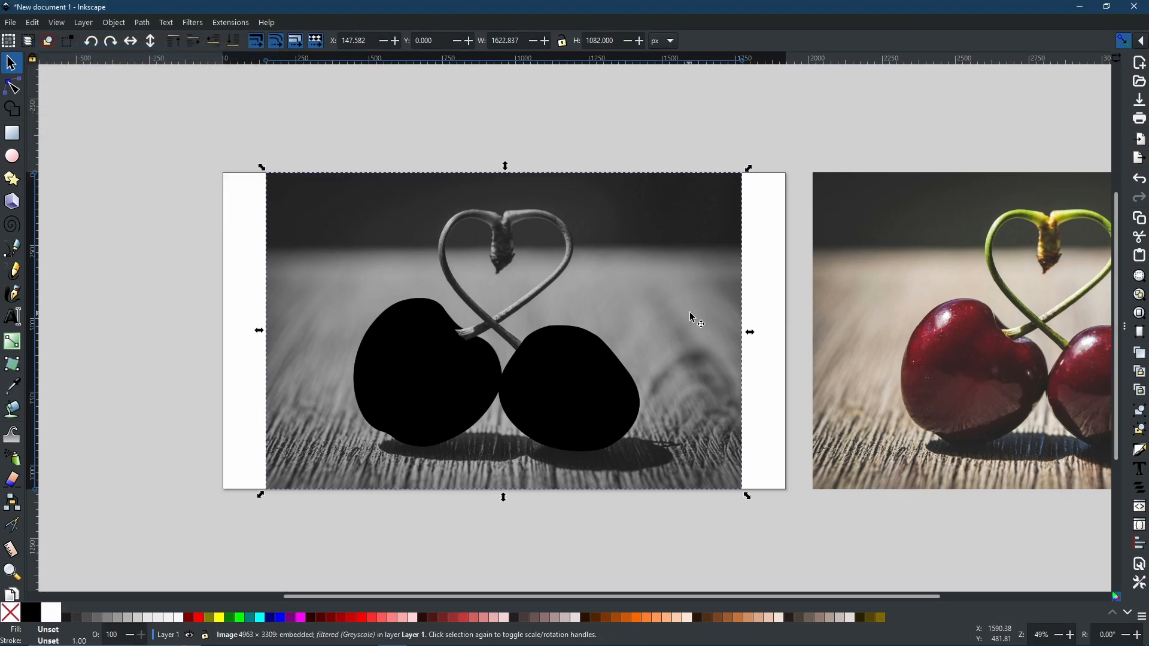
mouse_move(755, 355)
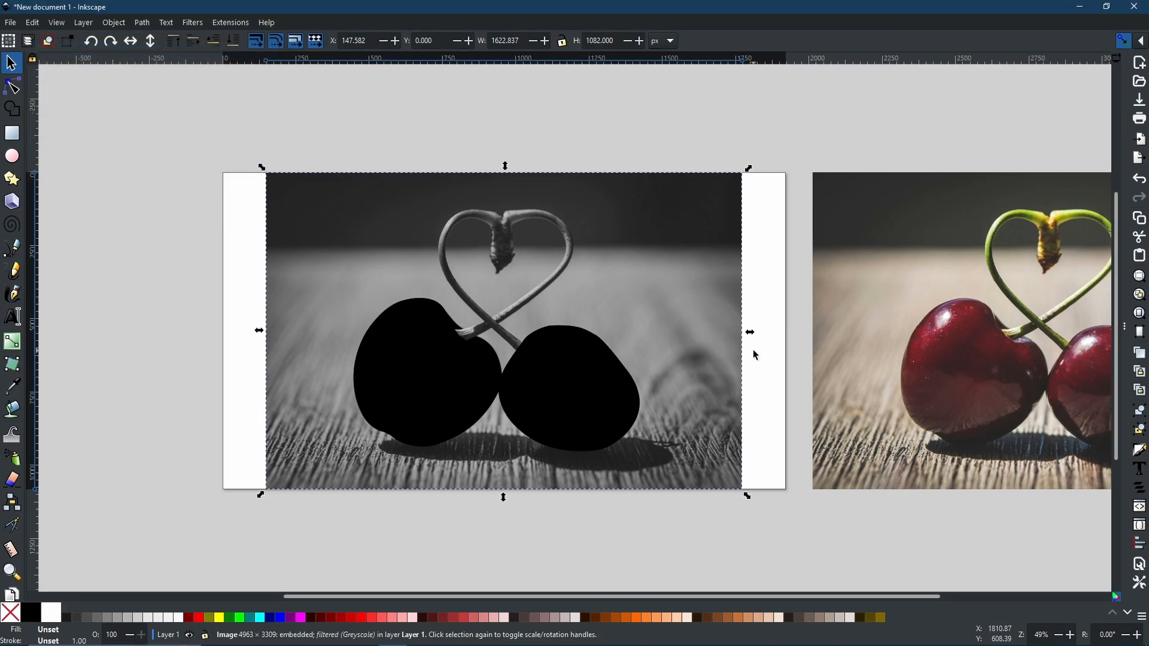
mouse_move(546, 392)
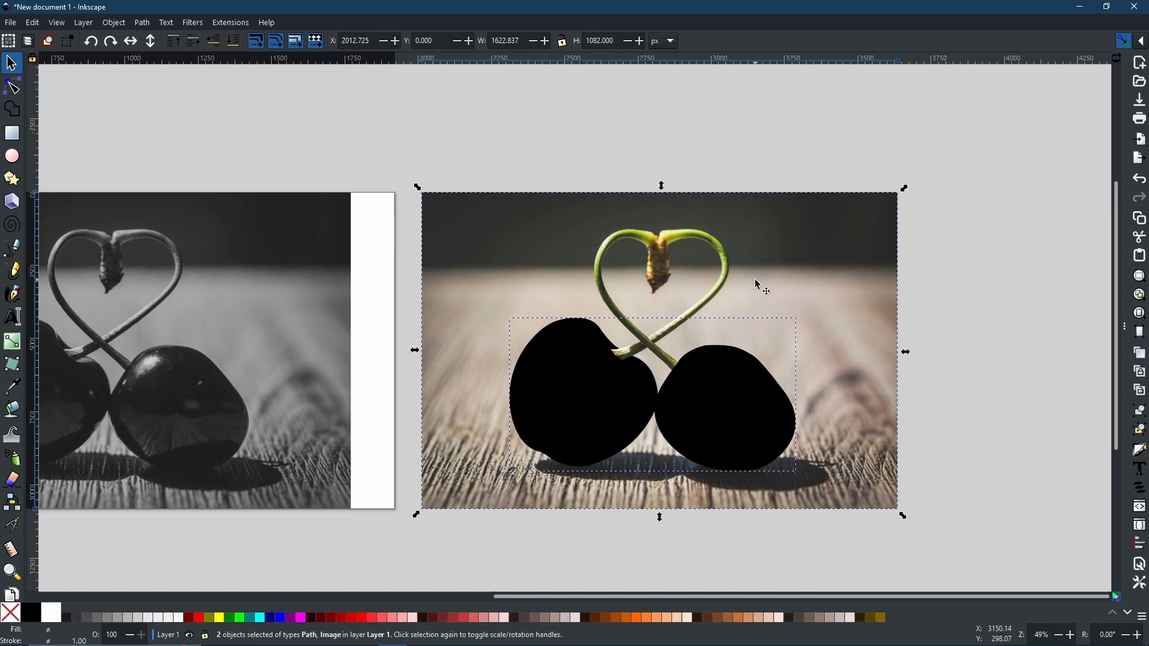
mouse_move(739, 403)
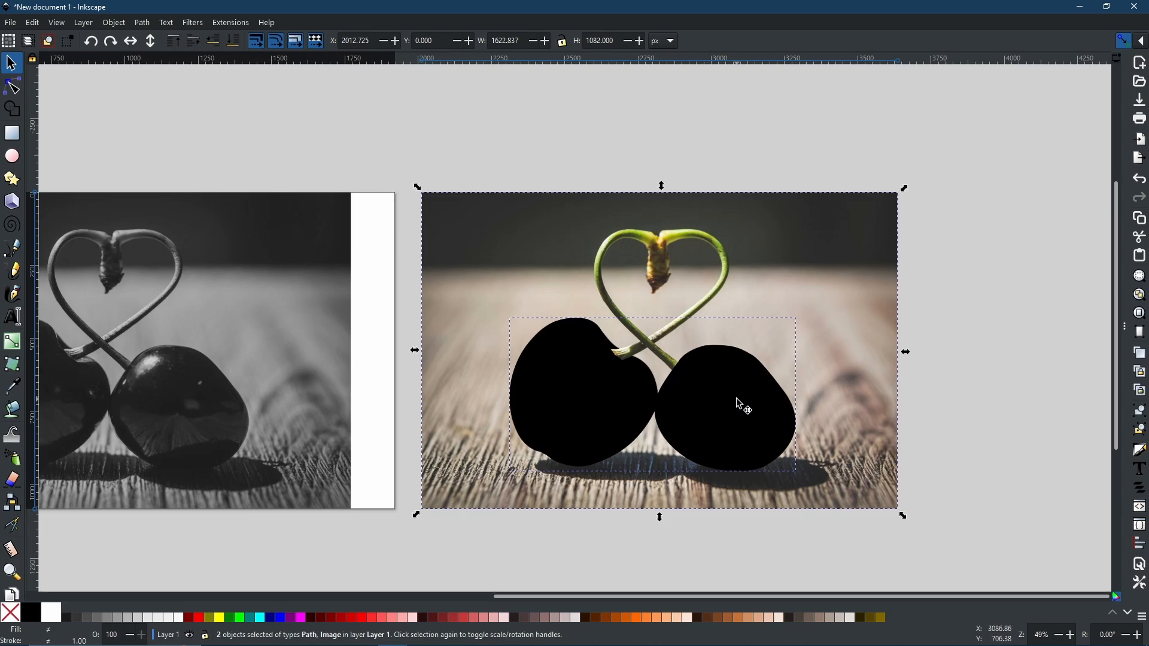
Set the black cherry shapes as a clip on the colour photo
right_click(738, 403)
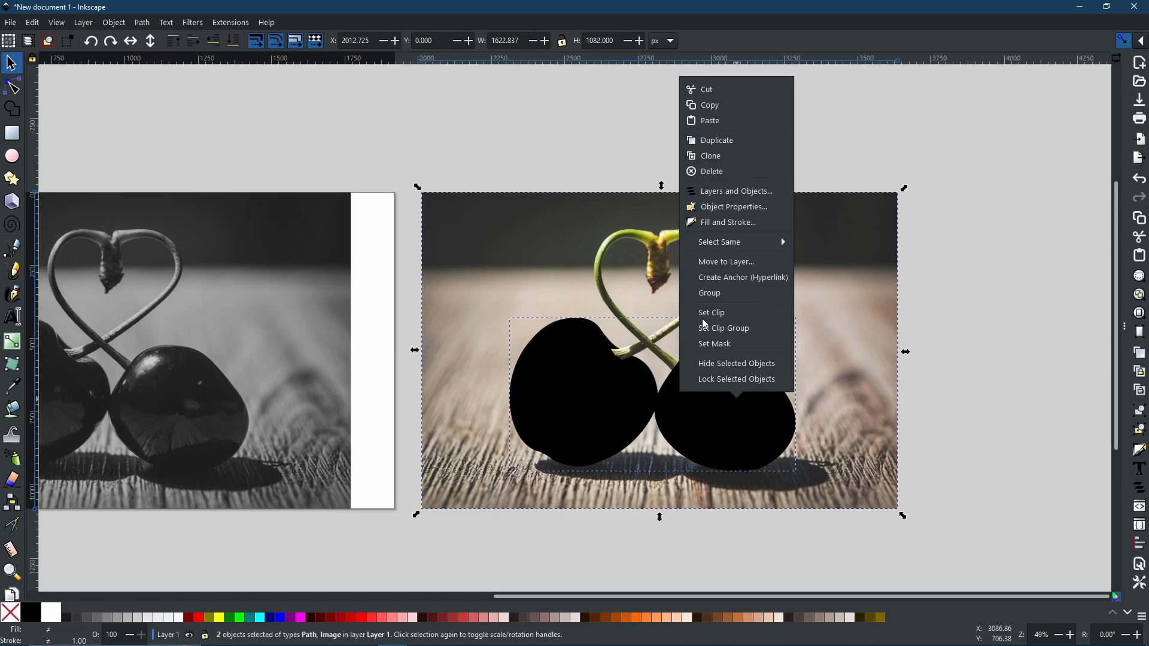
click(711, 312)
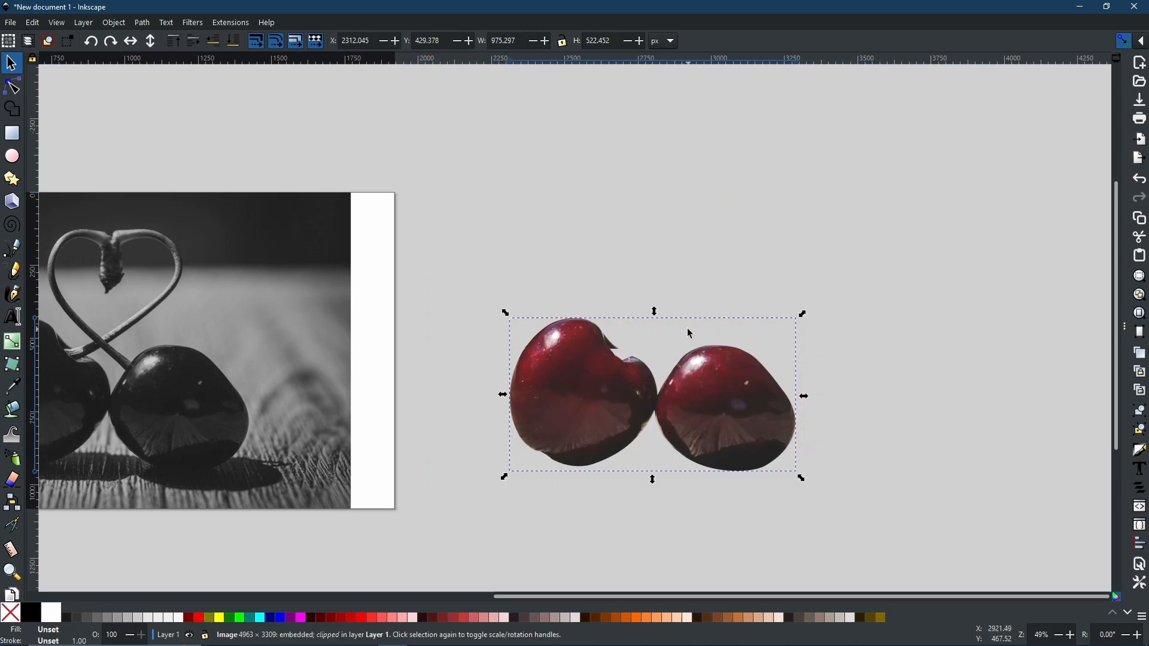
mouse_move(744, 410)
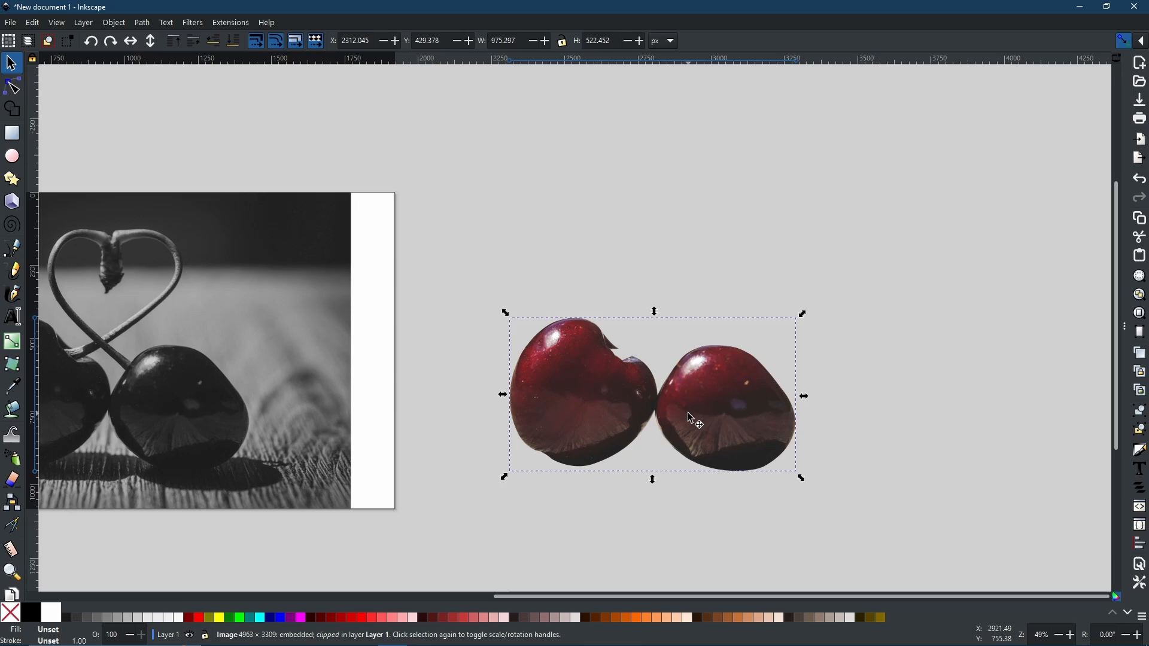
mouse_move(395, 385)
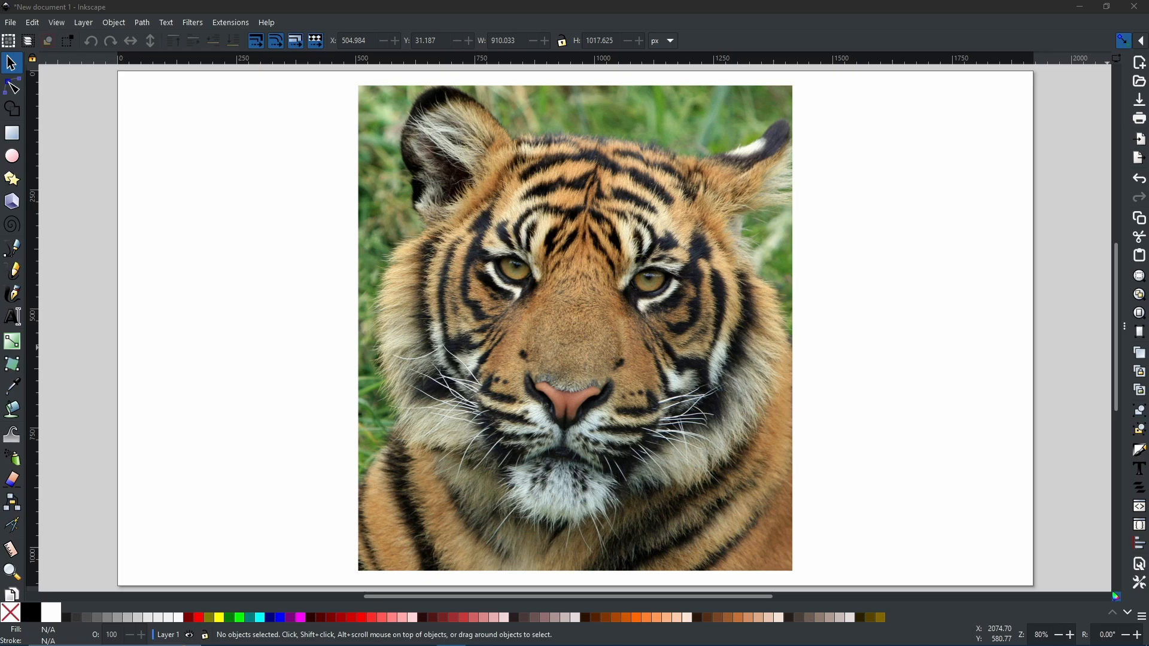
mouse_move(1092, 465)
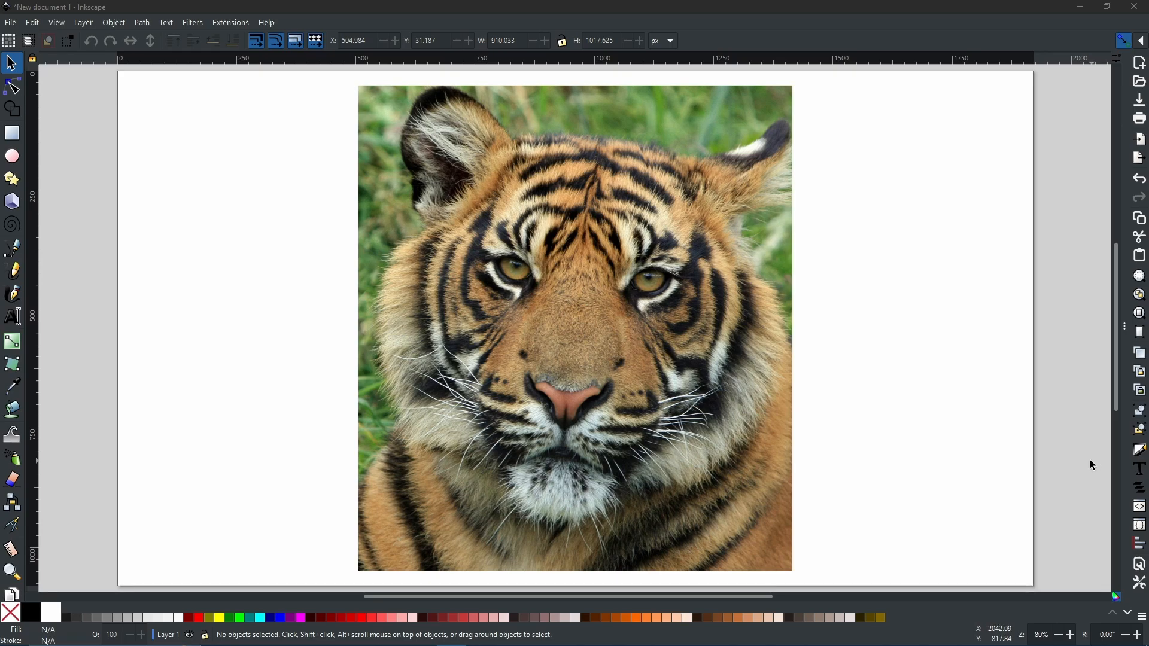
mouse_move(617, 343)
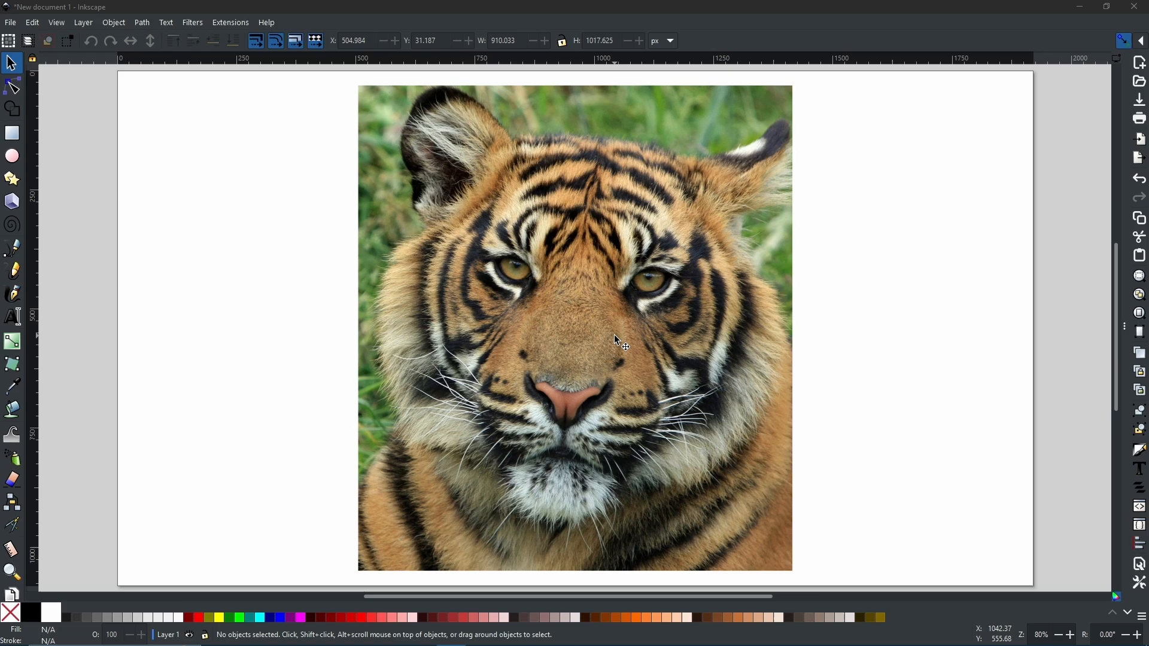
mouse_move(702, 376)
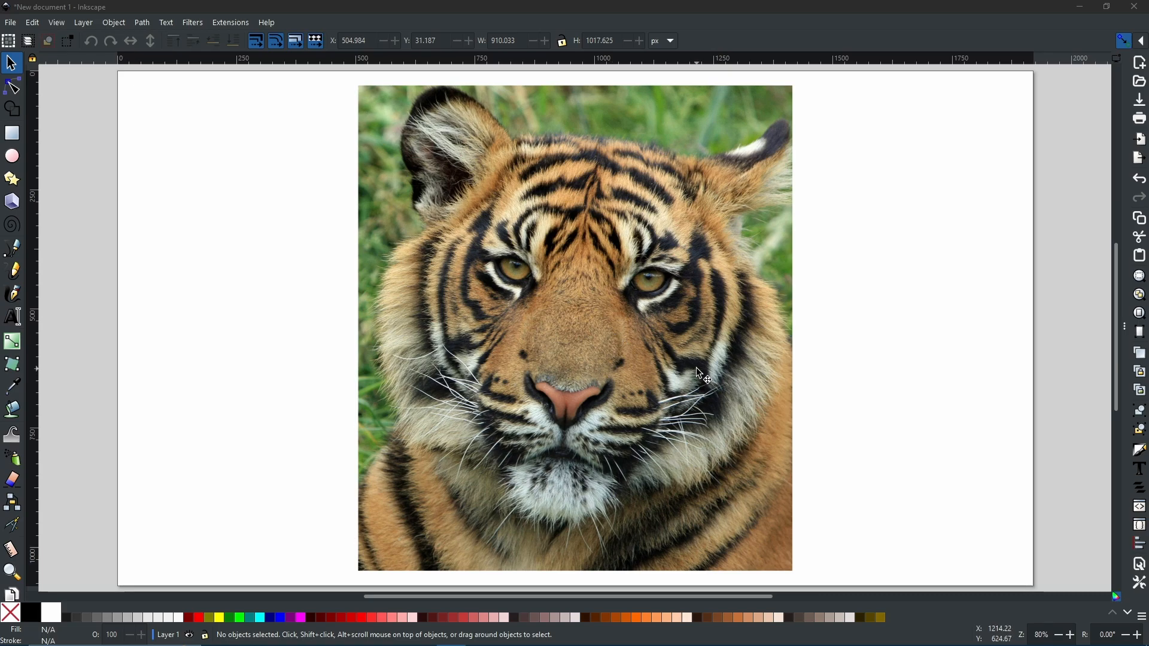
mouse_move(704, 375)
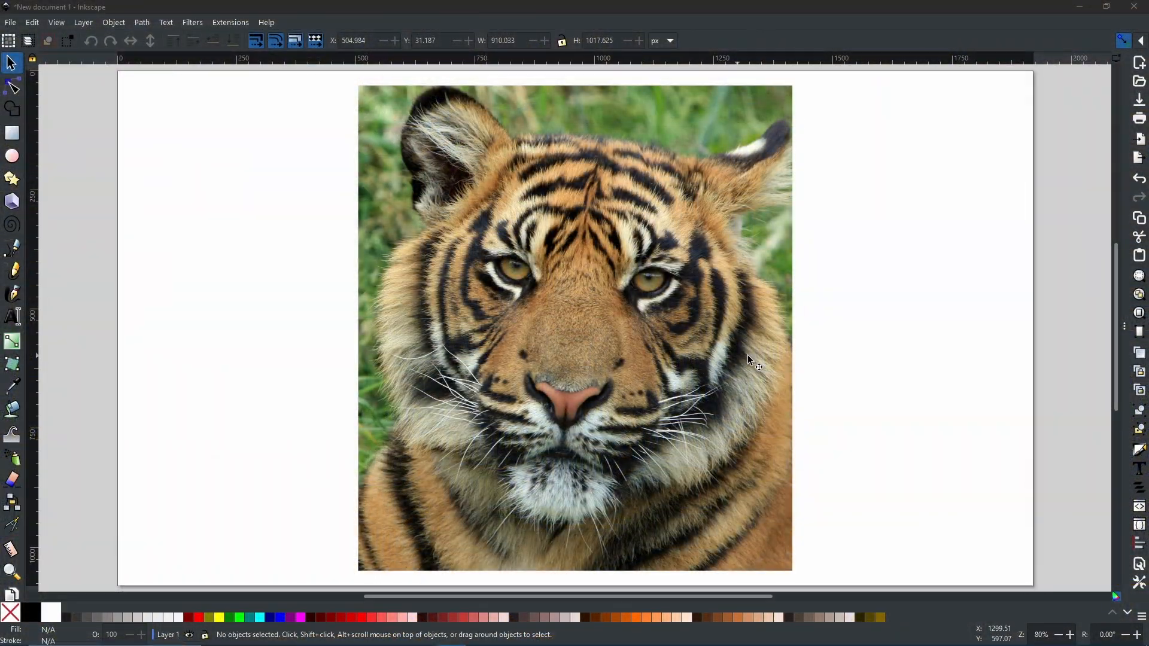
mouse_move(698, 386)
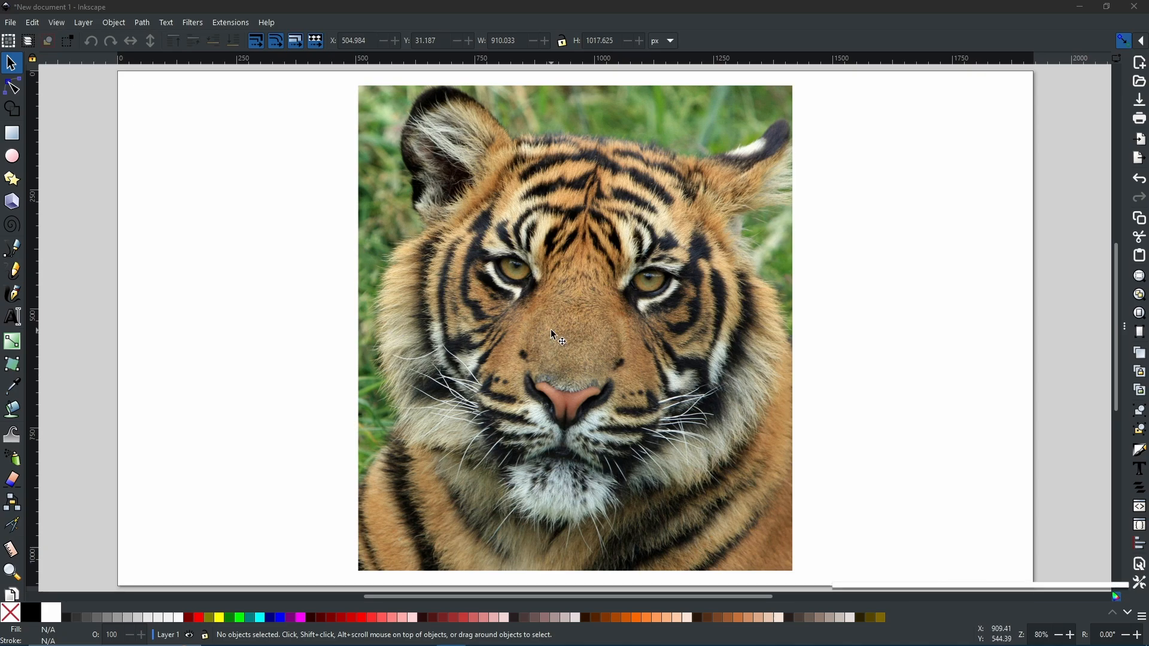
mouse_move(654, 300)
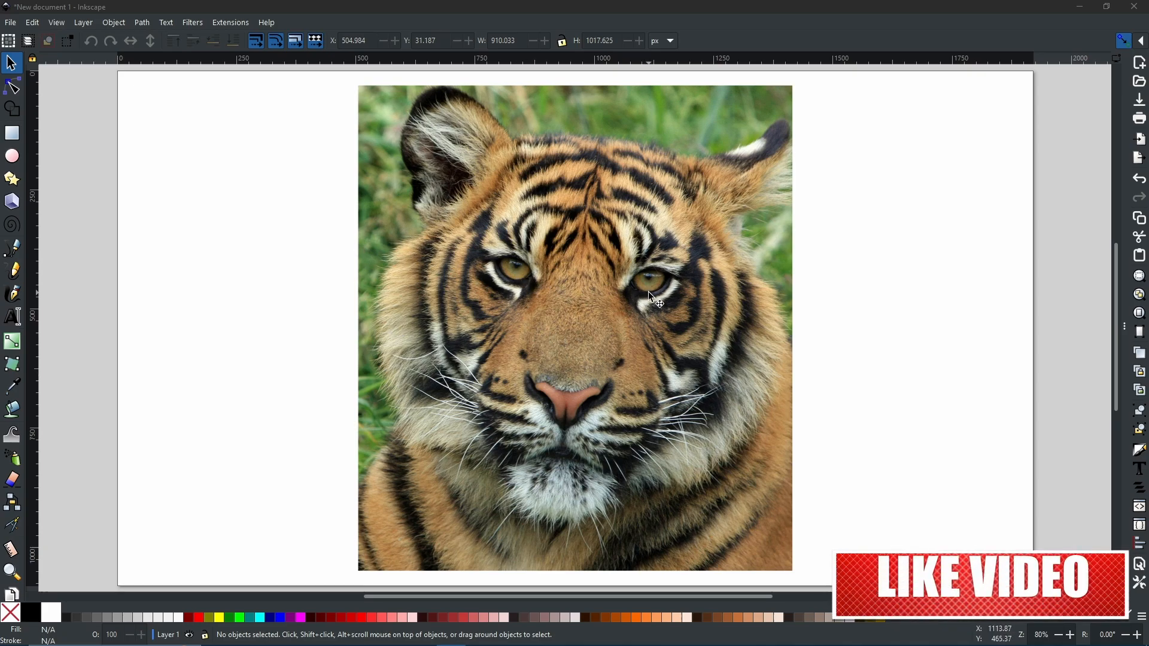
mouse_move(491, 280)
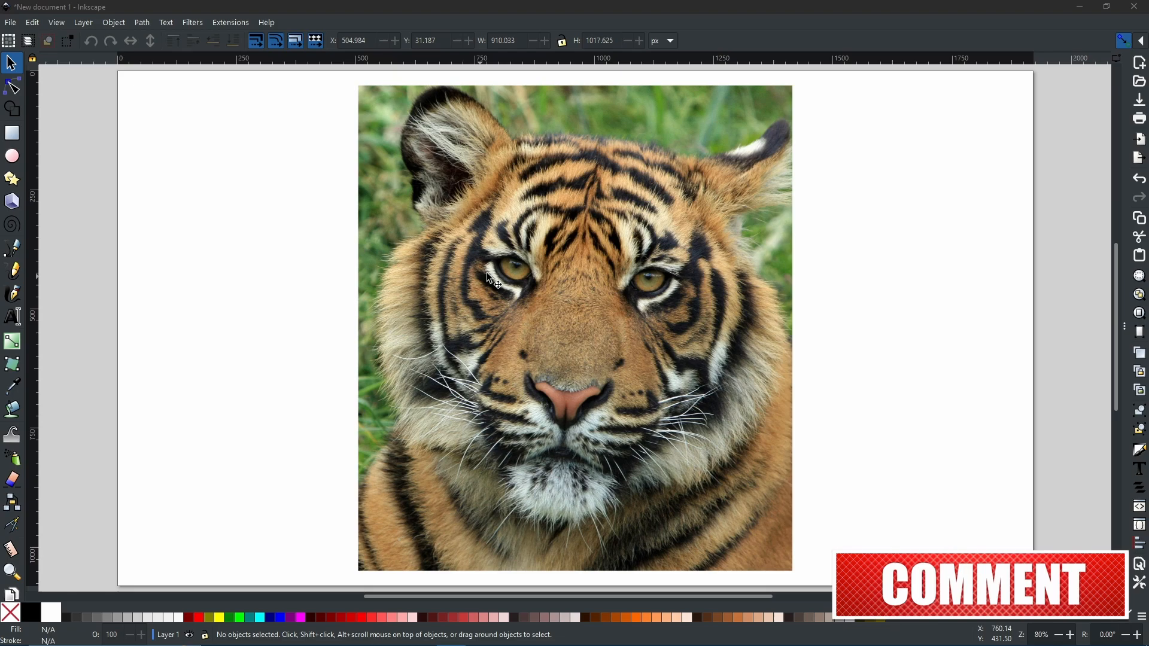
mouse_move(719, 330)
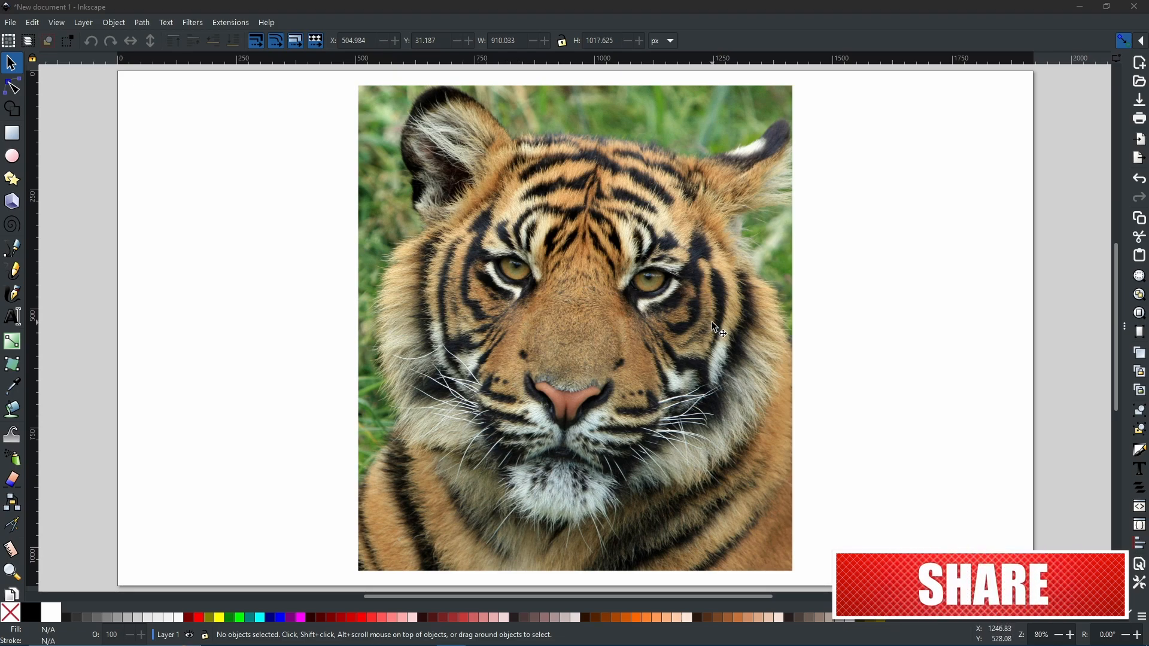
mouse_move(654, 323)
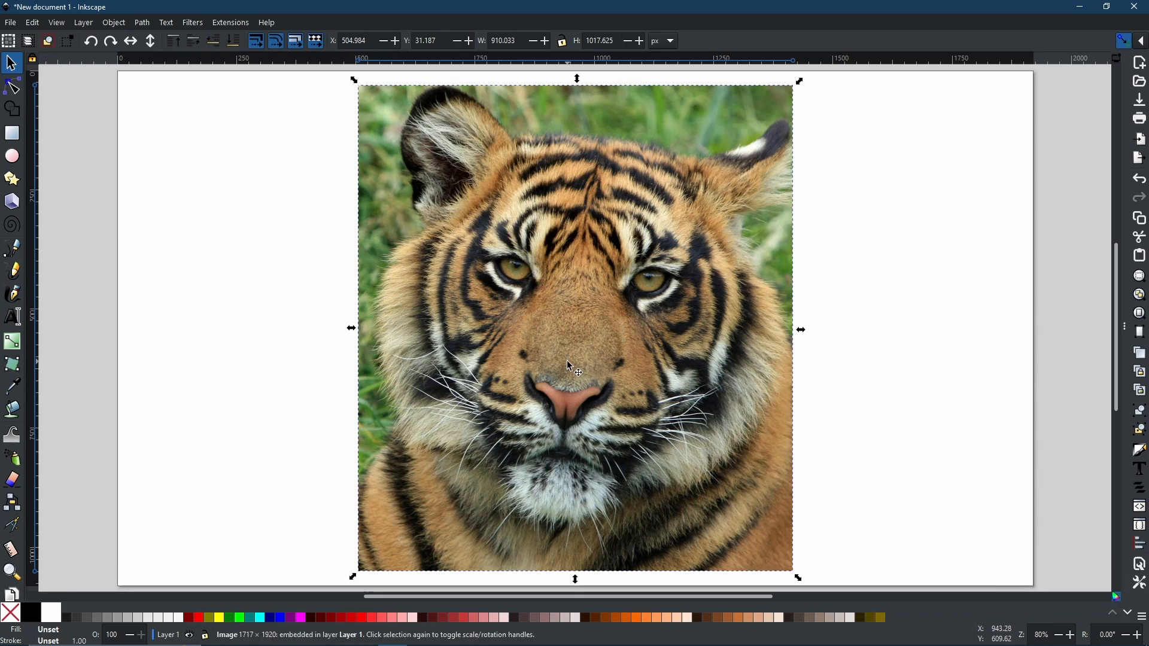
mouse_move(653, 234)
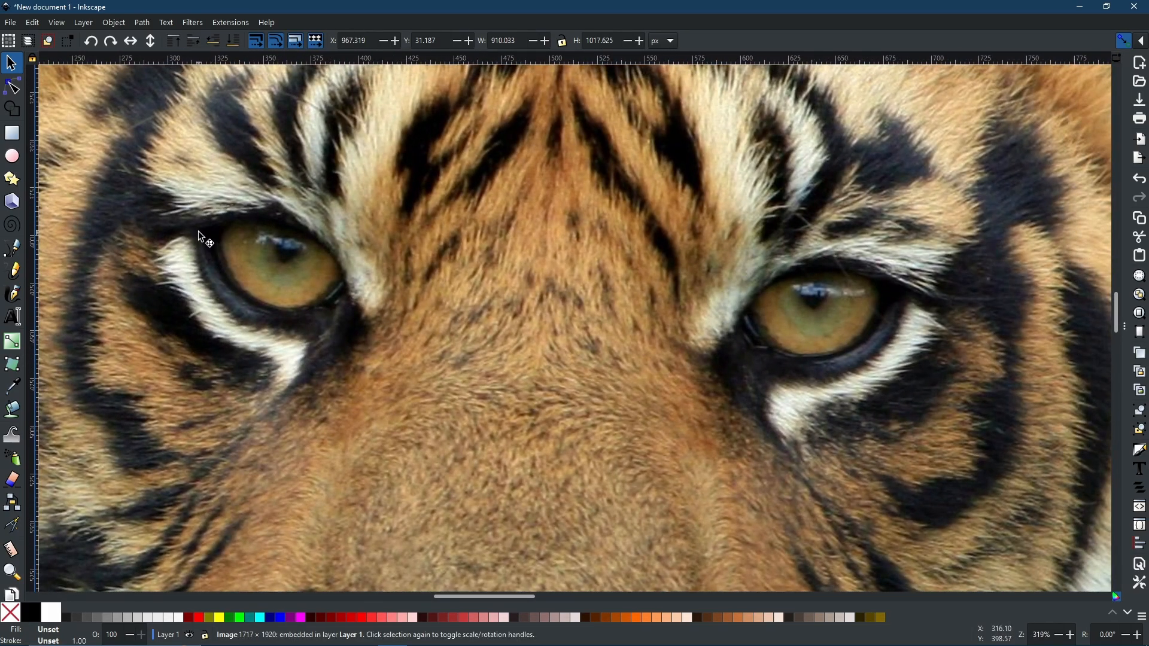
mouse_move(335, 268)
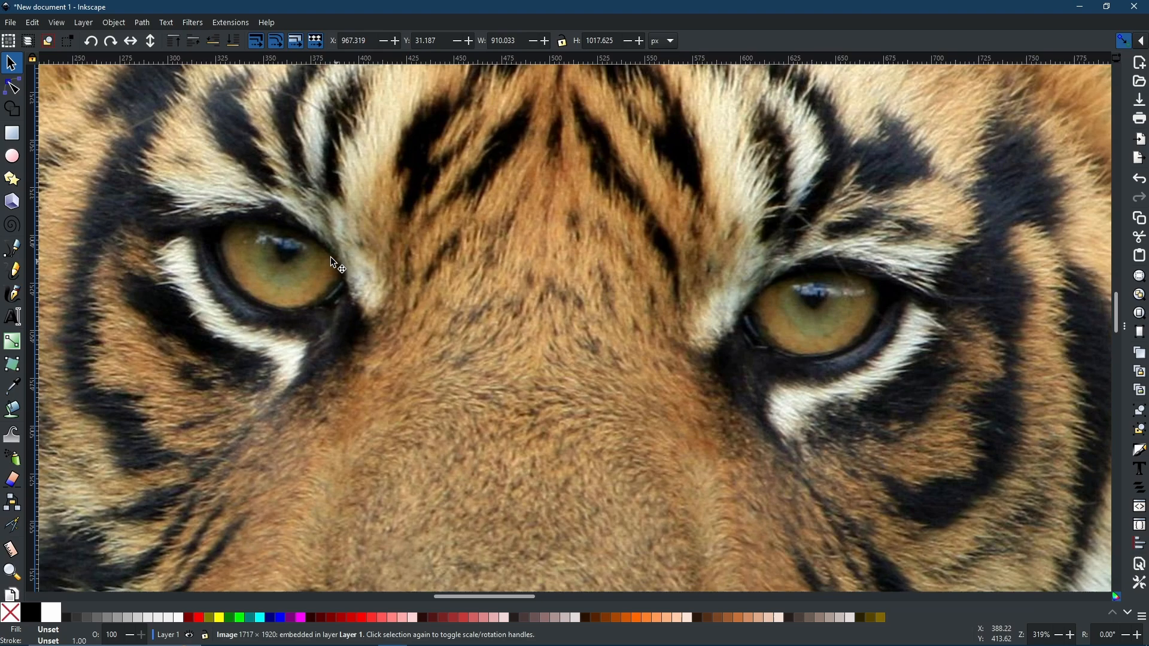
mouse_move(699, 351)
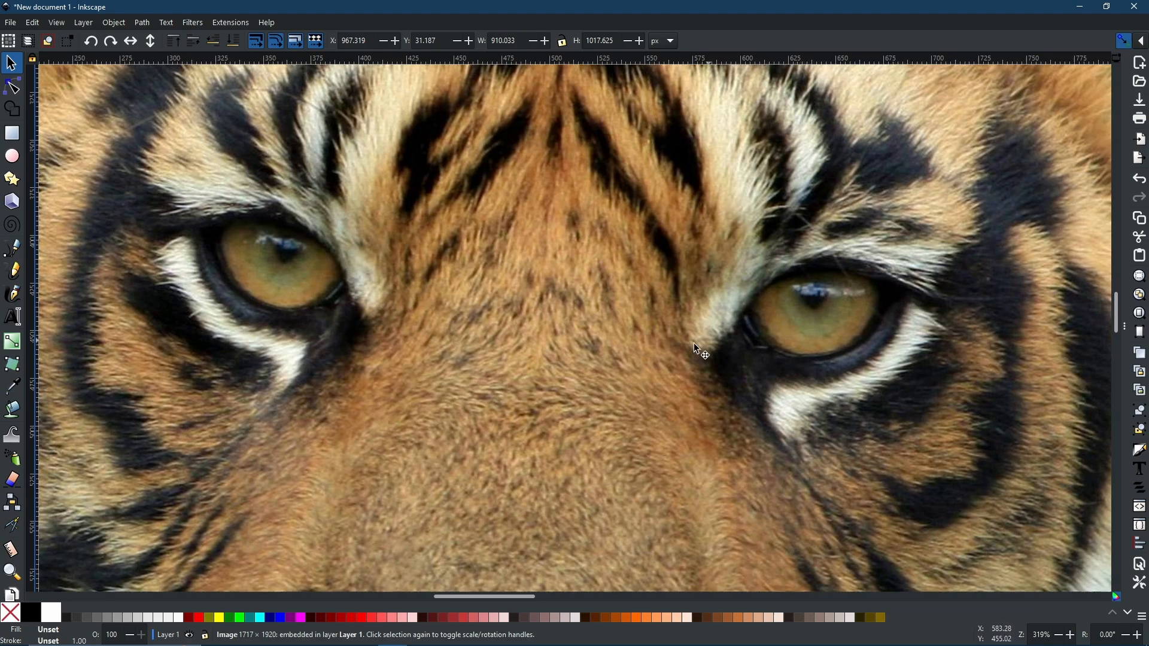
mouse_move(328, 402)
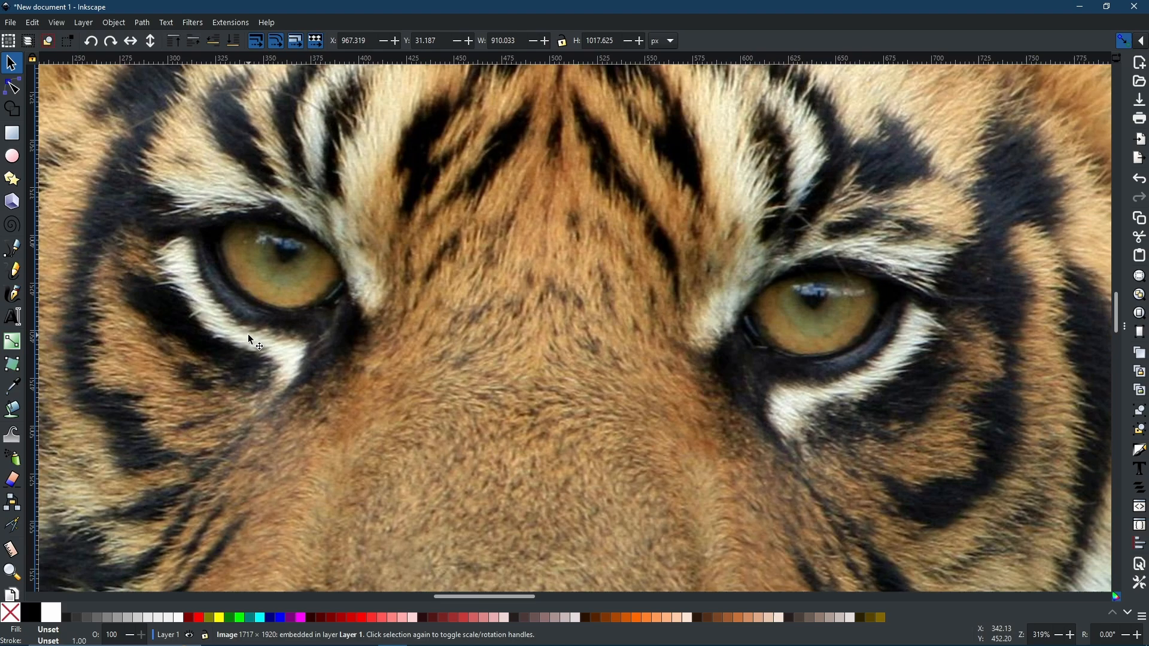
mouse_move(136, 326)
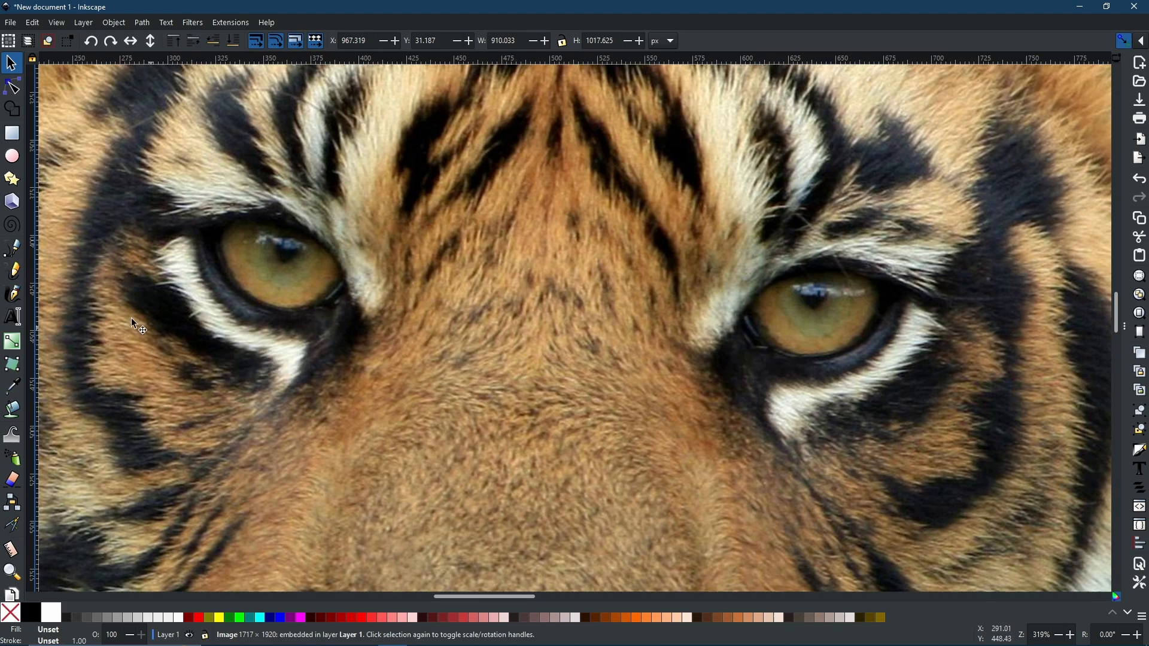
Start a Bezier path at the outer corner of the tiger's left eye
click(12, 270)
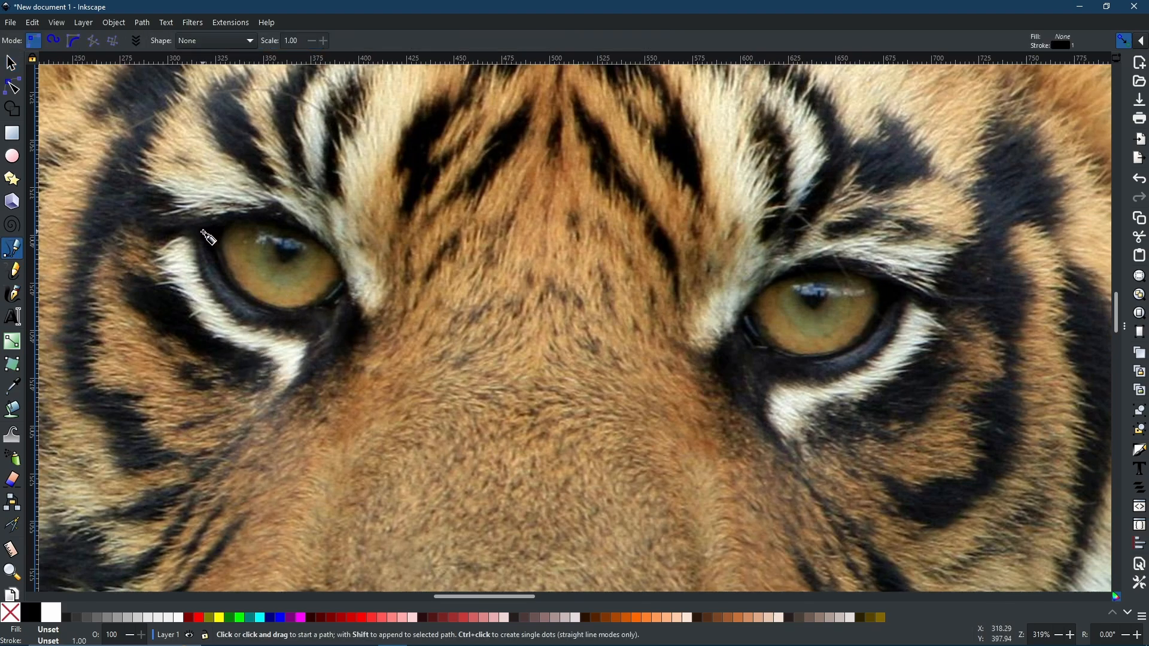
click(200, 229)
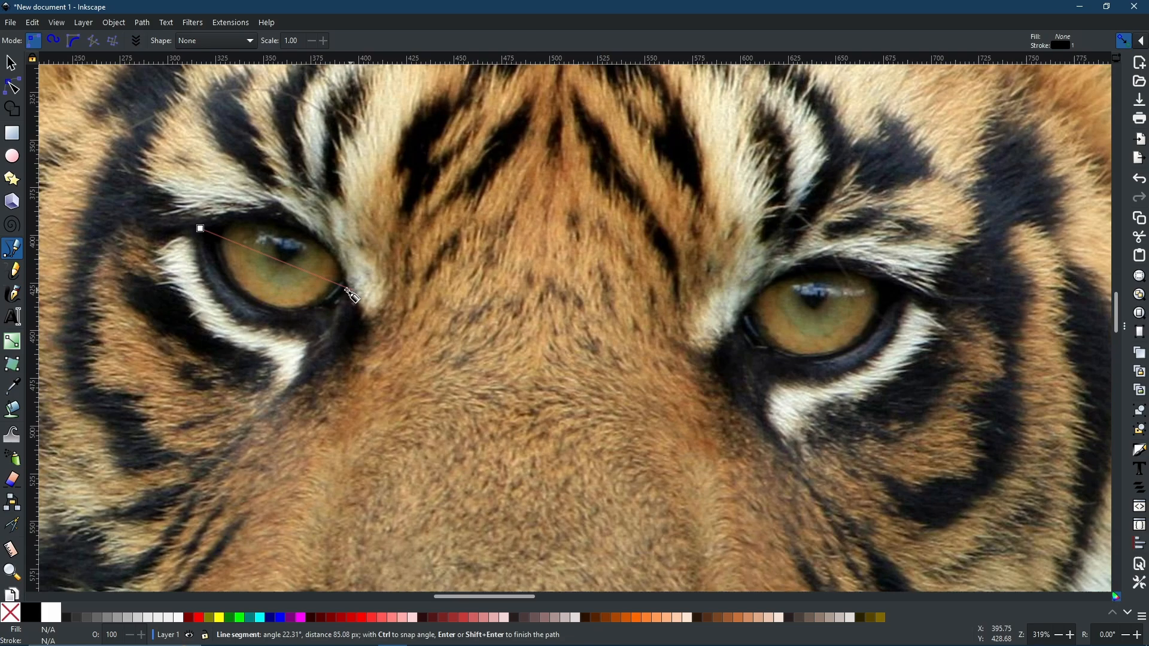
mouse_move(345, 278)
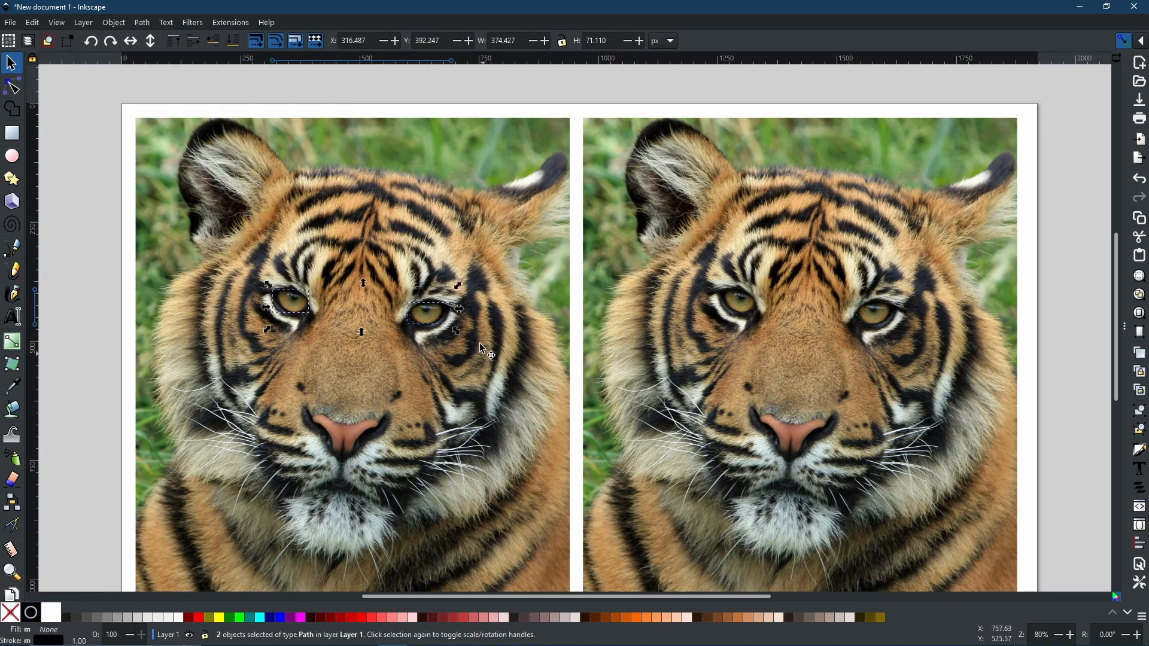
Fill the two eye shapes black and select the right-hand tiger photo
click(32, 614)
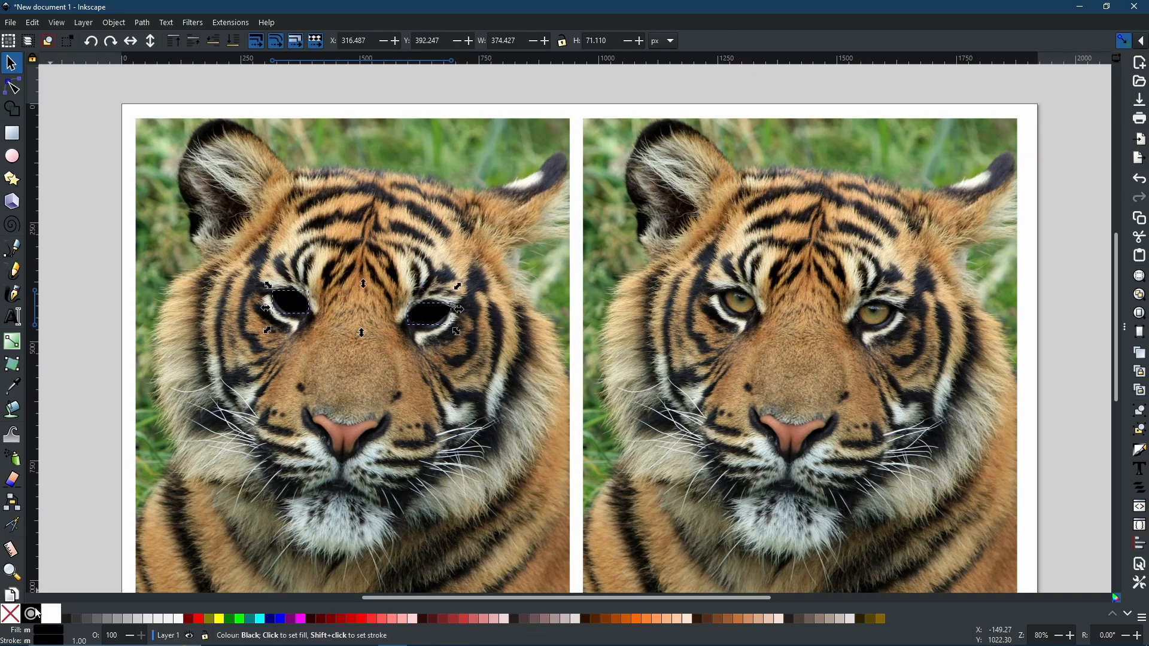
mouse_move(513, 138)
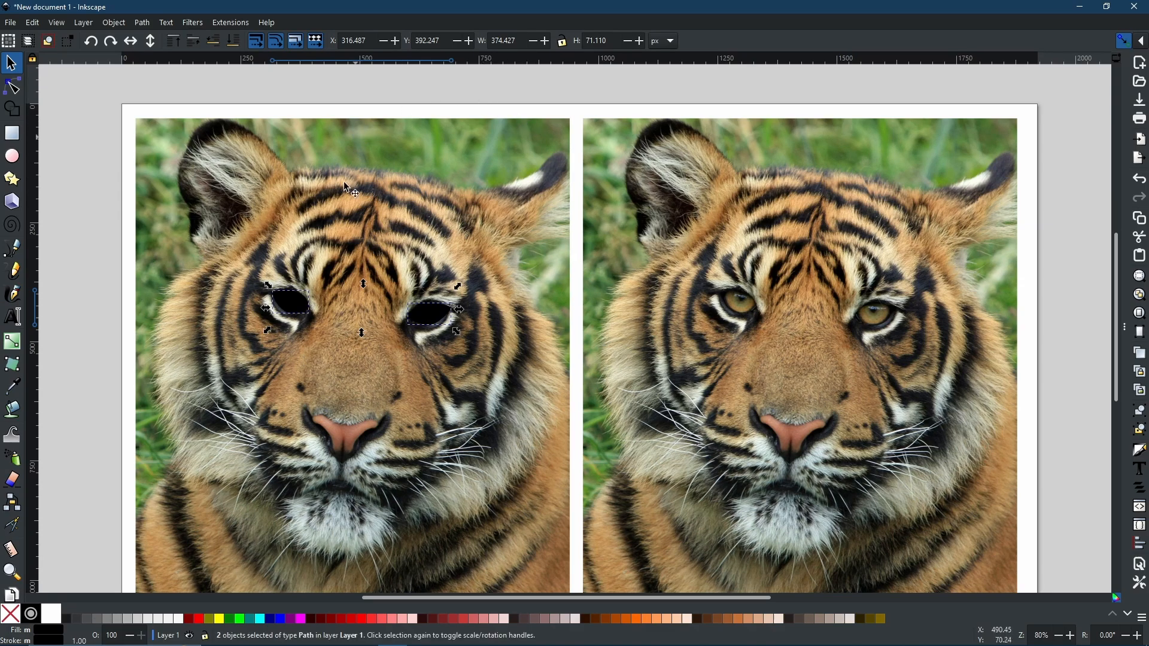
mouse_move(141, 22)
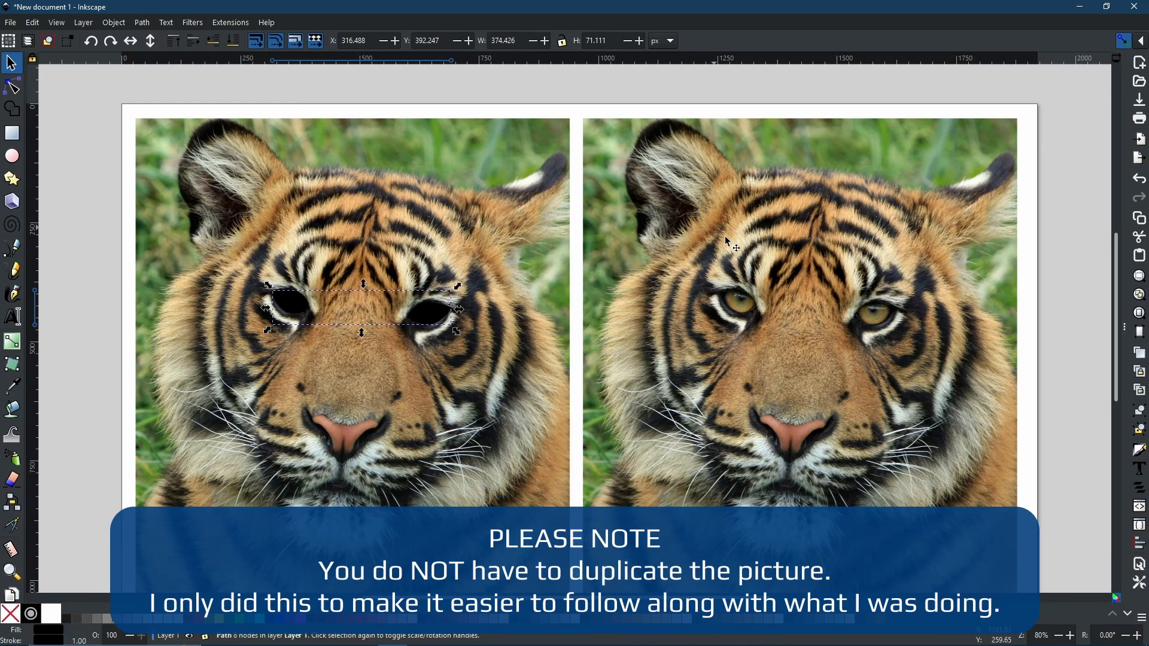
mouse_move(450, 330)
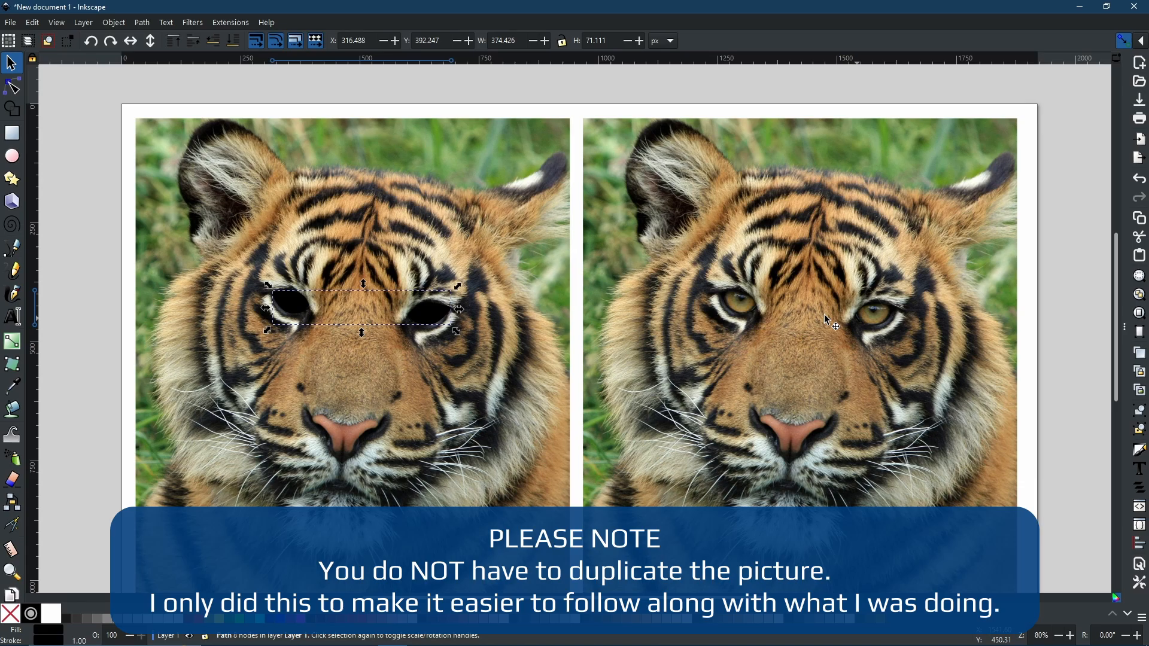
click(806, 294)
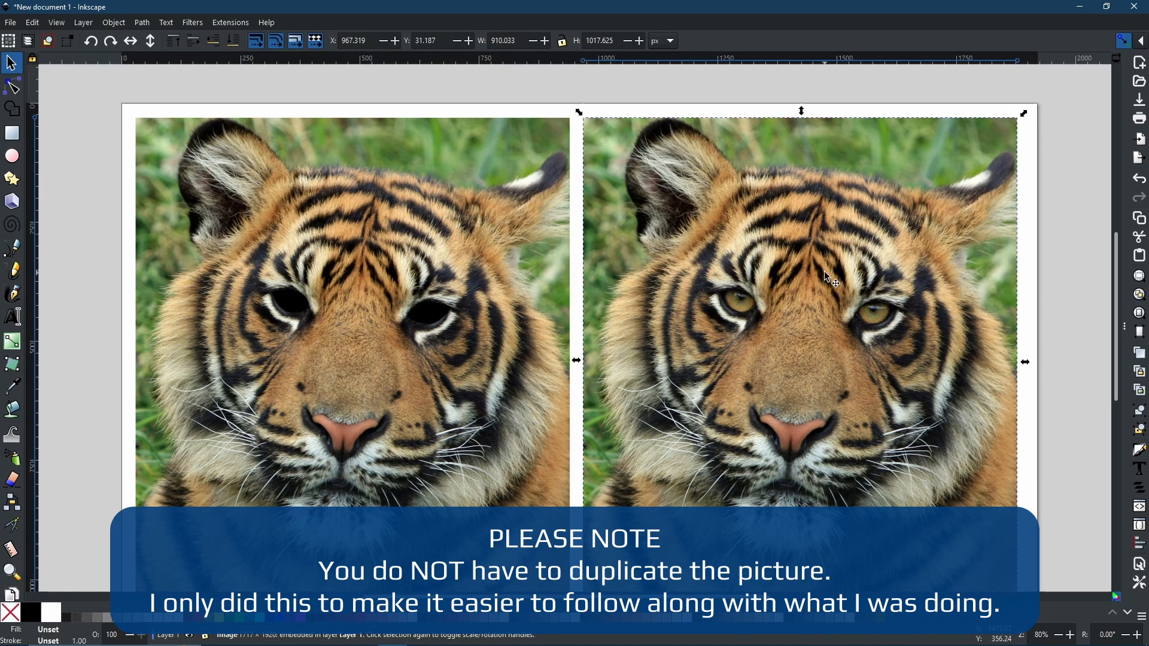
mouse_move(817, 281)
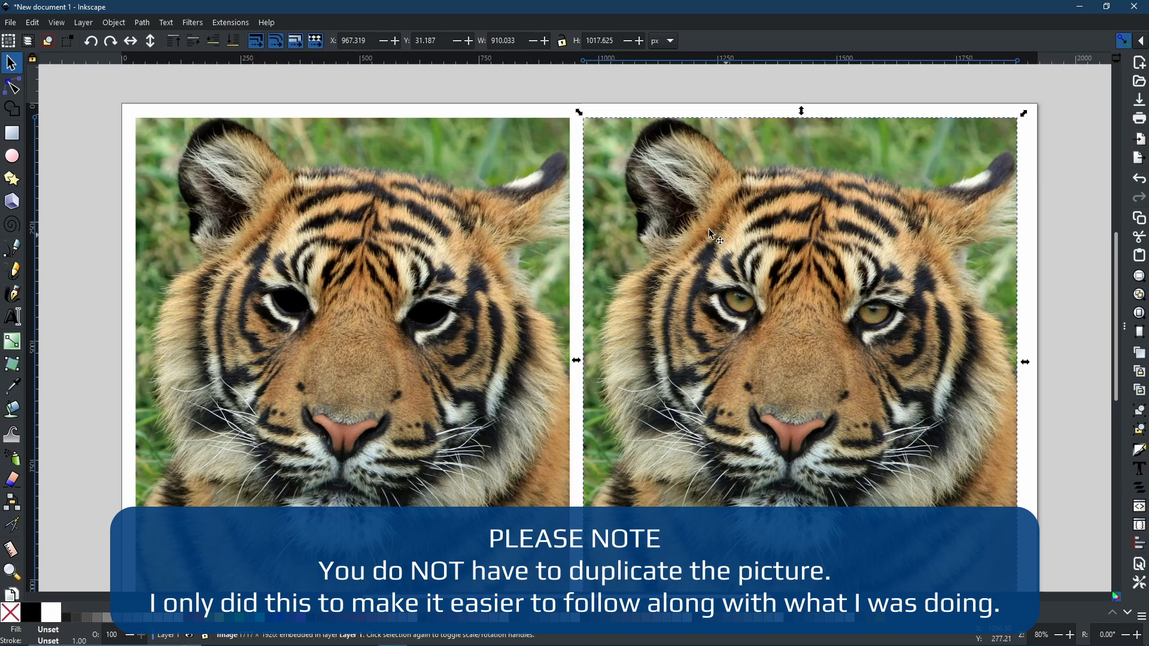
Apply the Greyscale filter with live preview to the right-hand tiger photo
click(192, 22)
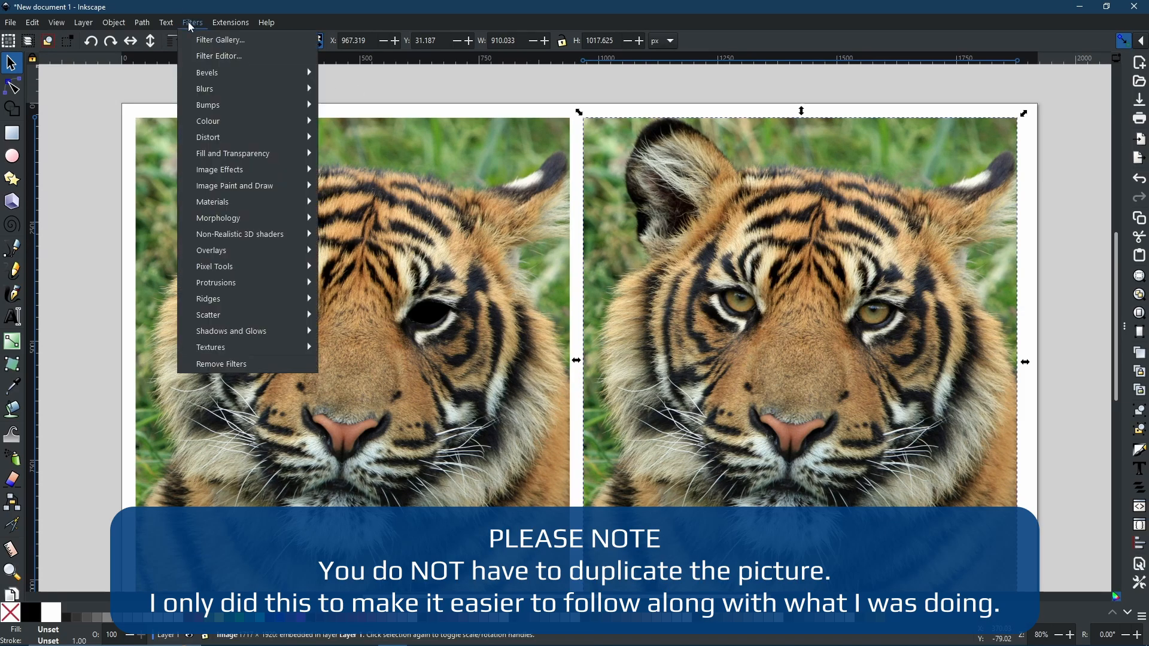
mouse_move(208, 121)
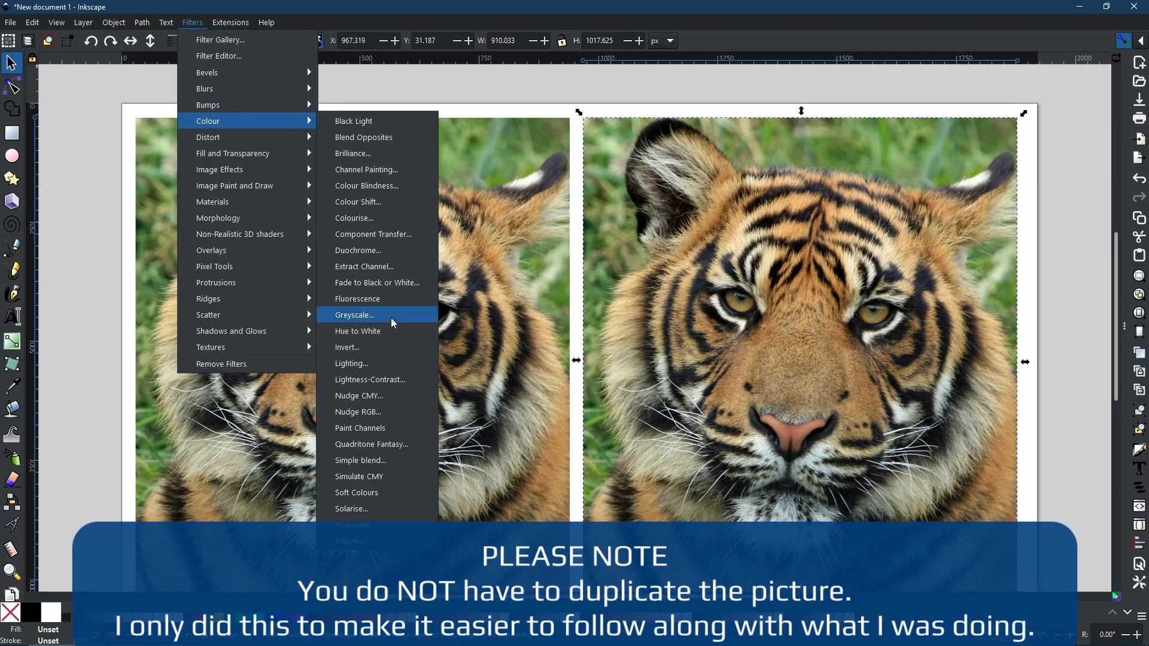
click(353, 315)
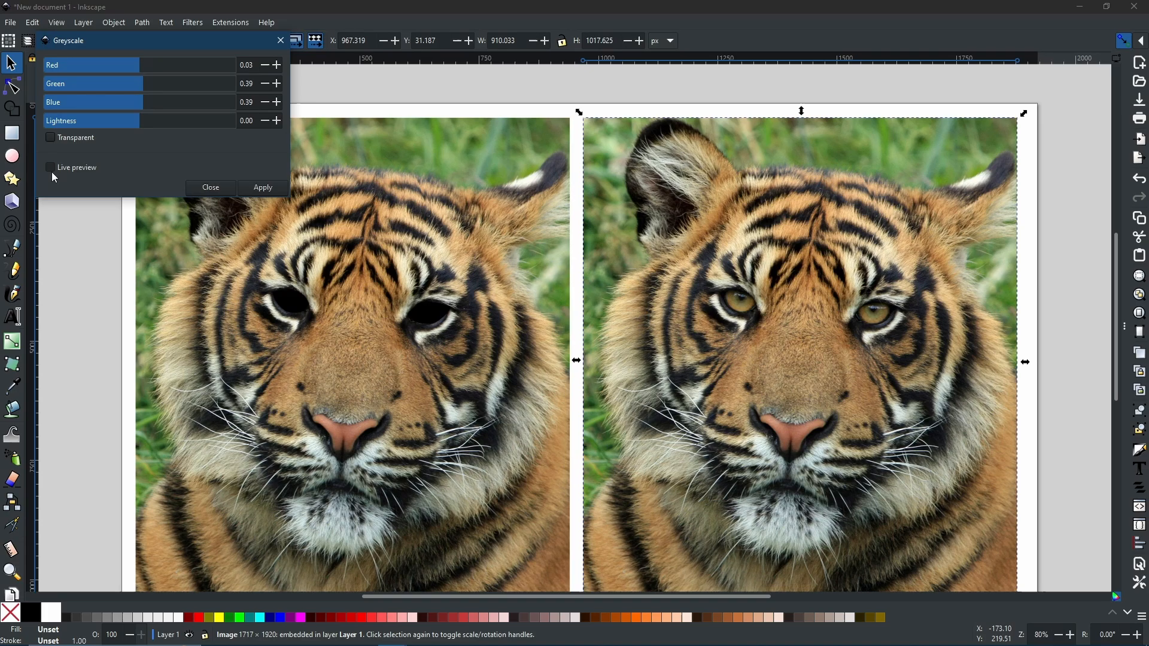
click(50, 167)
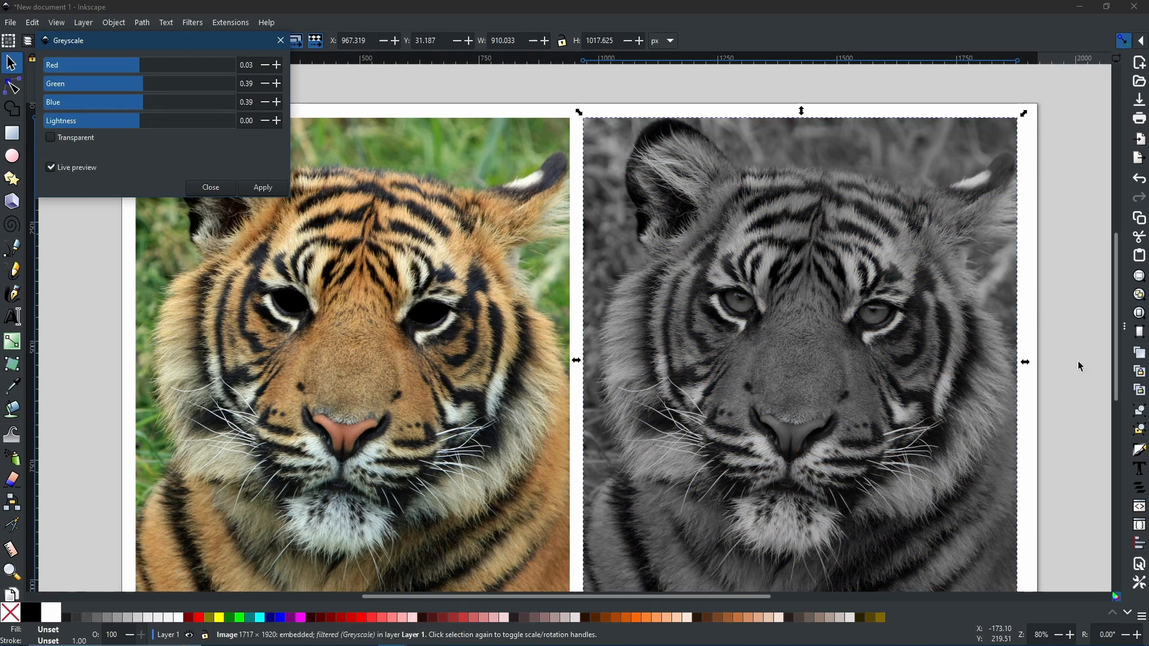
mouse_move(920, 414)
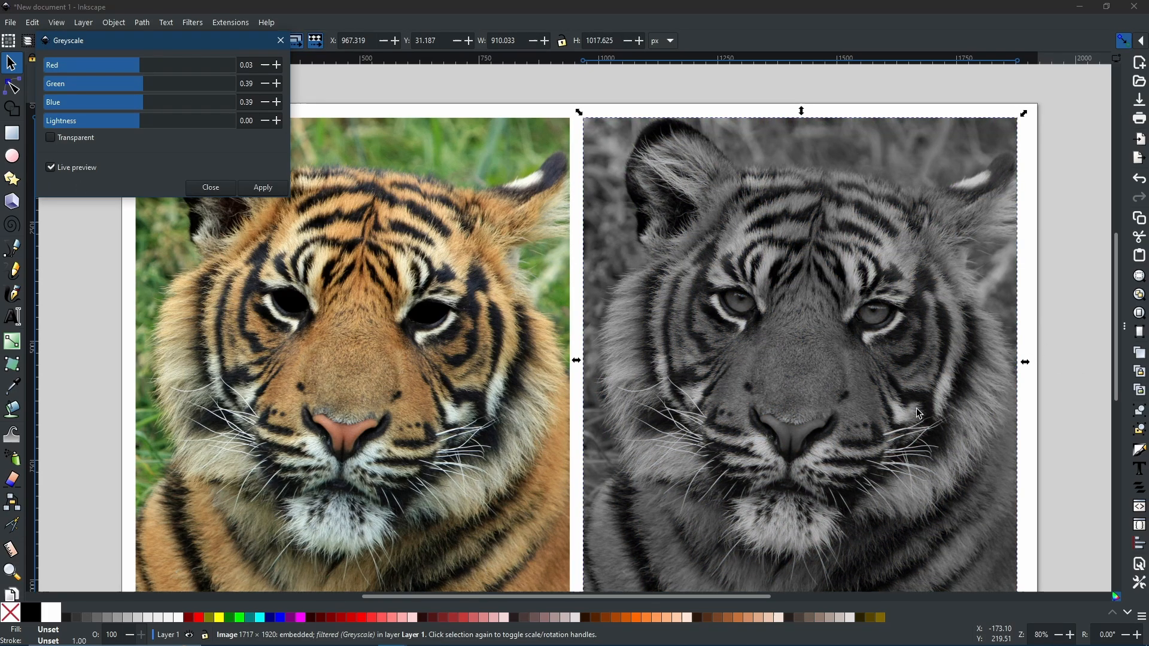
mouse_move(241, 187)
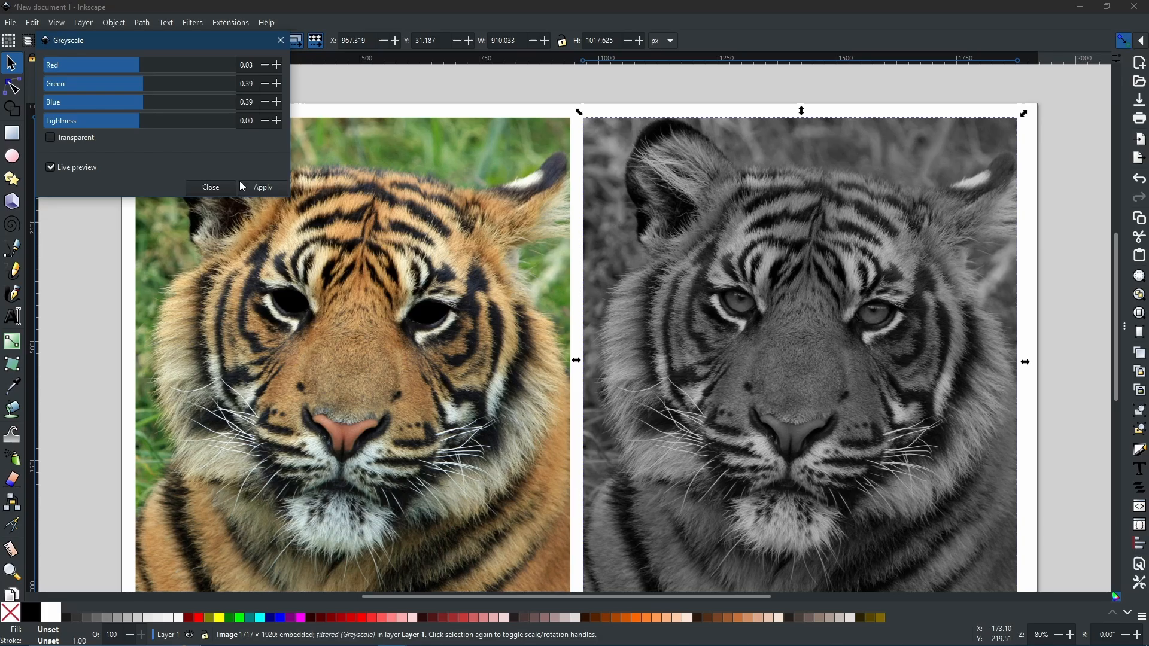
click(209, 187)
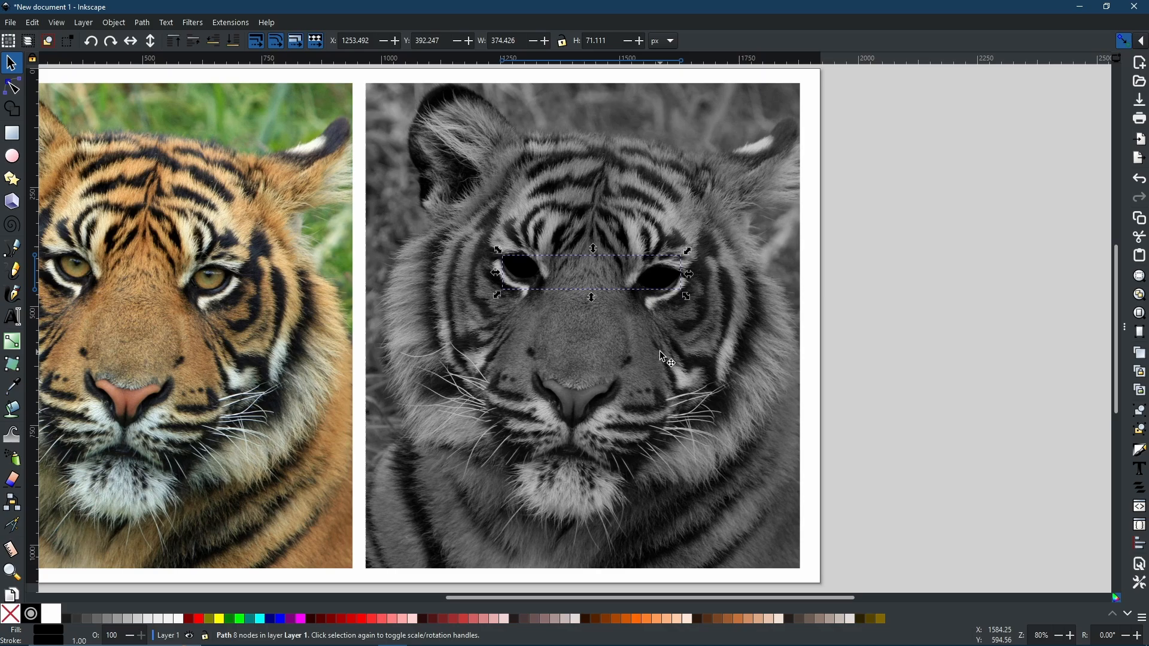
mouse_move(417, 360)
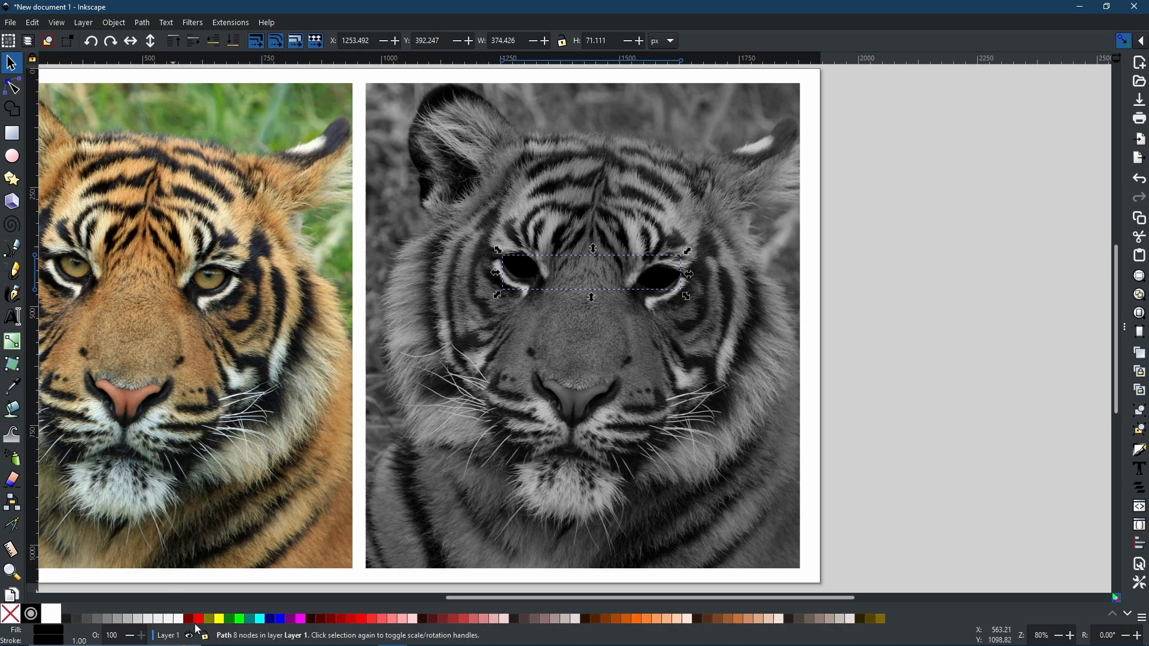
Fill the eye shapes over the greyscale tiger with red from the palette
click(197, 618)
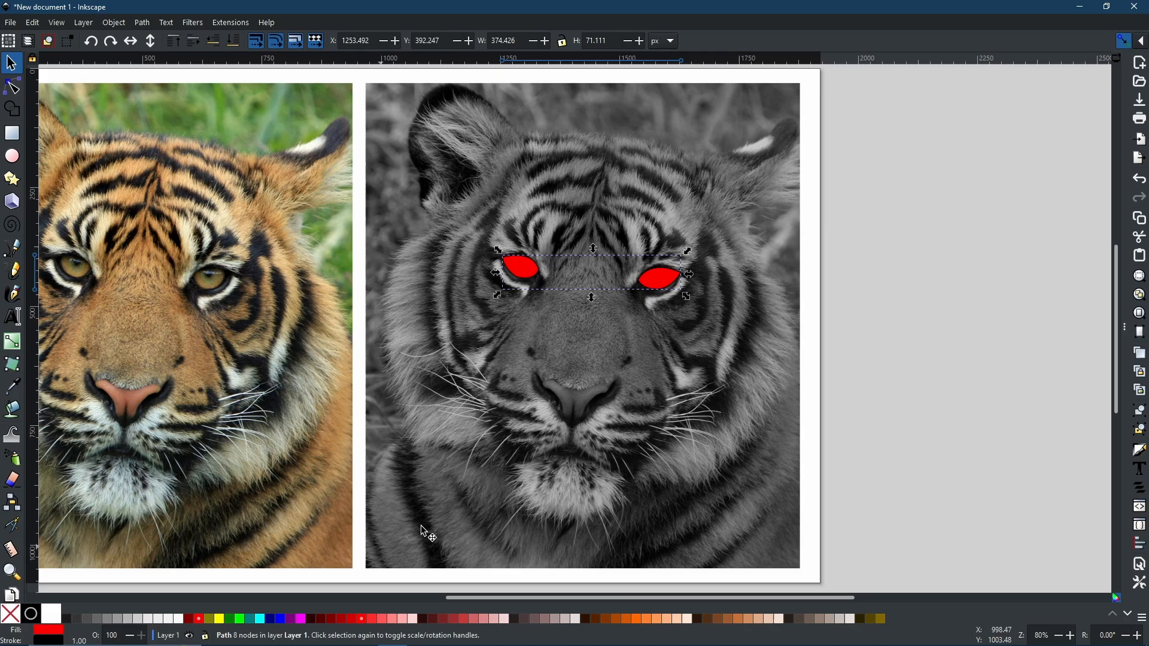
mouse_move(754, 294)
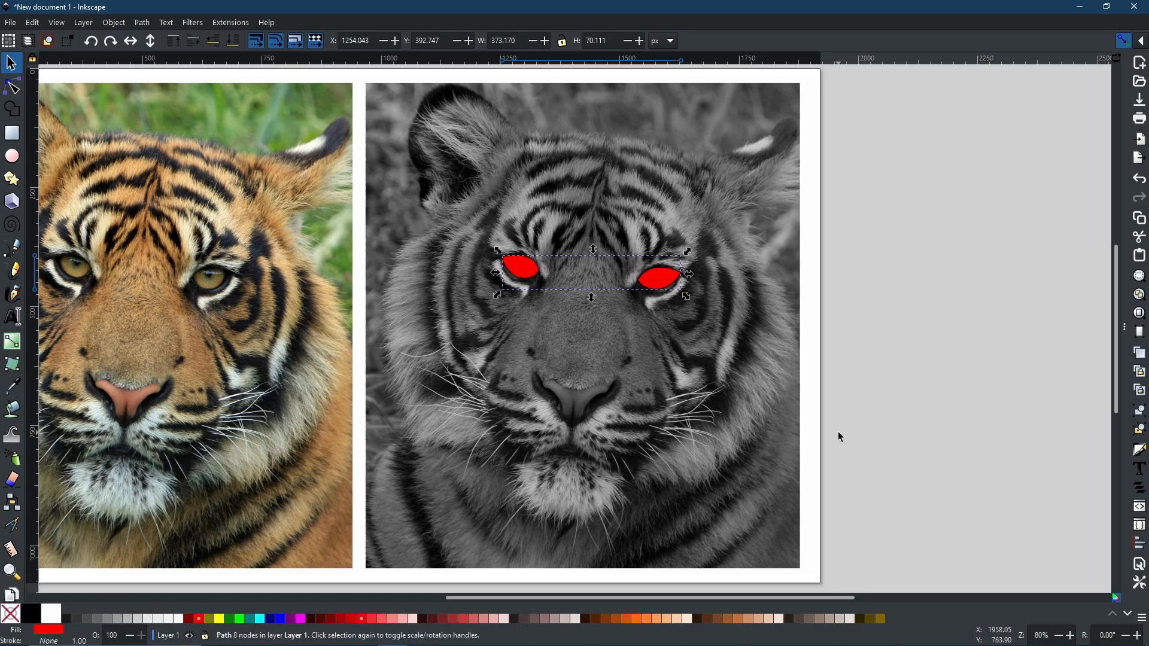
mouse_move(698, 345)
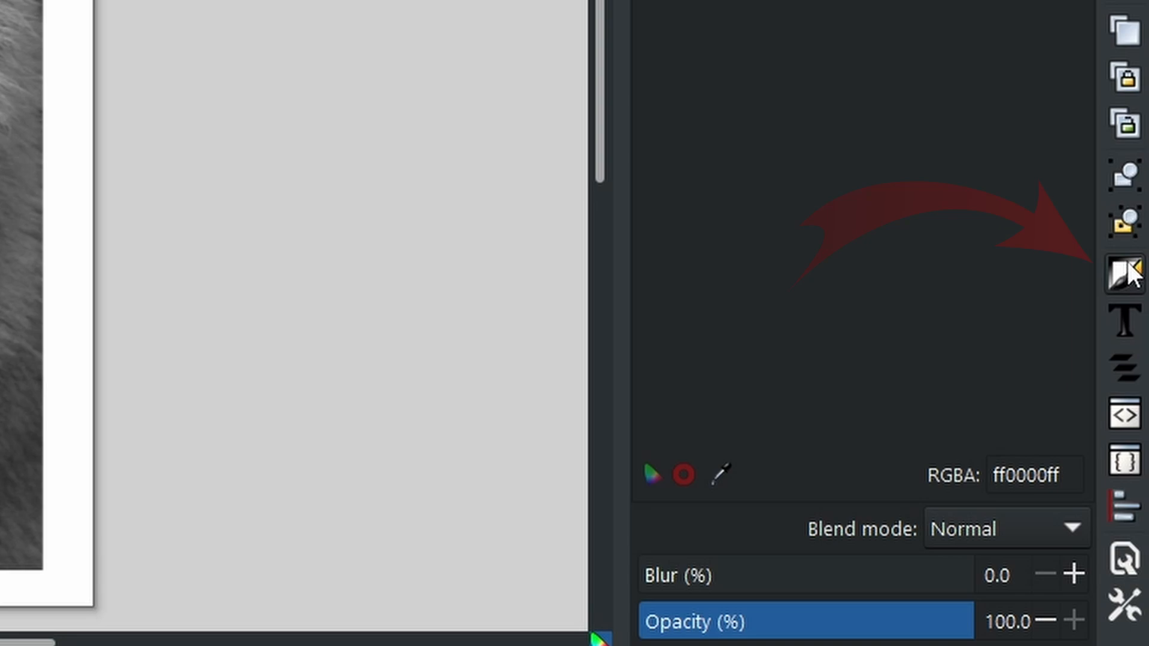
mouse_move(1120, 275)
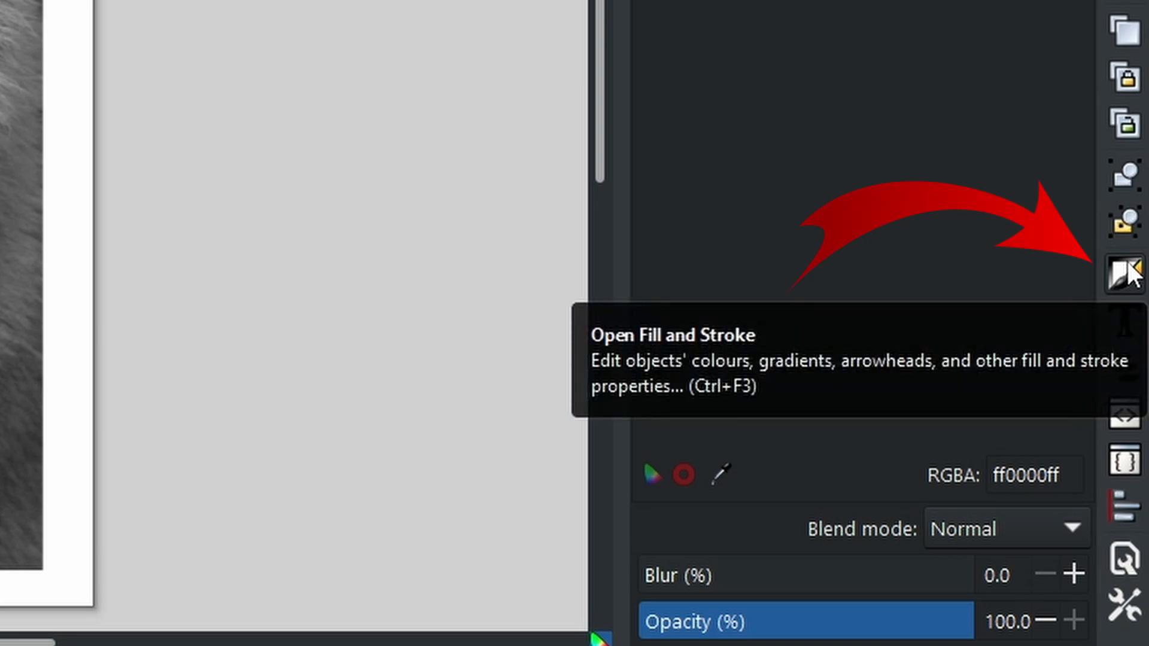
Set the red eye shapes' blend mode to Overlay in Fill and Stroke, then deselect
click(1118, 274)
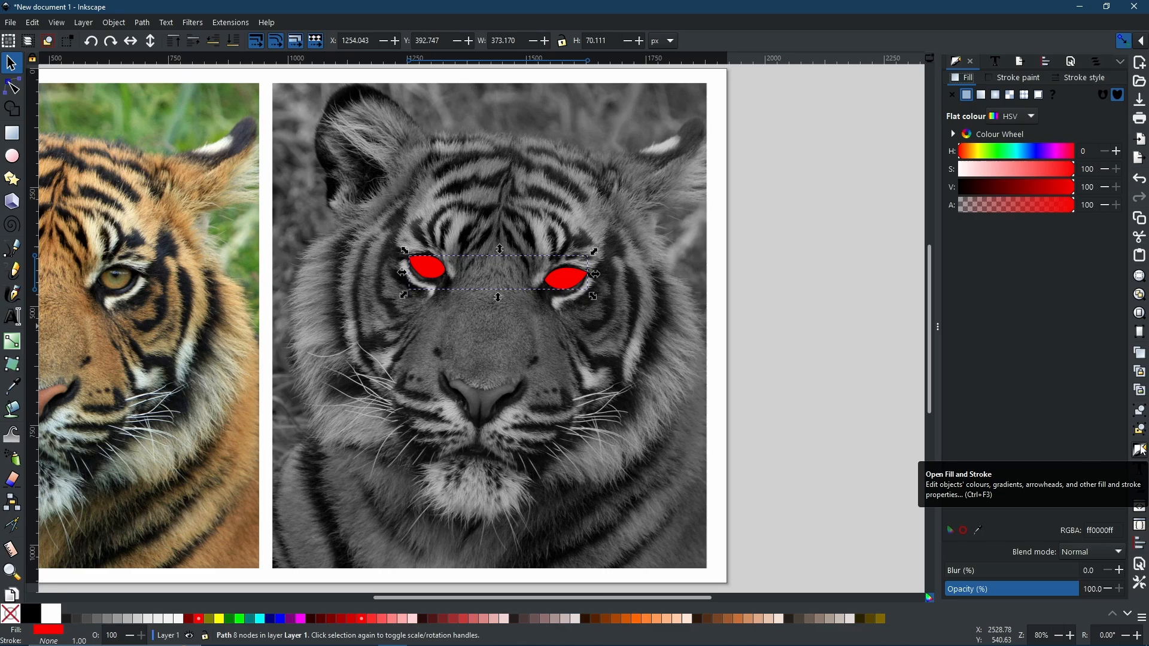
mouse_move(1143, 231)
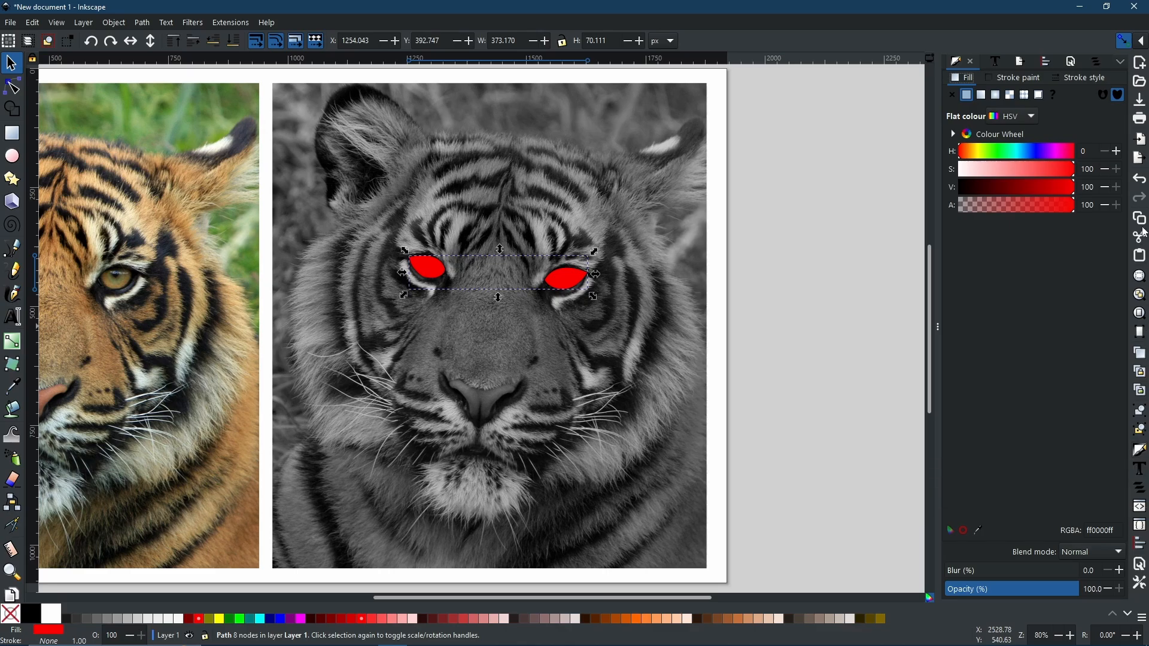
mouse_move(944, 167)
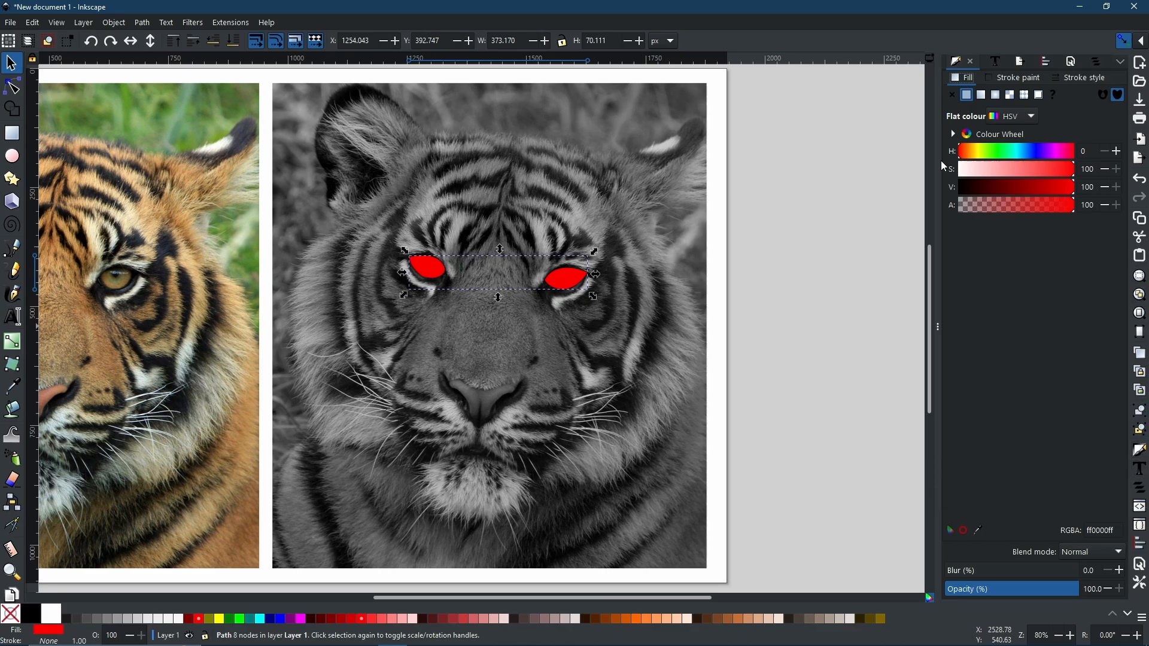
mouse_move(373, 26)
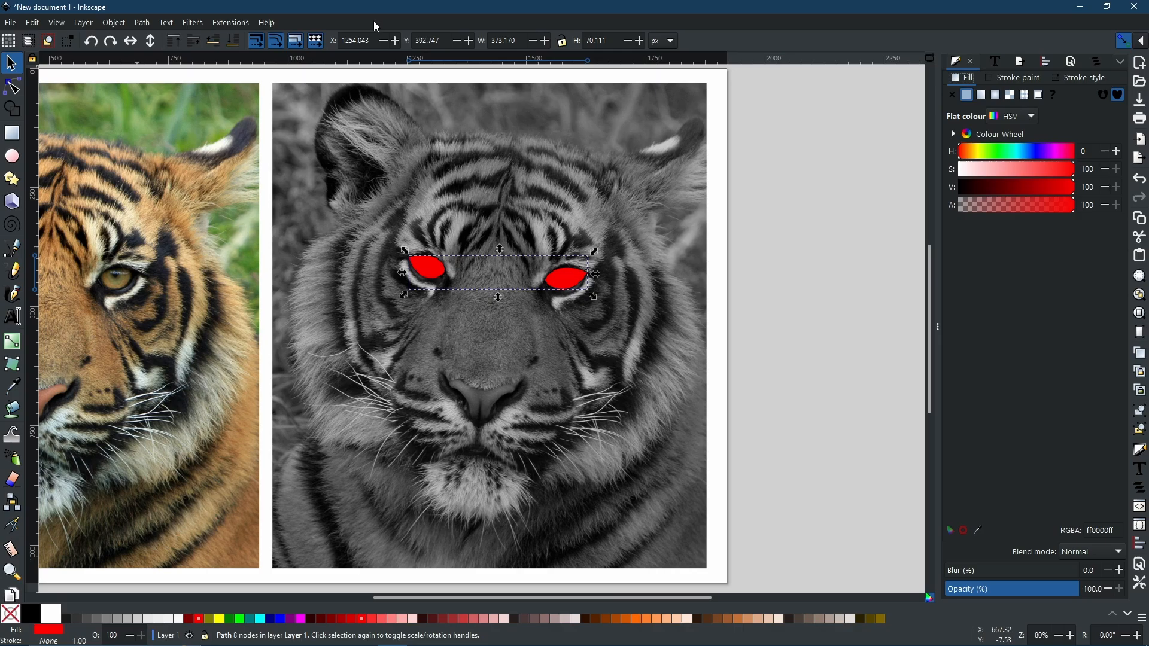
mouse_move(871, 163)
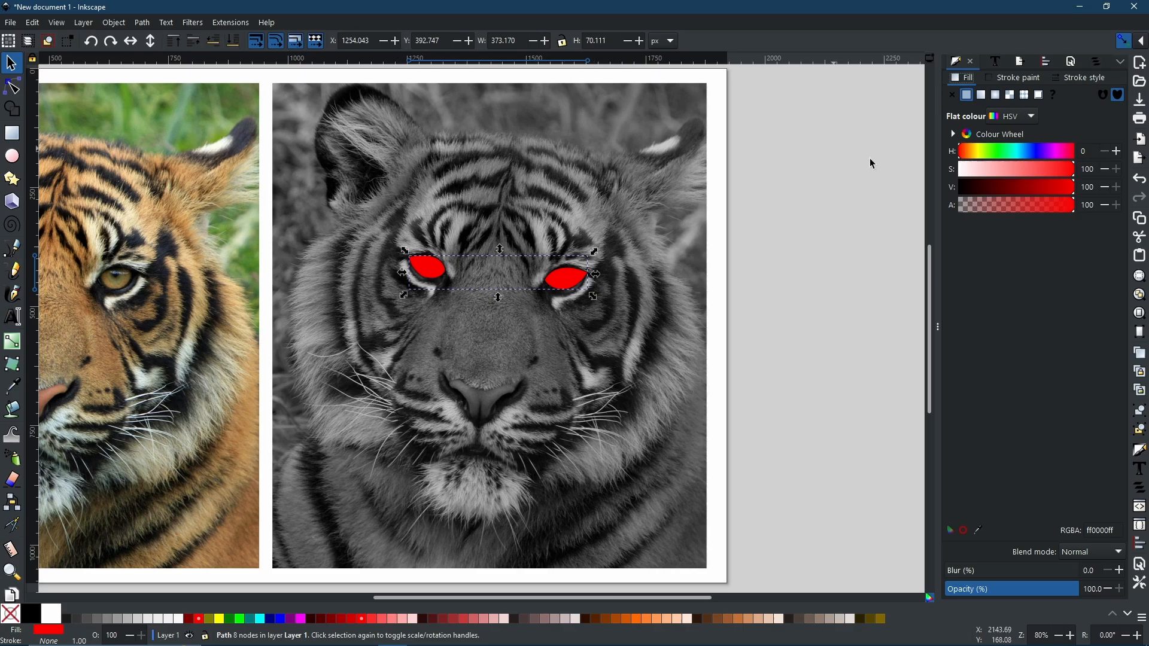
mouse_move(1109, 222)
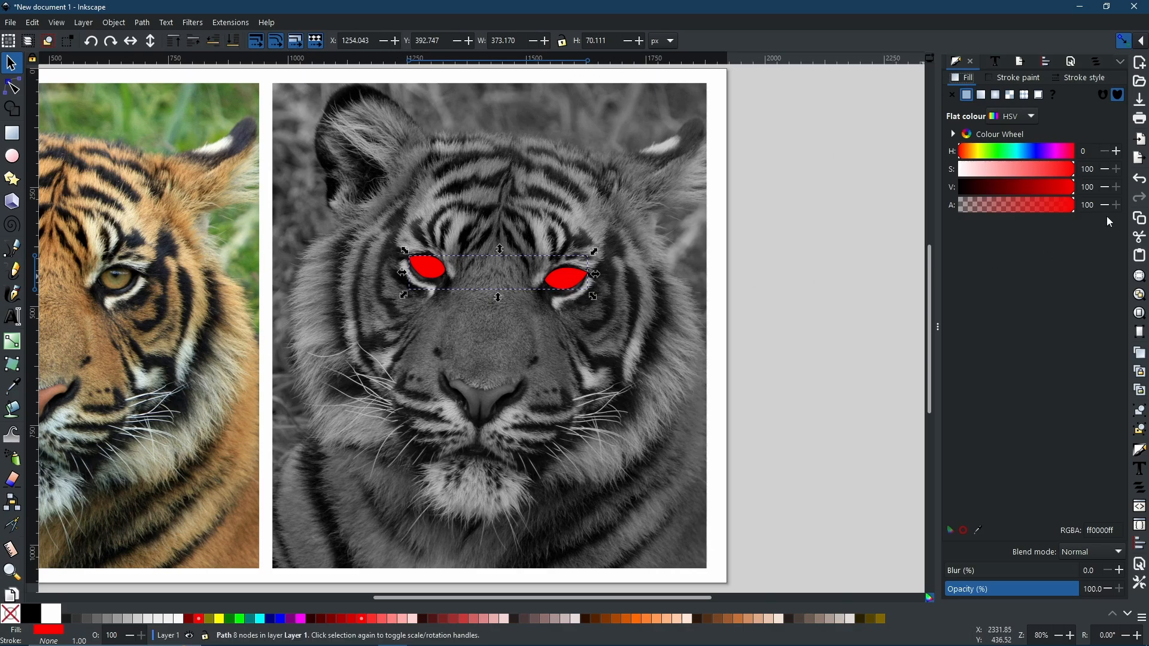
mouse_move(1041, 288)
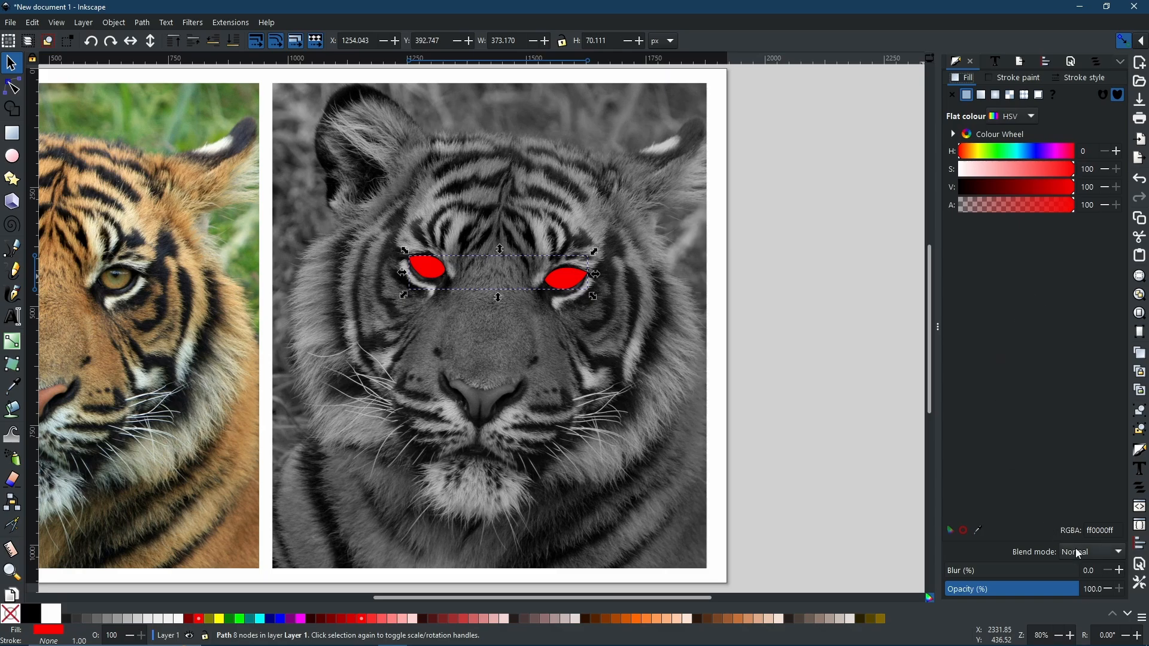
click(1117, 552)
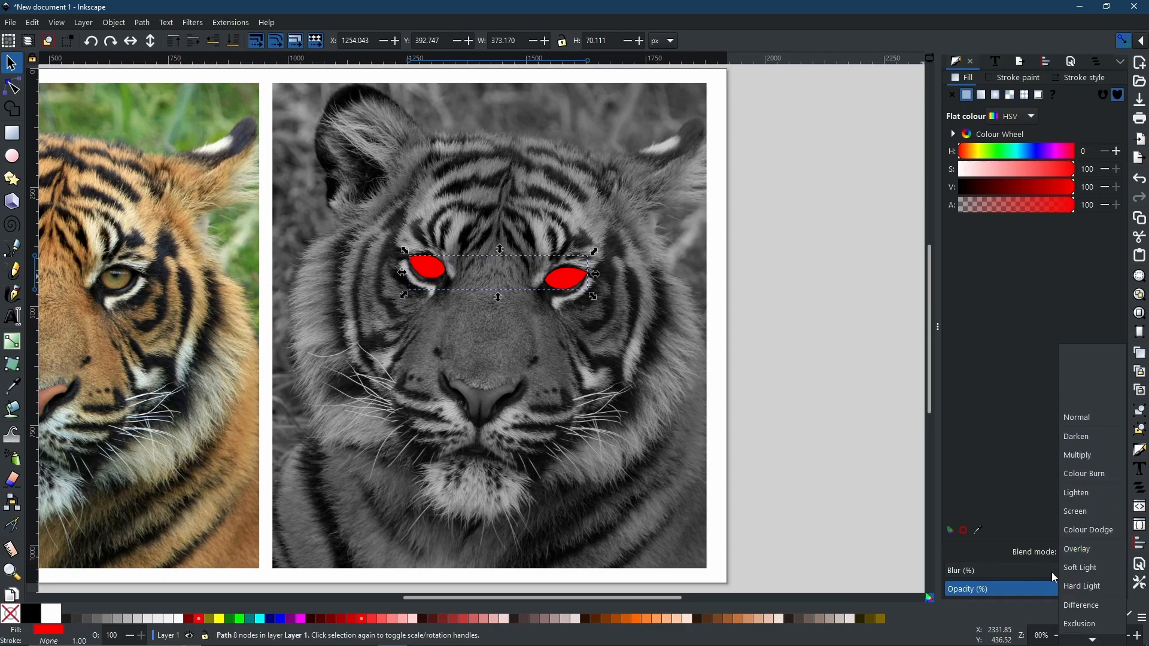
click(1076, 549)
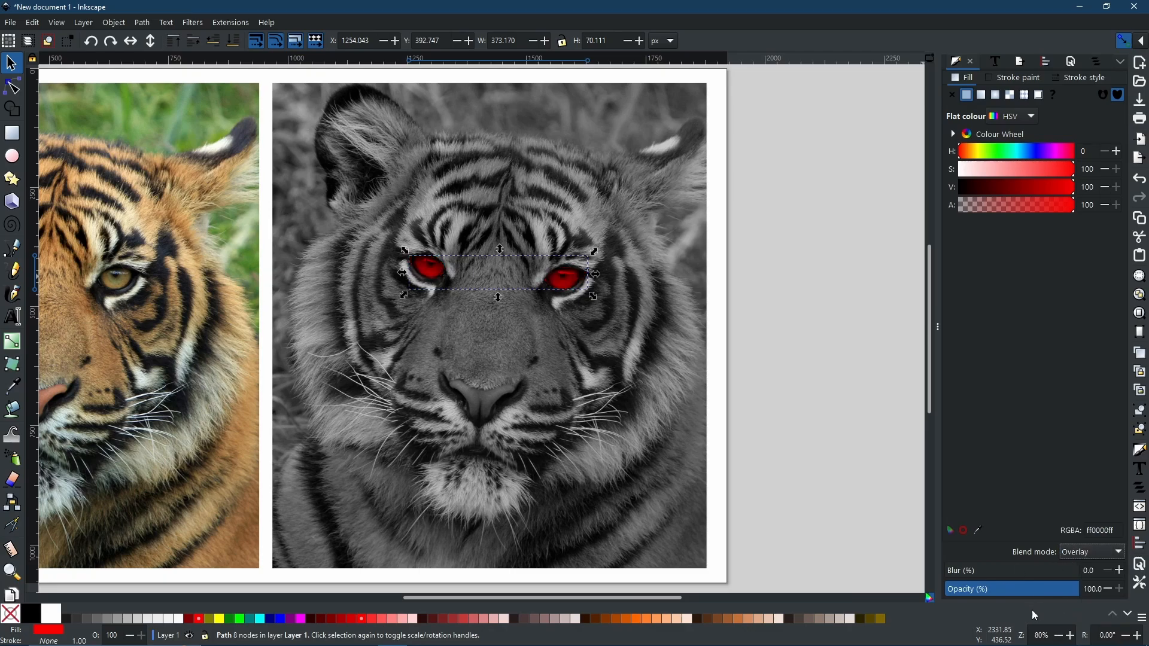
mouse_move(553, 340)
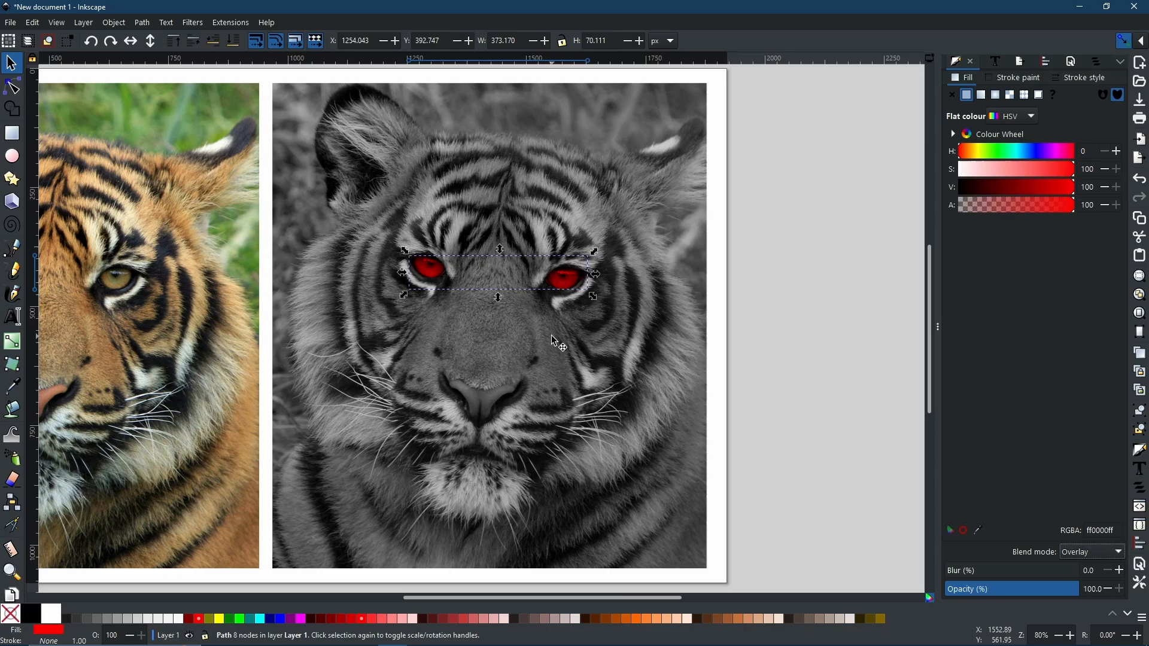
click(651, 386)
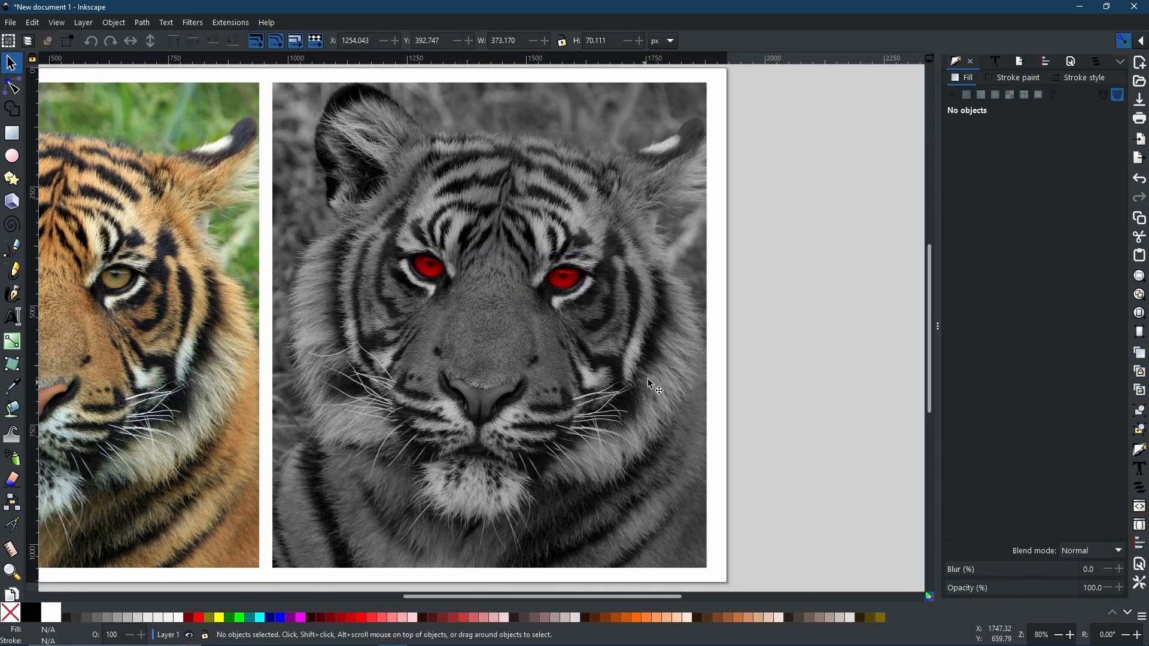
mouse_move(504, 366)
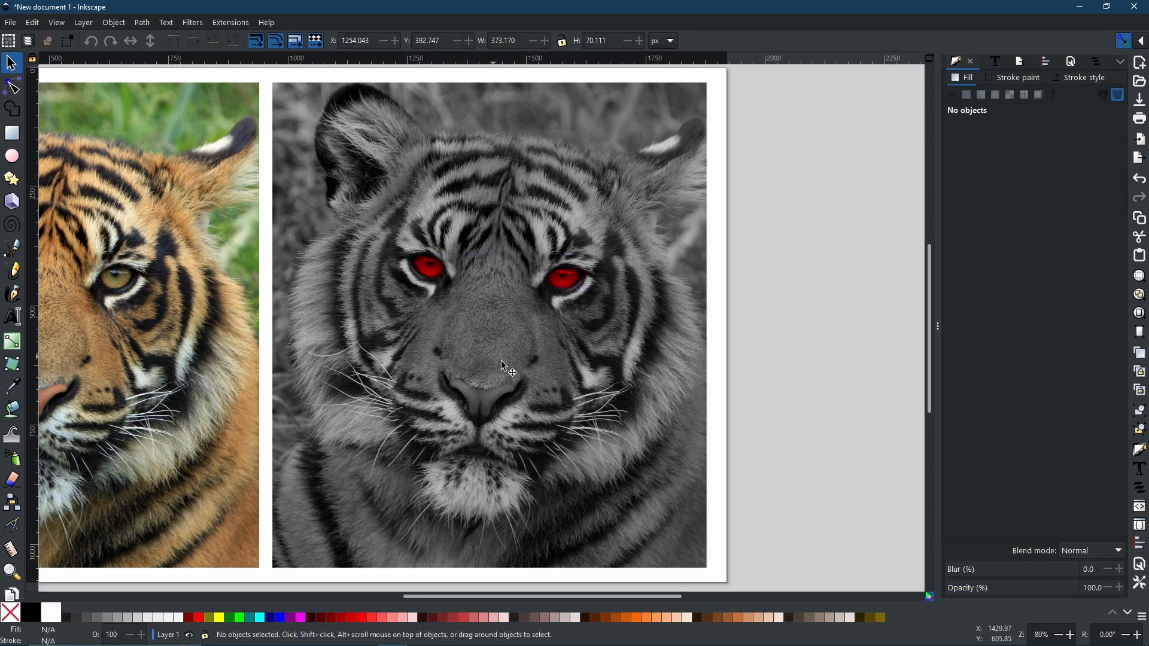
mouse_move(689, 353)
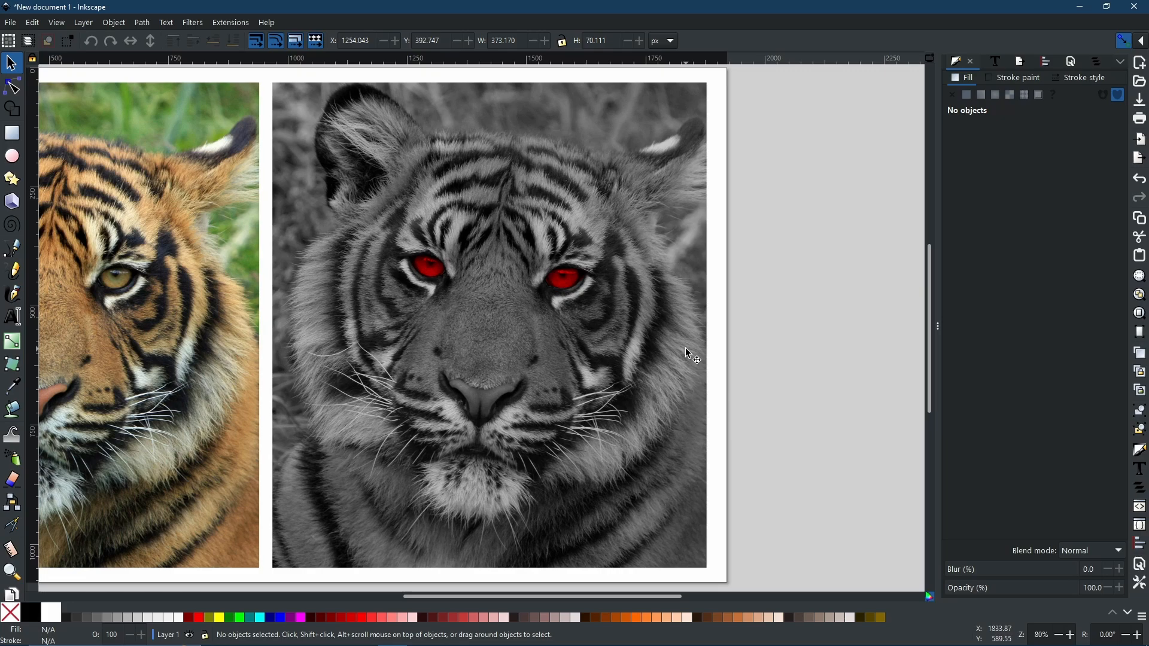
mouse_move(572, 288)
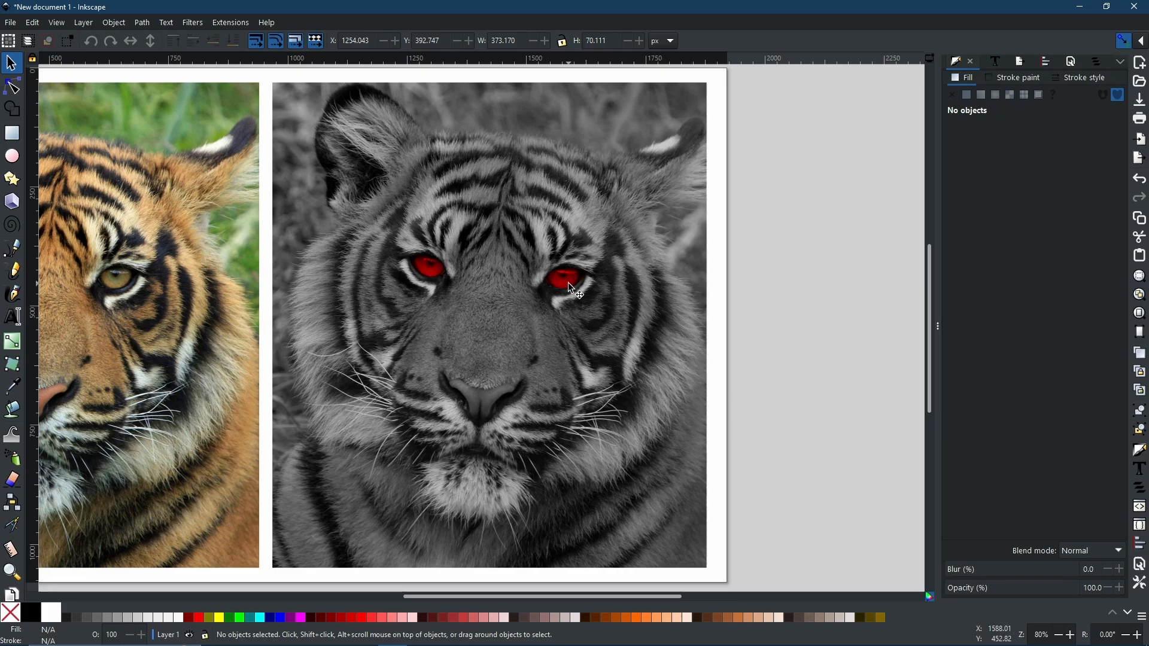
click(570, 286)
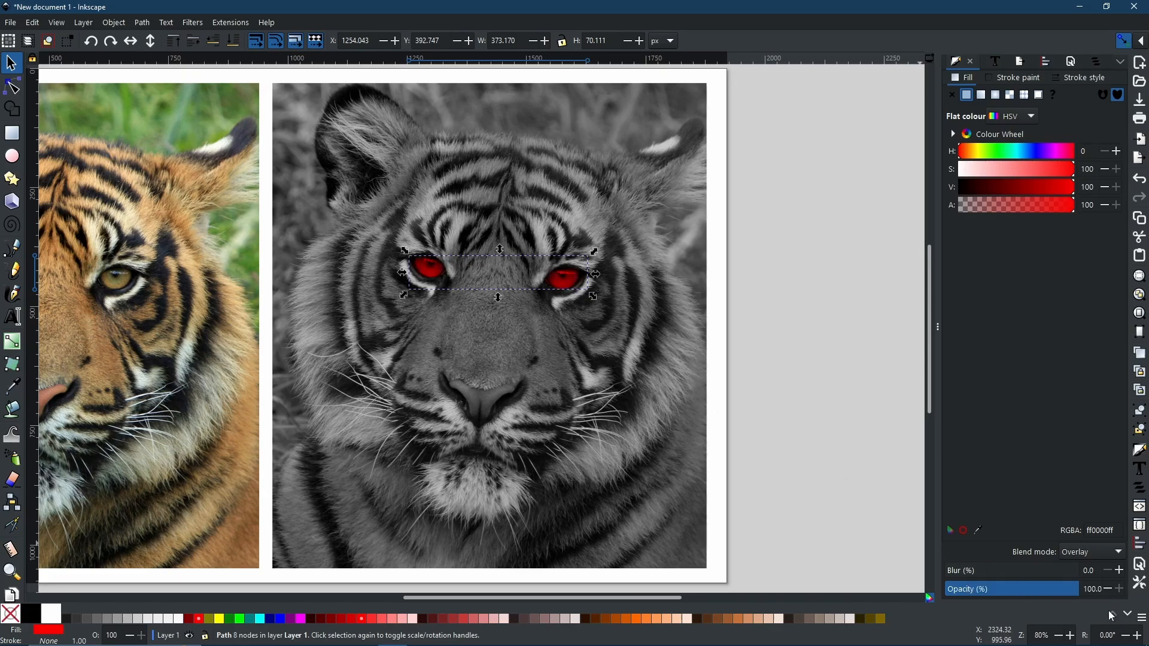
mouse_move(694, 515)
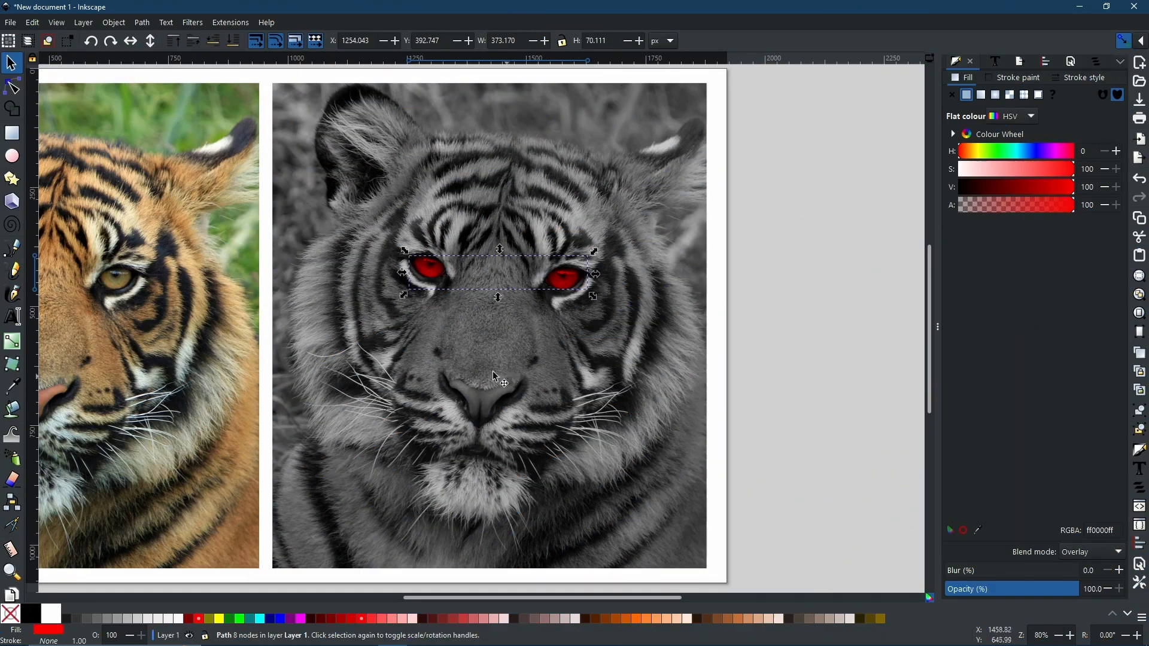
mouse_move(282, 378)
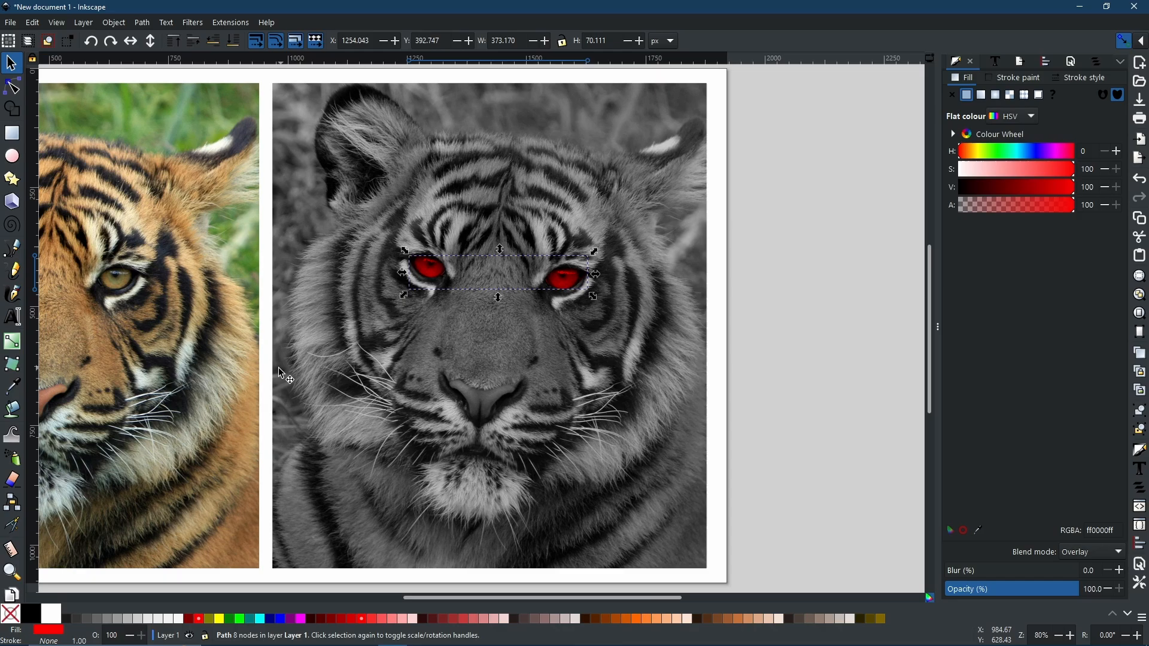
mouse_move(359, 329)
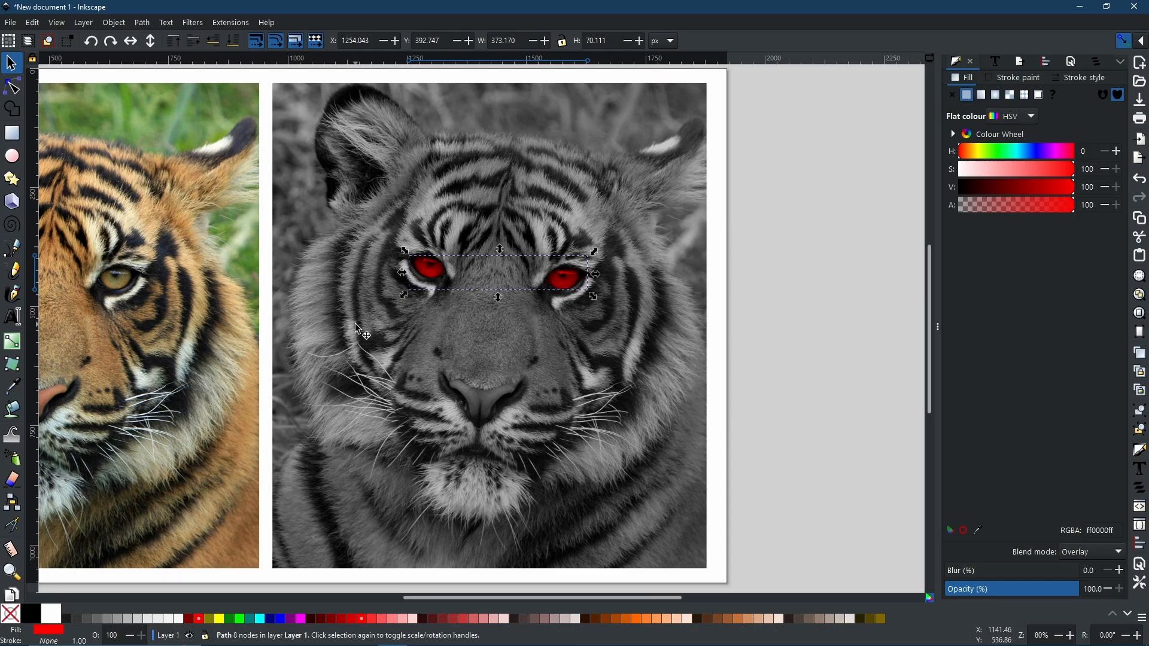
mouse_move(351, 383)
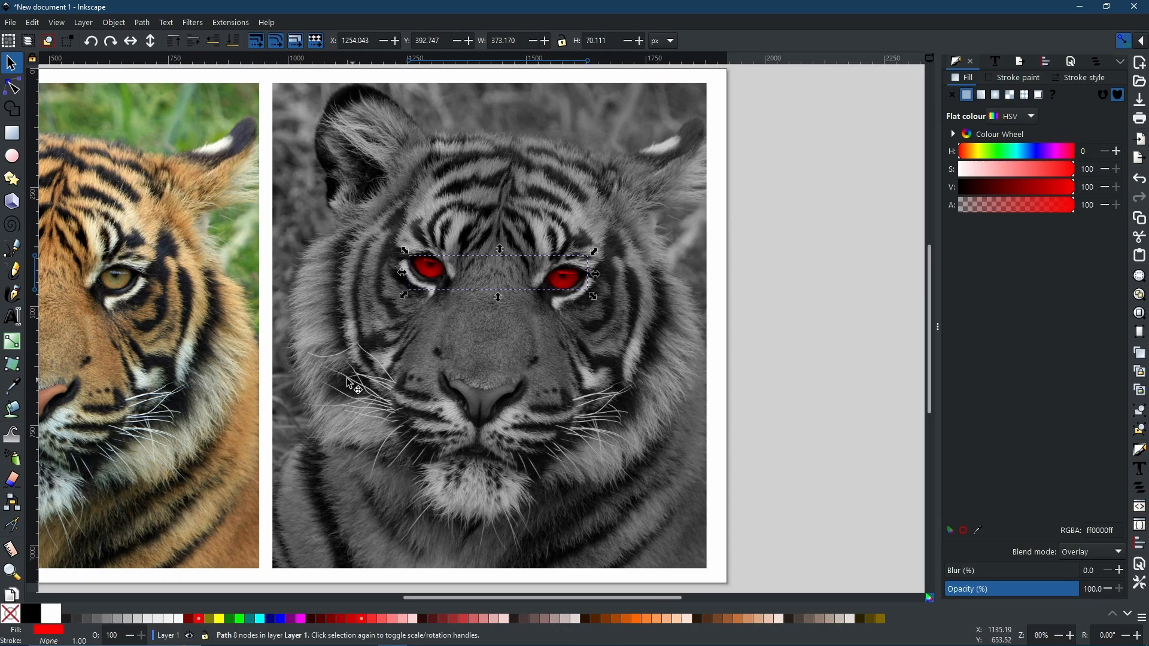
mouse_move(601, 401)
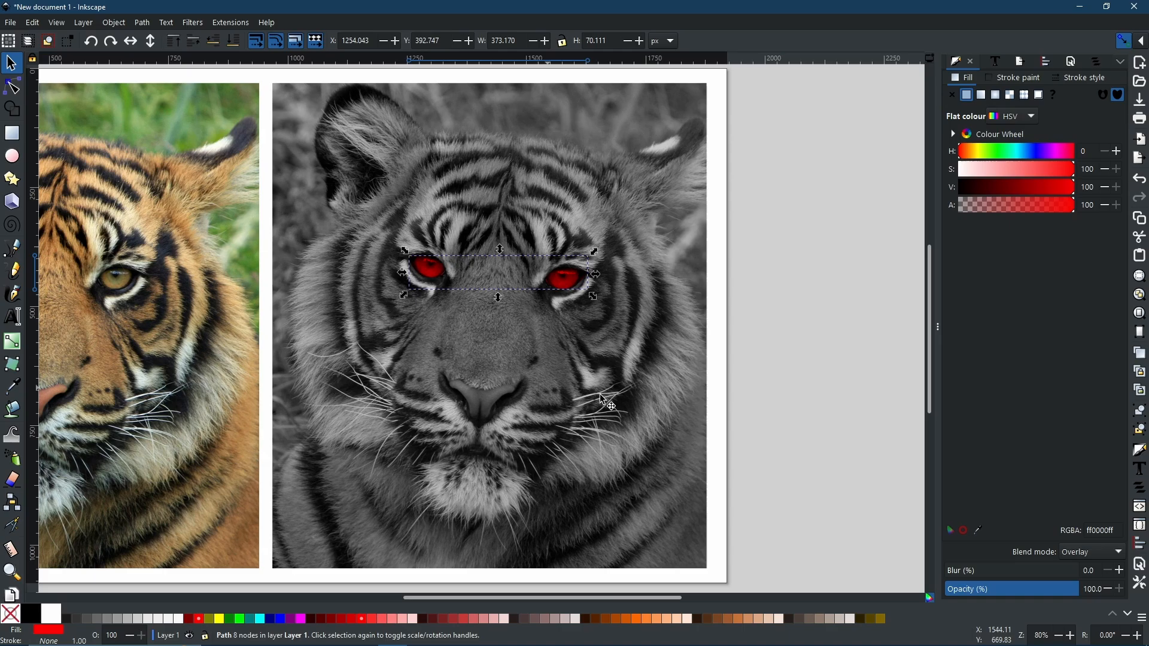
Place a copy of the red eye shapes over the left tiger's eyes with Normal blending
right_click(568, 286)
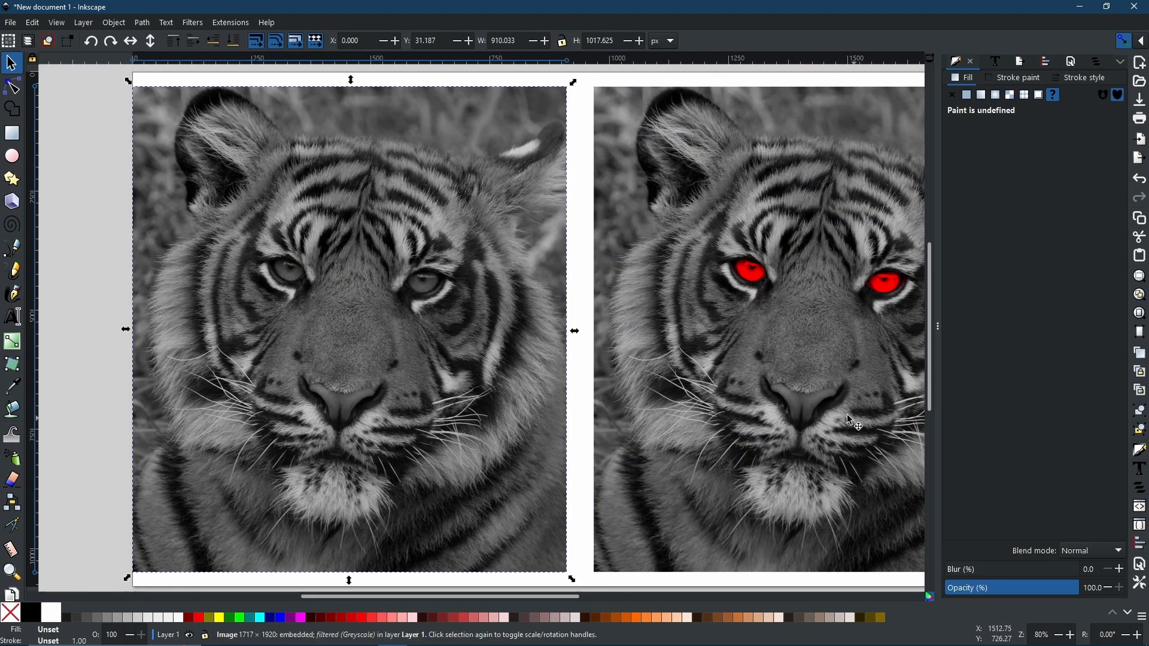
click(817, 278)
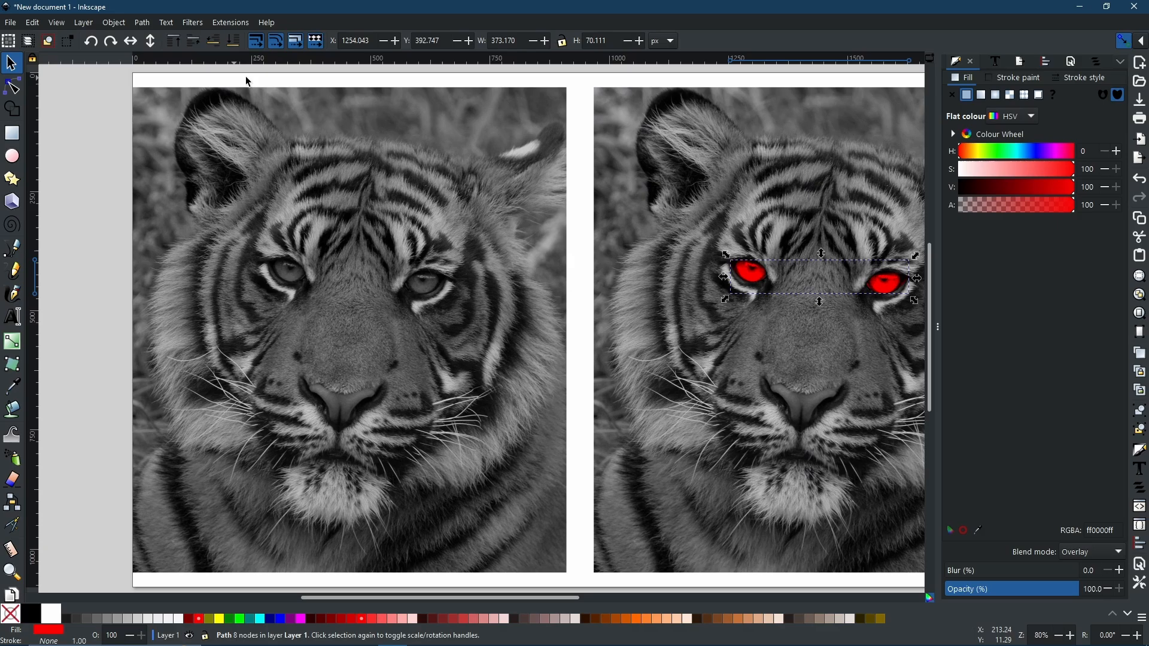
mouse_move(143, 77)
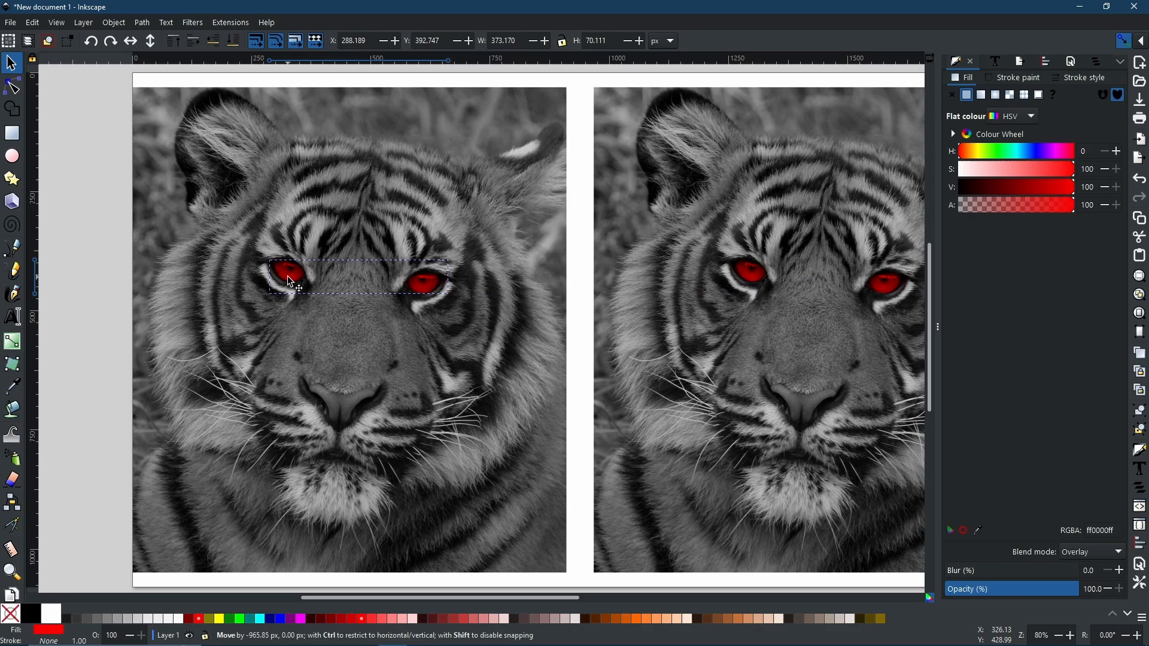
click(290, 280)
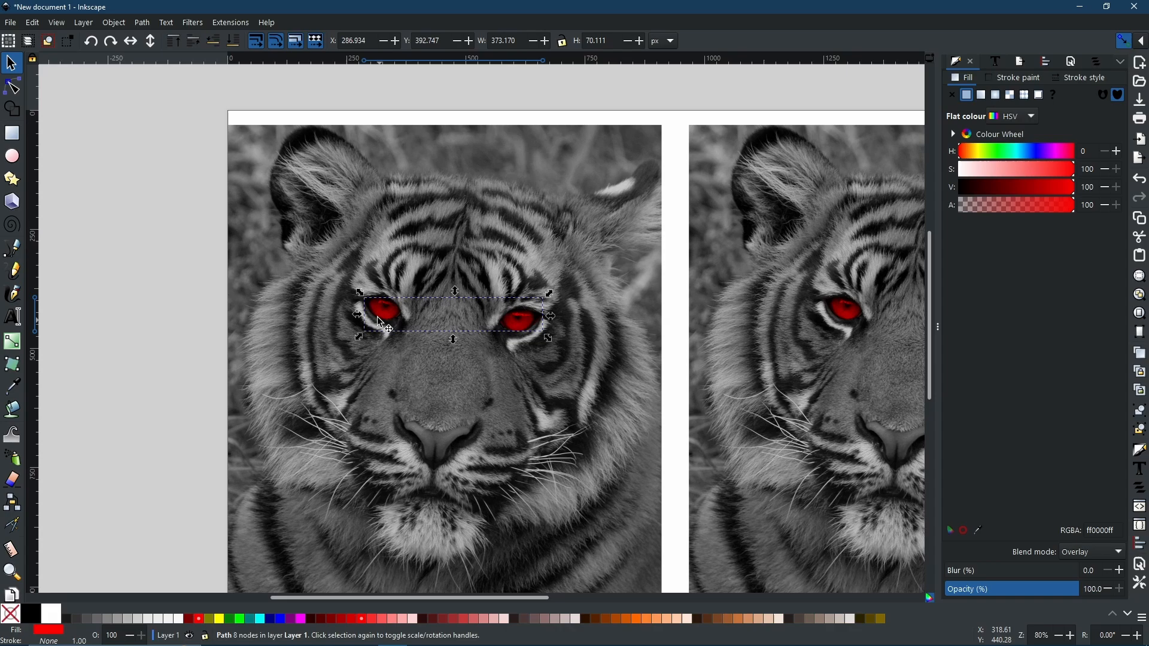
mouse_move(386, 313)
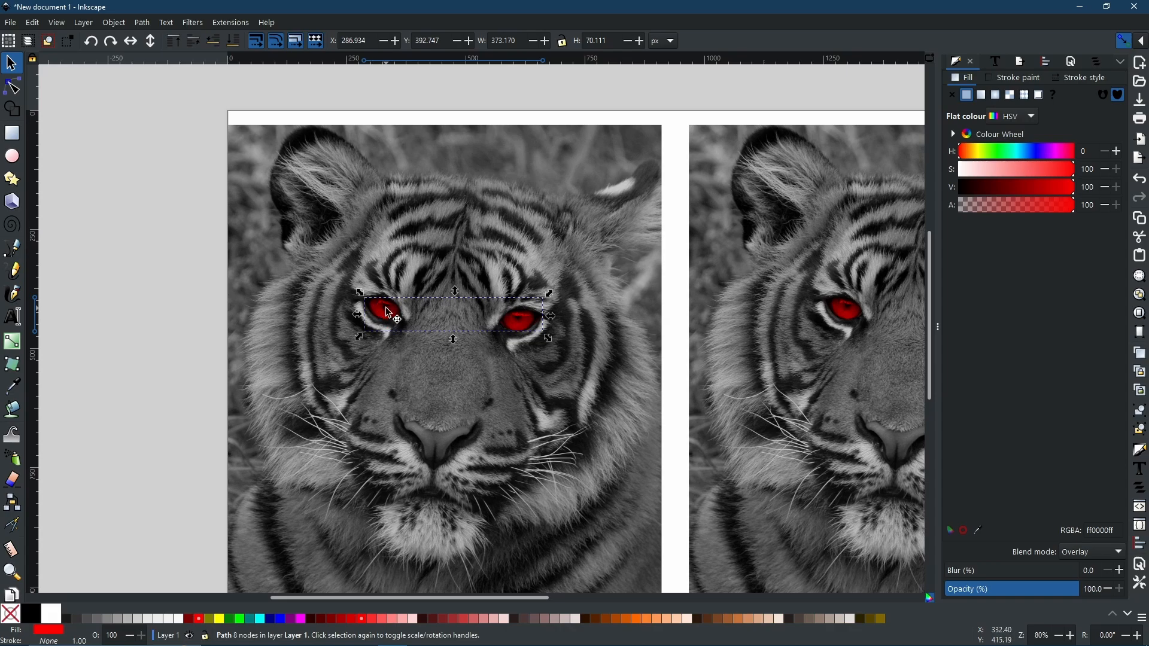
click(1111, 552)
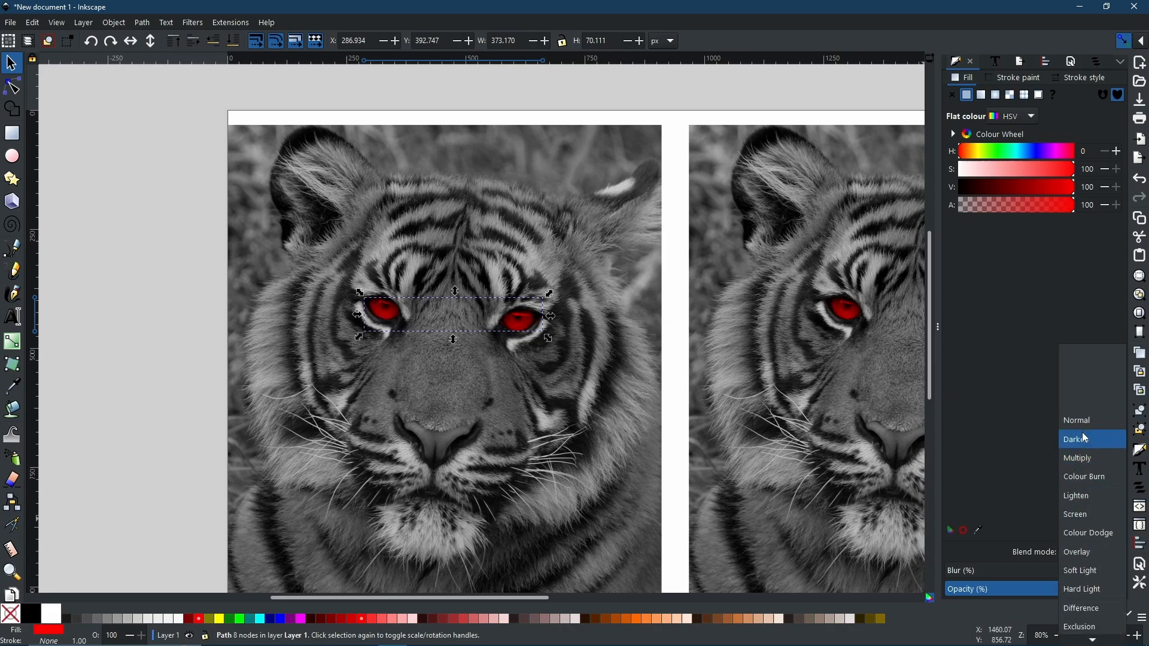
click(1077, 421)
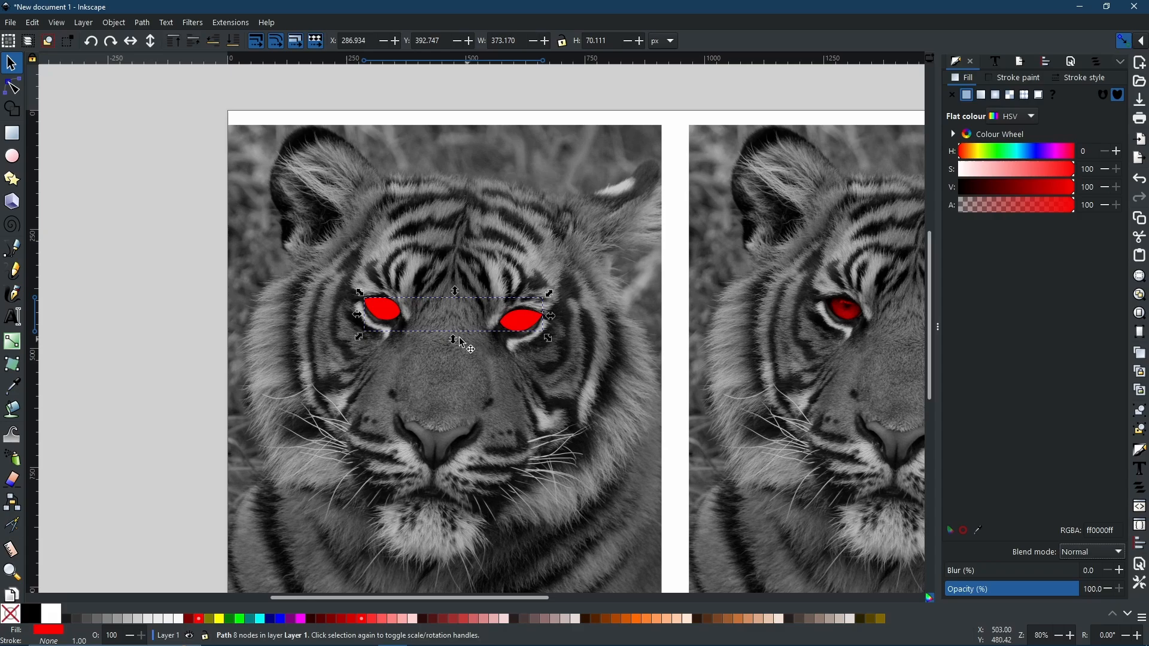
mouse_move(395, 329)
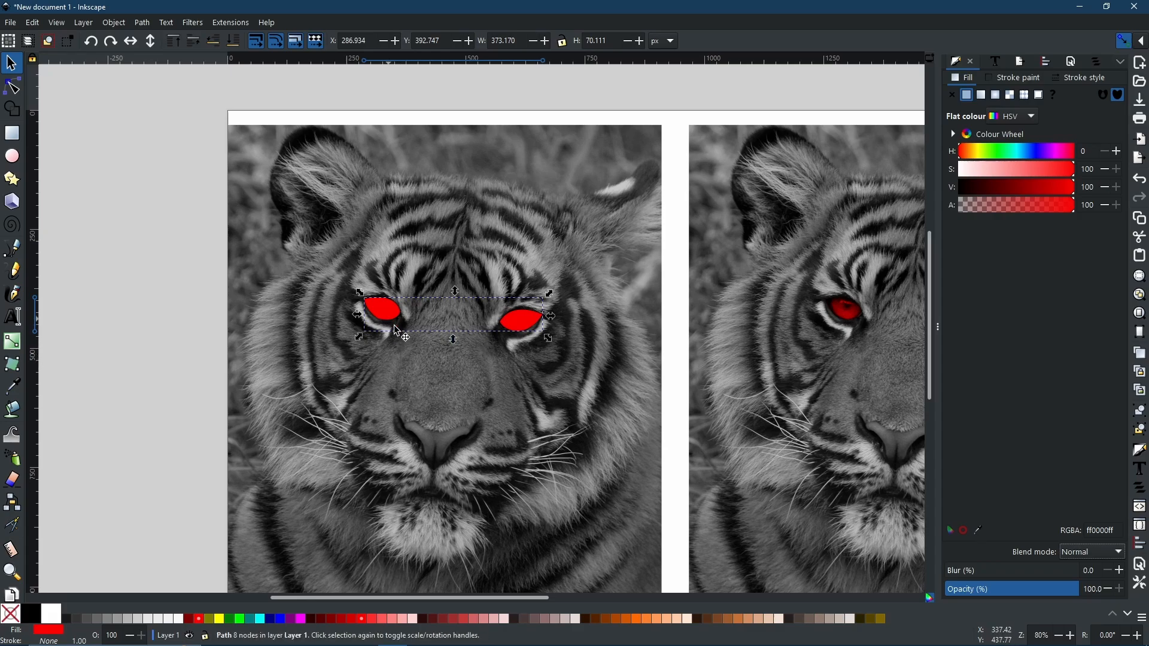
Open the Drop Shadow filter with live preview on and shadow type Outer cutout
click(192, 22)
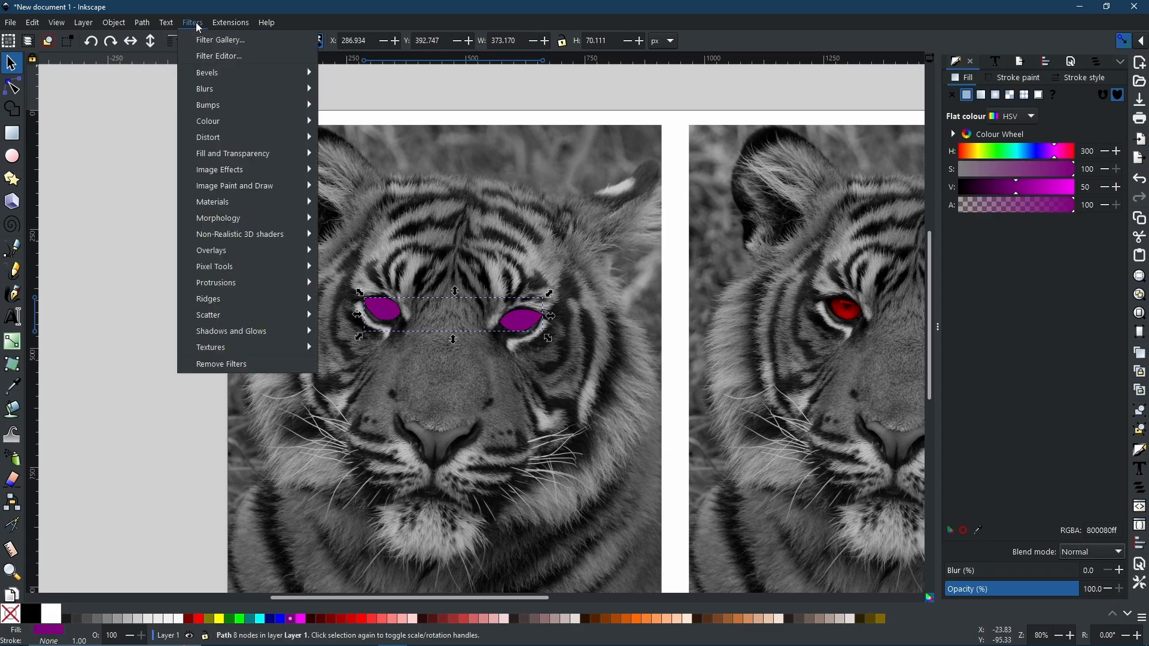
mouse_move(248, 331)
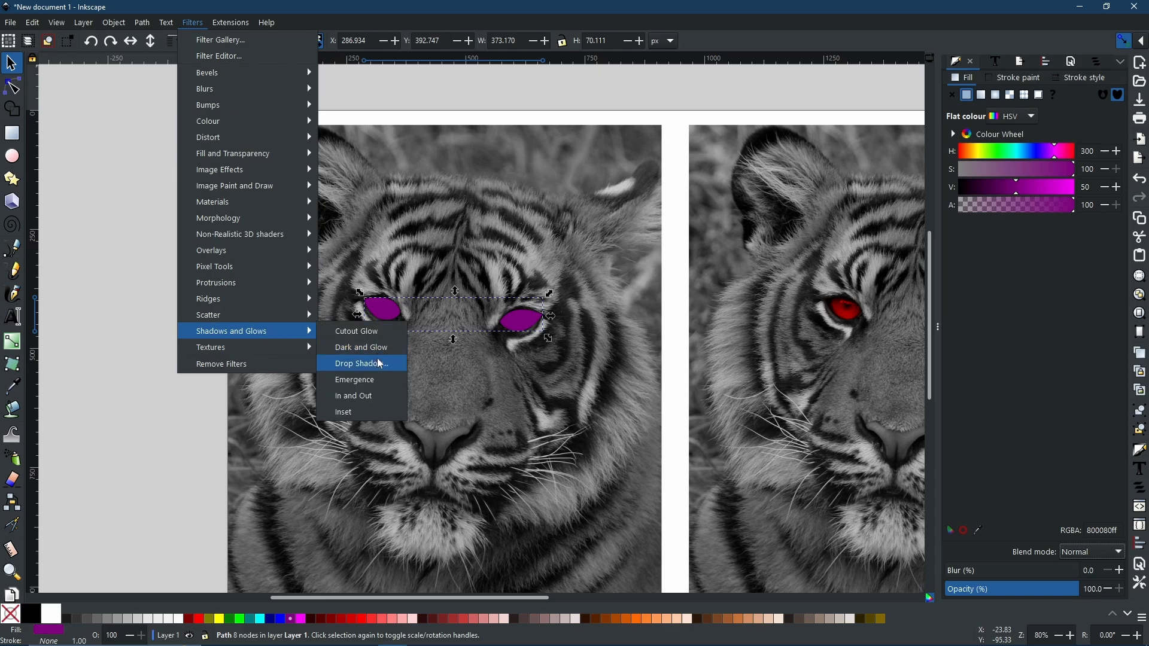
click(359, 363)
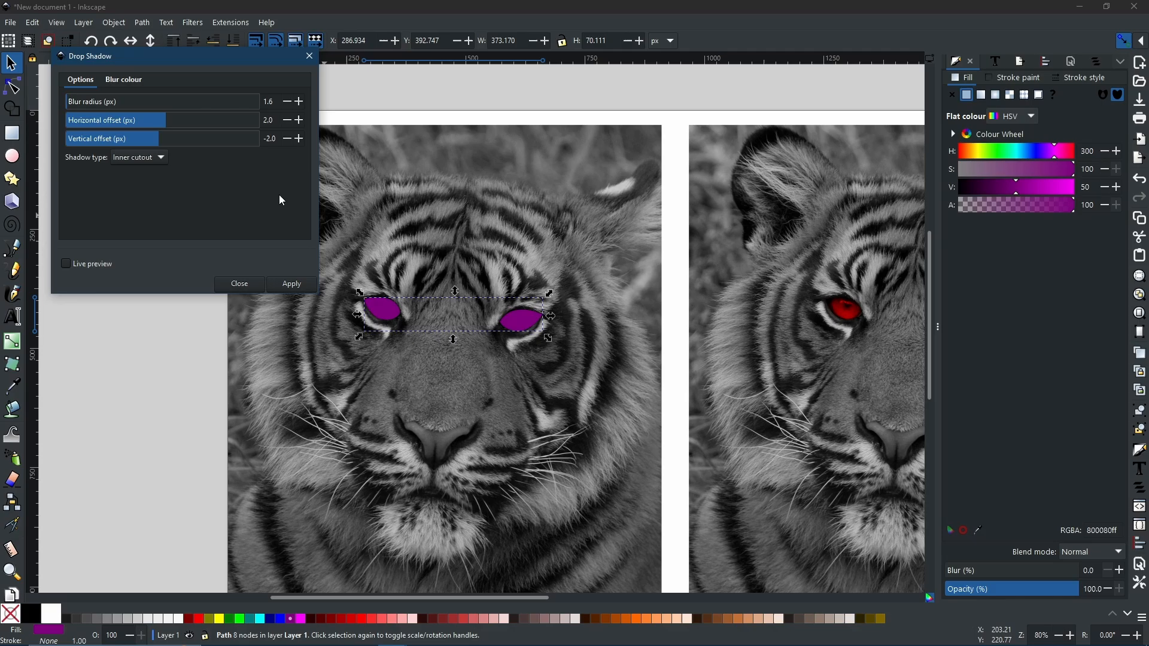
mouse_move(238, 182)
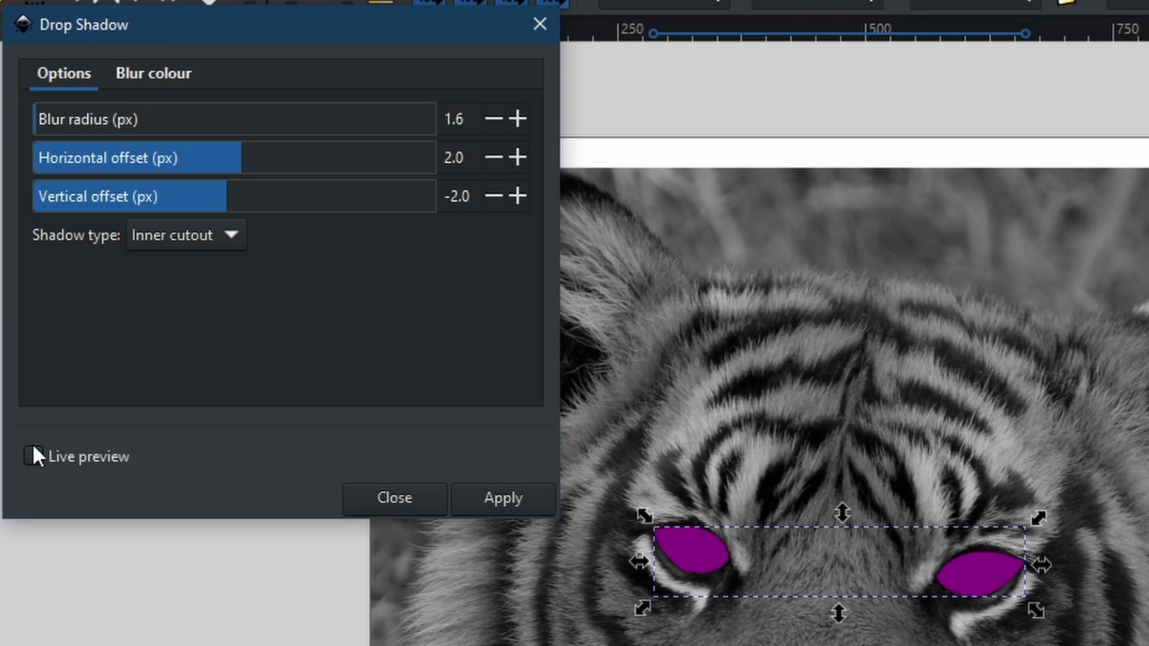
click(33, 457)
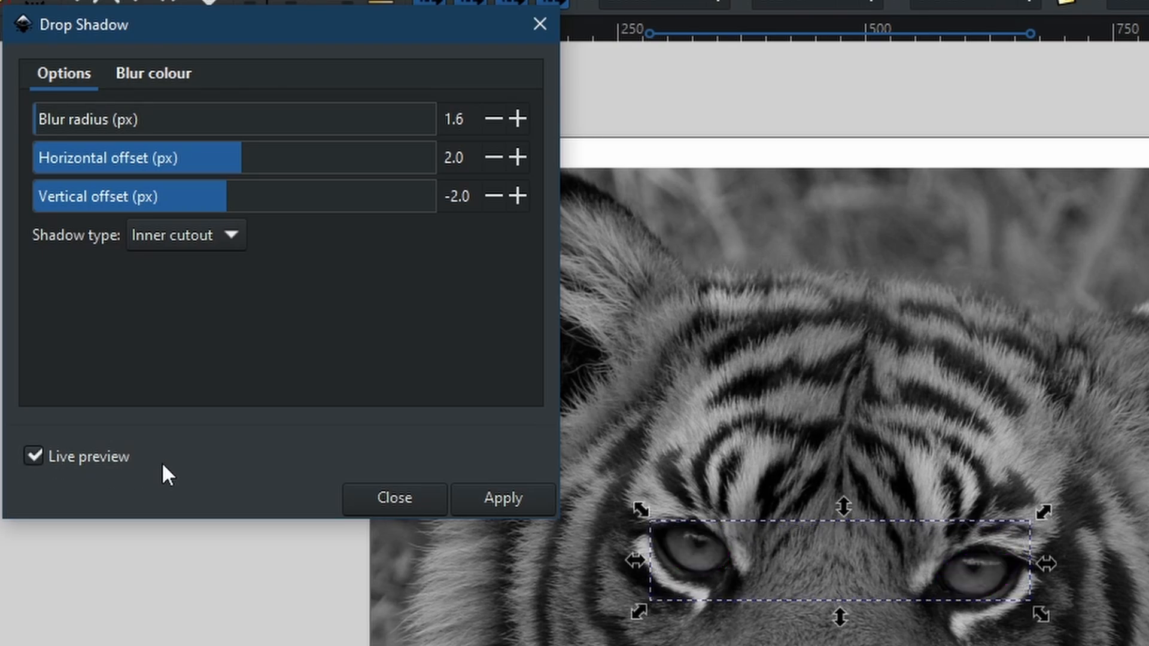
mouse_move(90, 262)
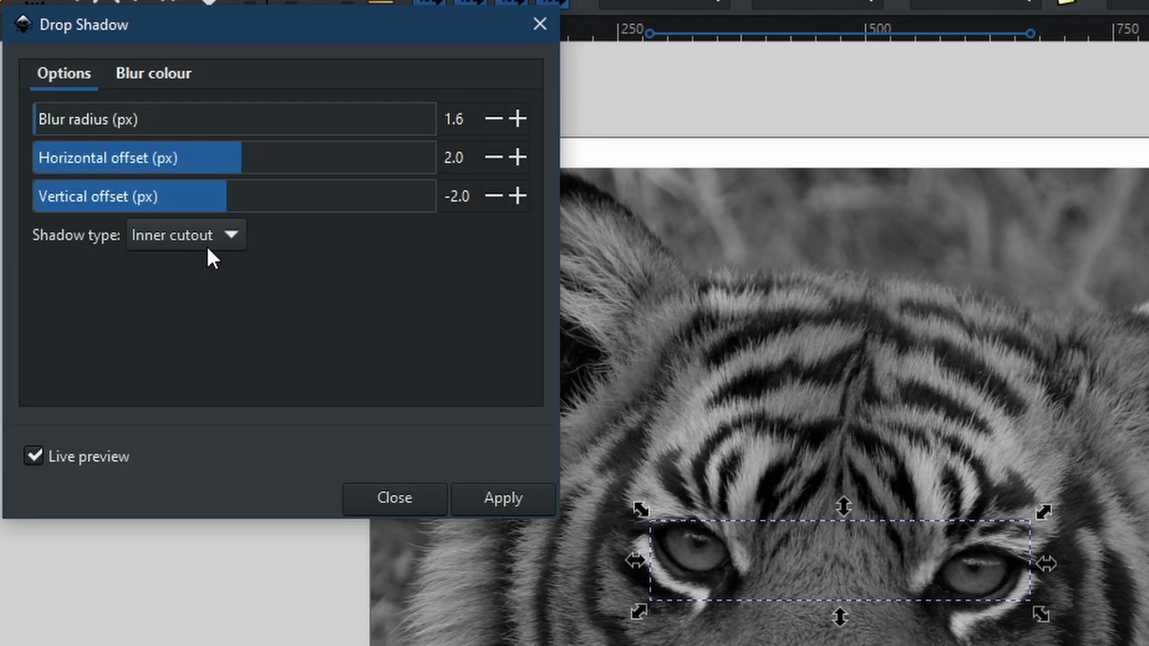
click(185, 235)
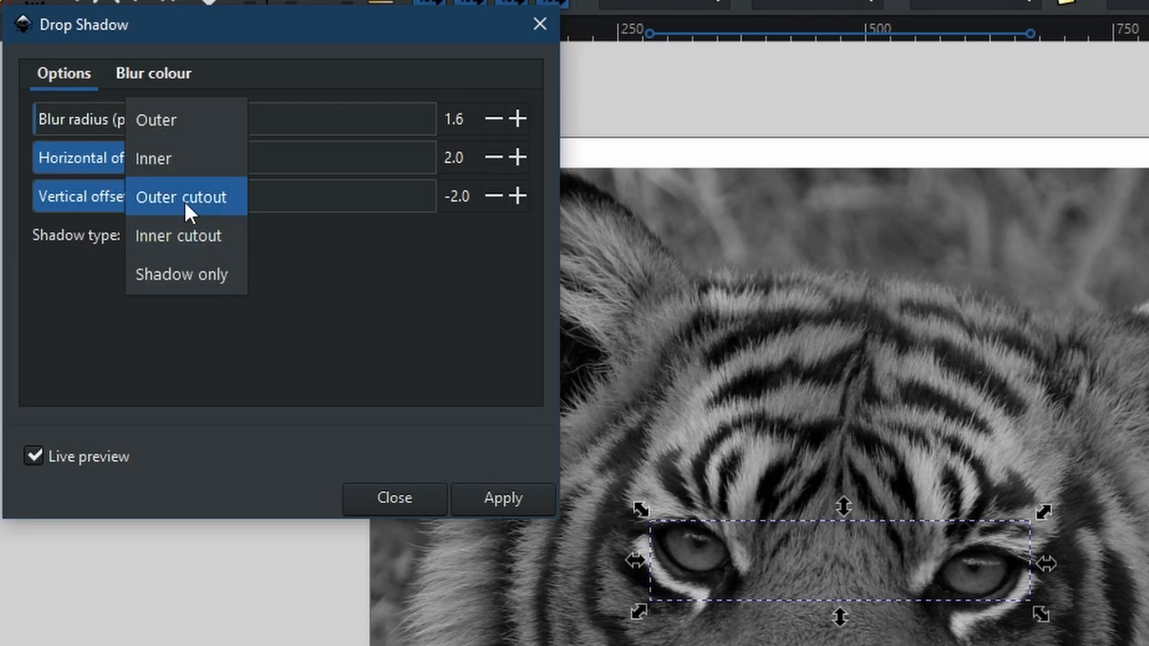
click(185, 196)
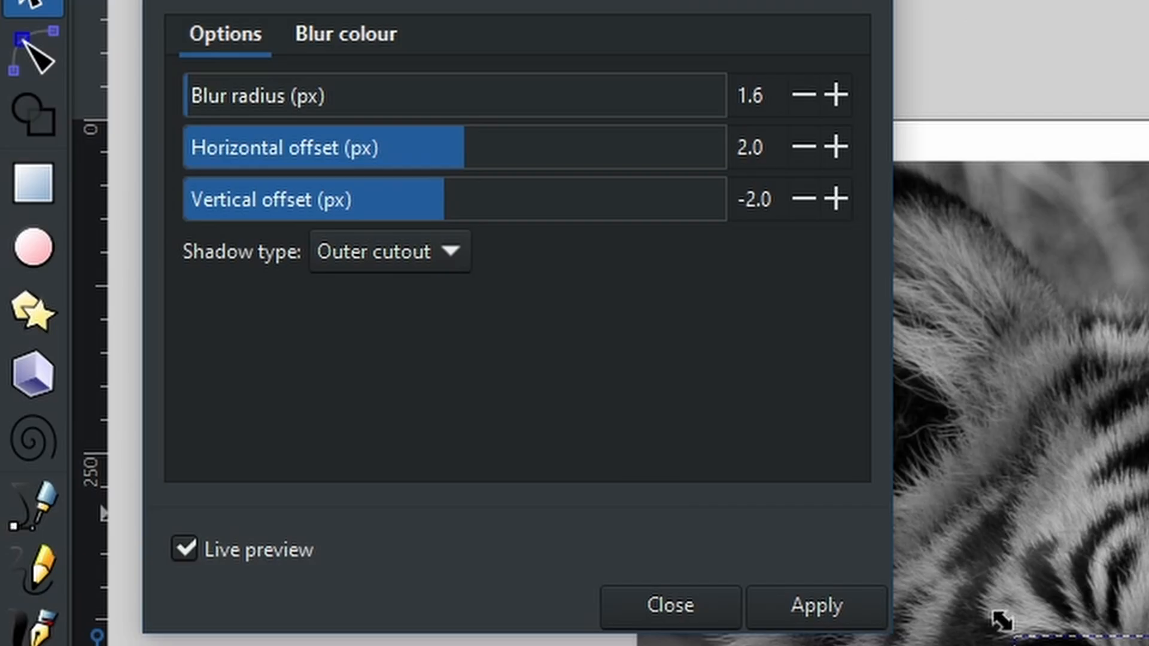
mouse_move(346, 34)
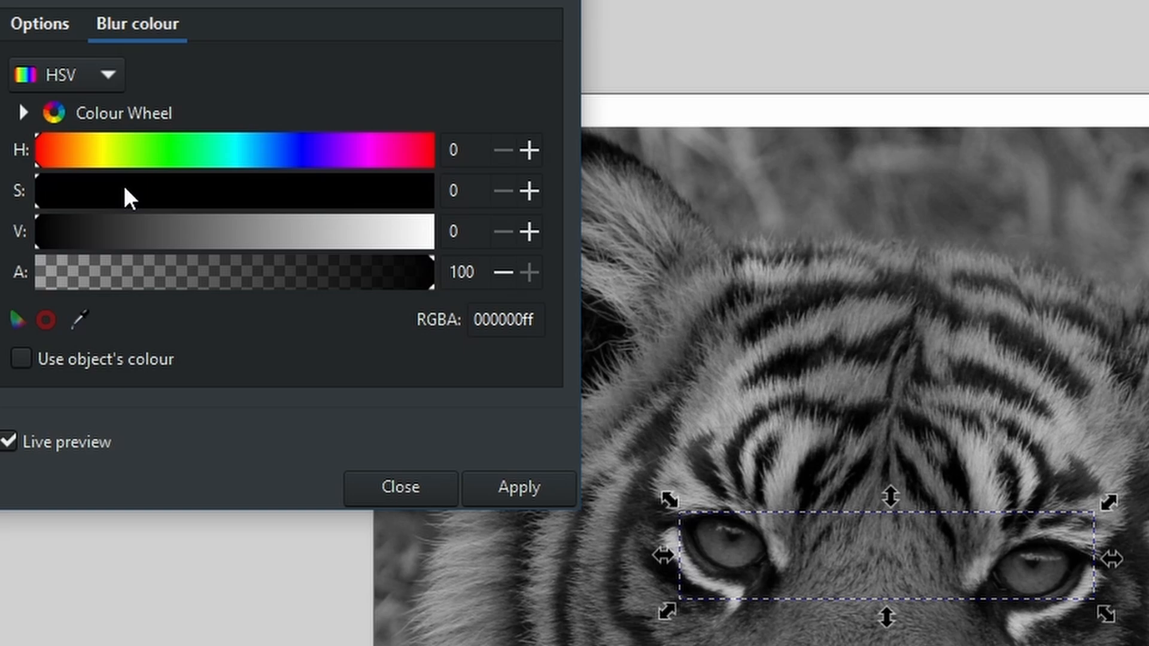
Set the drop shadow colour to pure red with the saturation and value sliders
drag(52, 190, 432, 190)
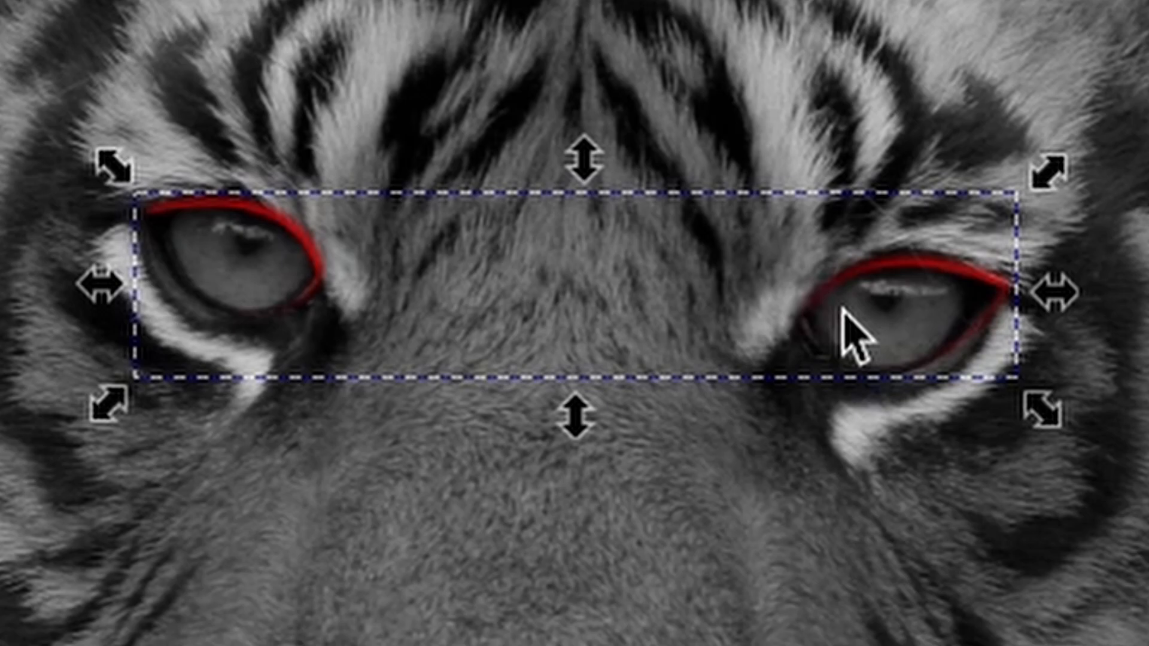
mouse_move(920, 411)
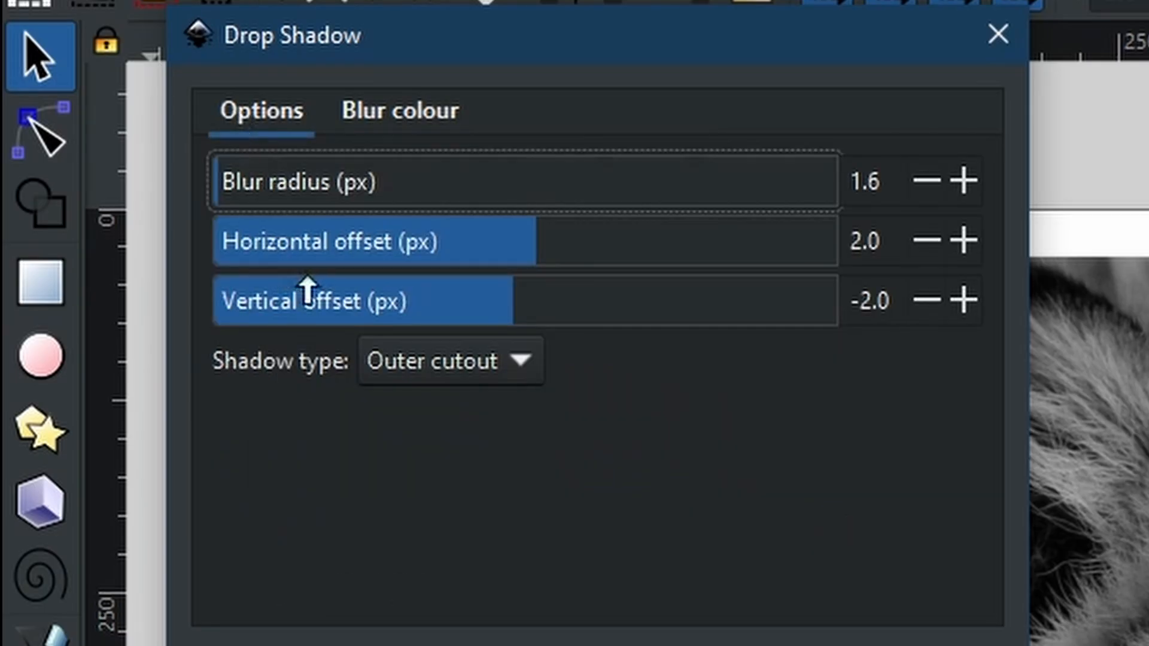
mouse_move(887, 182)
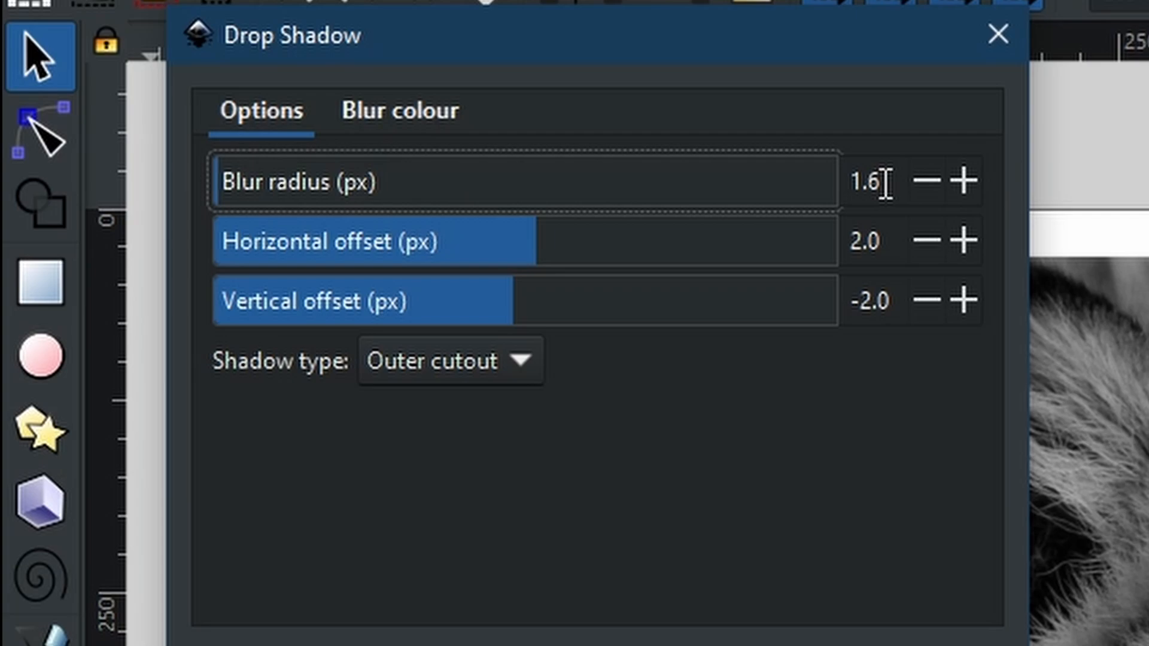
mouse_move(976, 198)
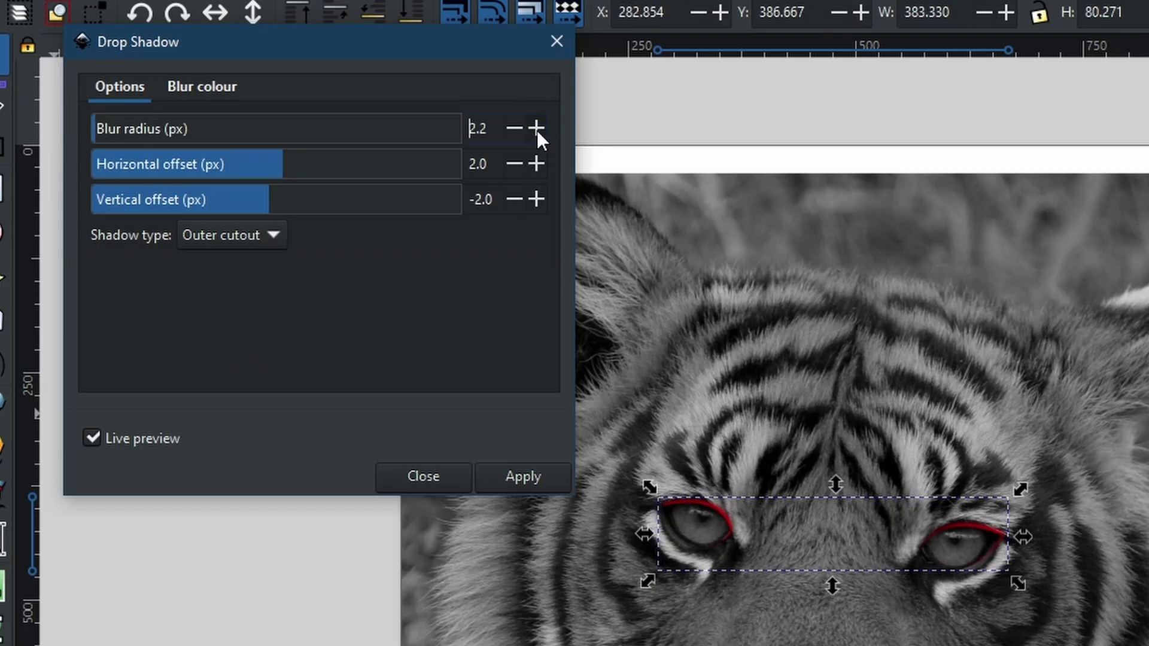
Raise the drop shadow blur radius to 20 for a softer red glow
click(536, 128)
text(10)
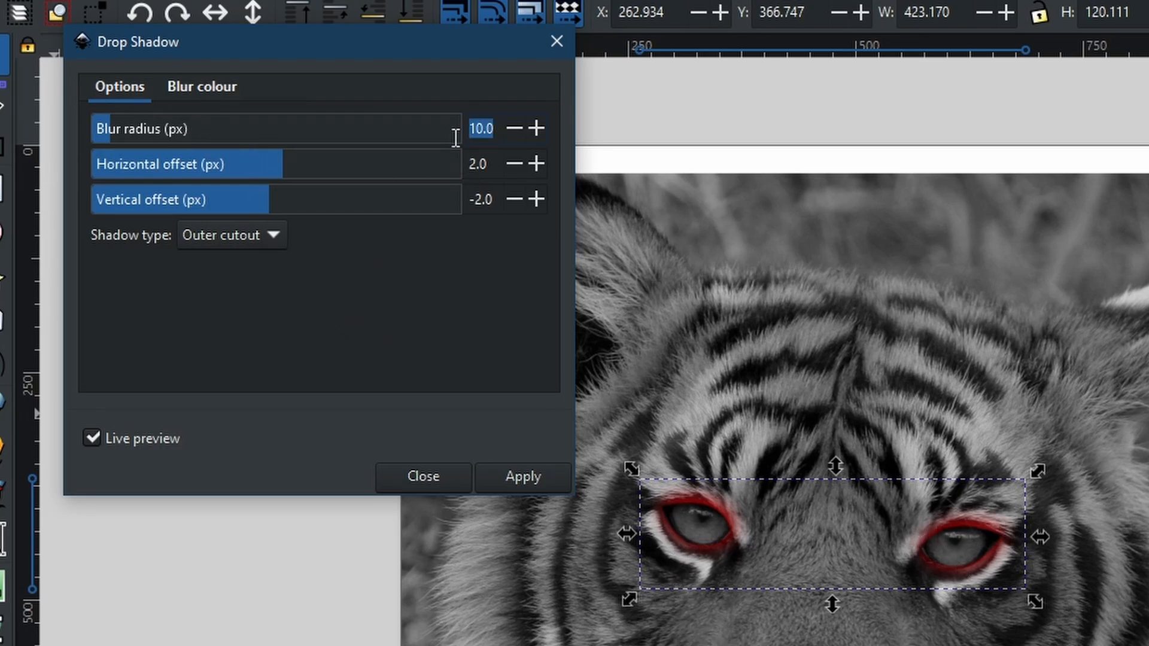
text(20)
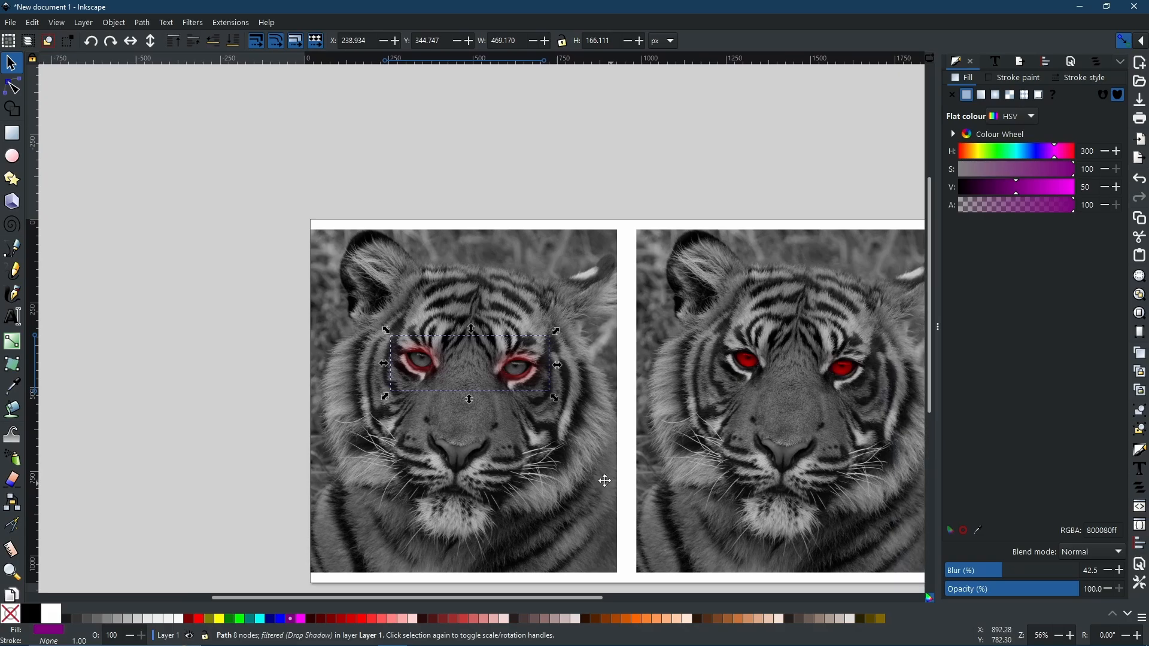
scroll(down, 3)
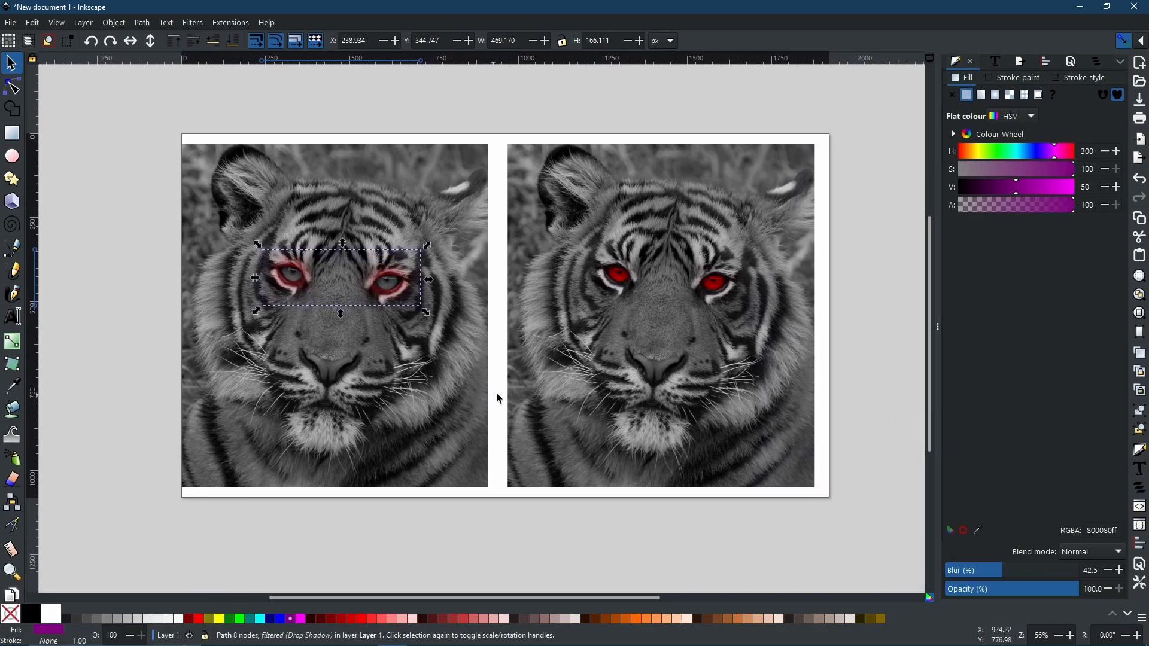